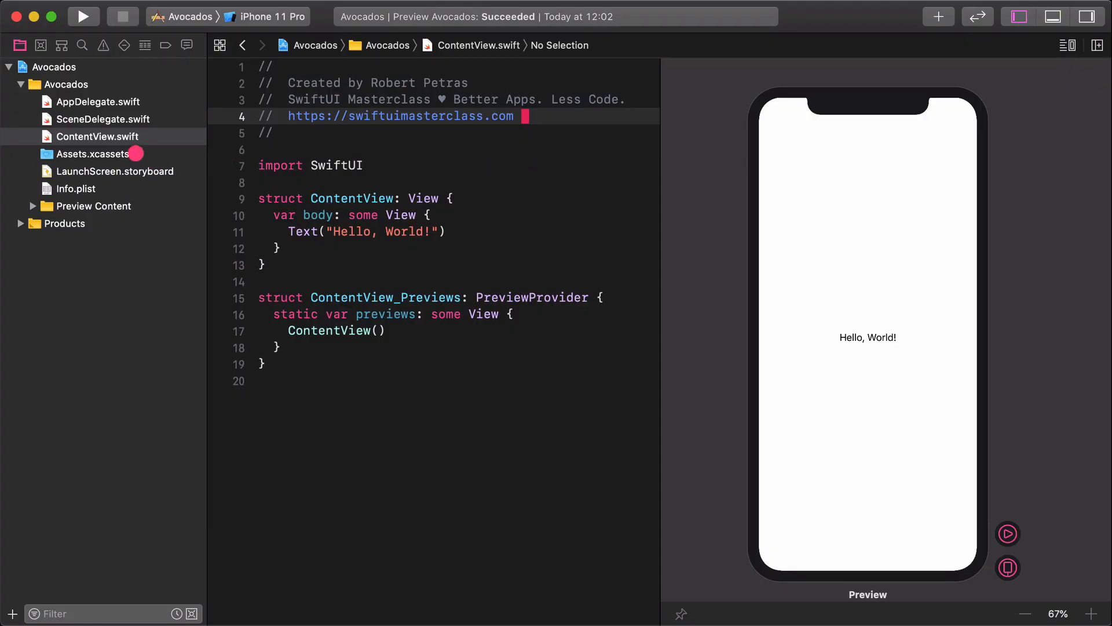
# Step: Open Assets.xcassets and add a new color set named ColorBlackTransparentLight
pyautogui.click(93, 154)
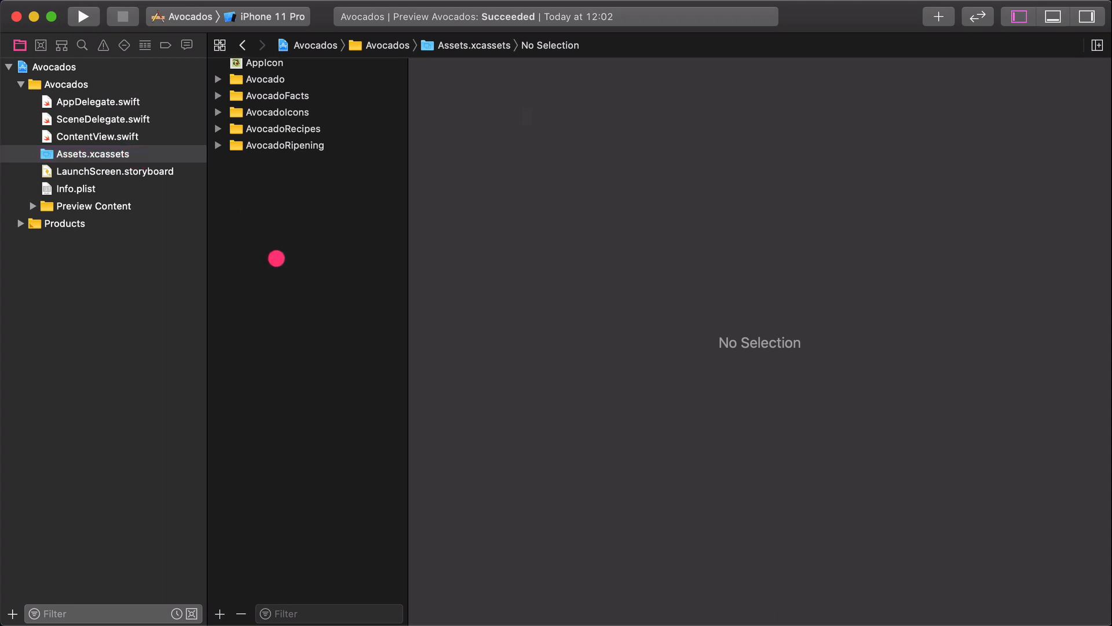
pyautogui.rightClick(277, 258)
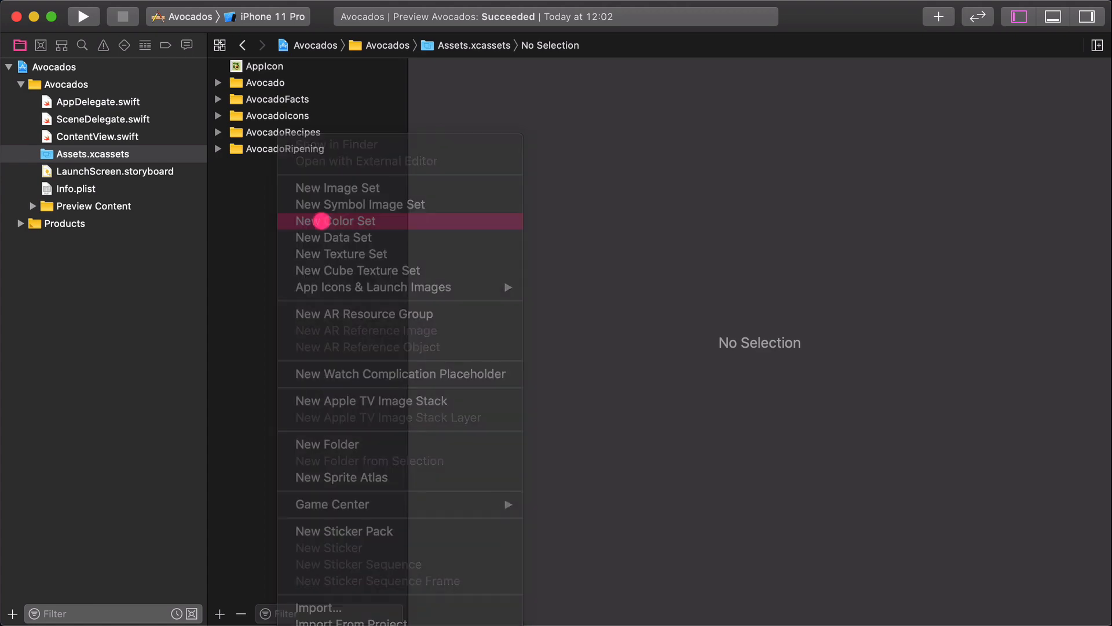
pyautogui.click(338, 221)
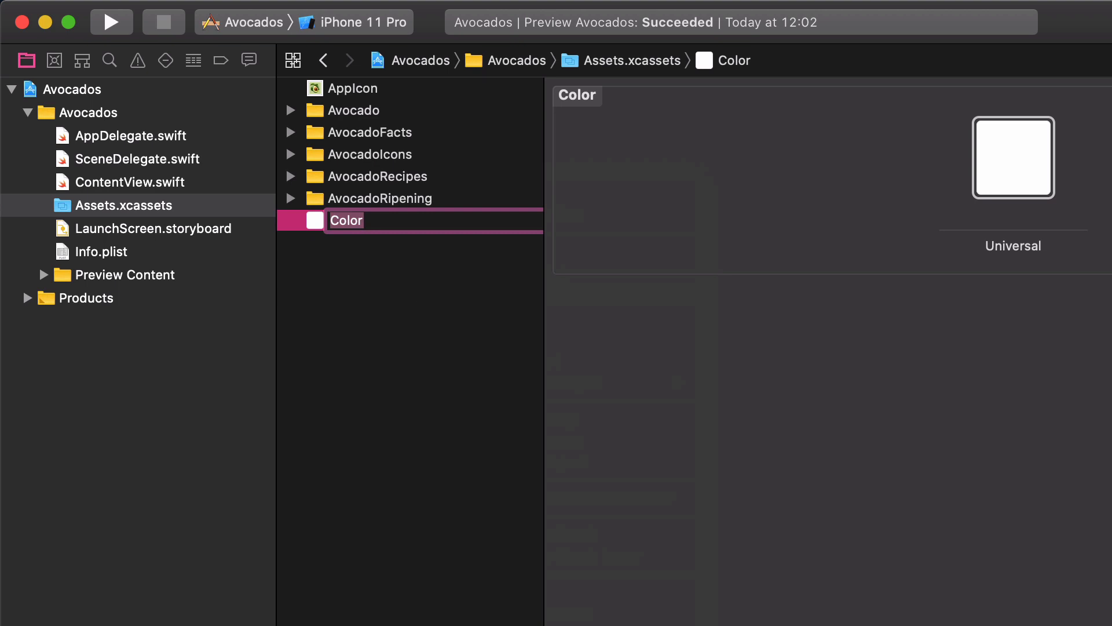
pyautogui.write('BlackTr')
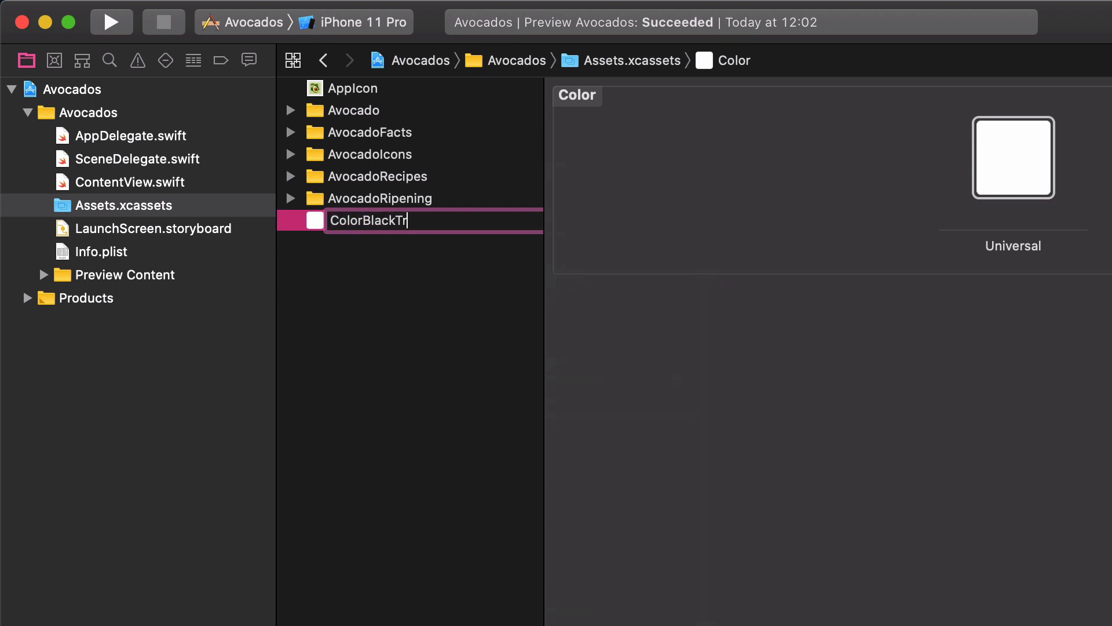
pyautogui.write('ansparetn')
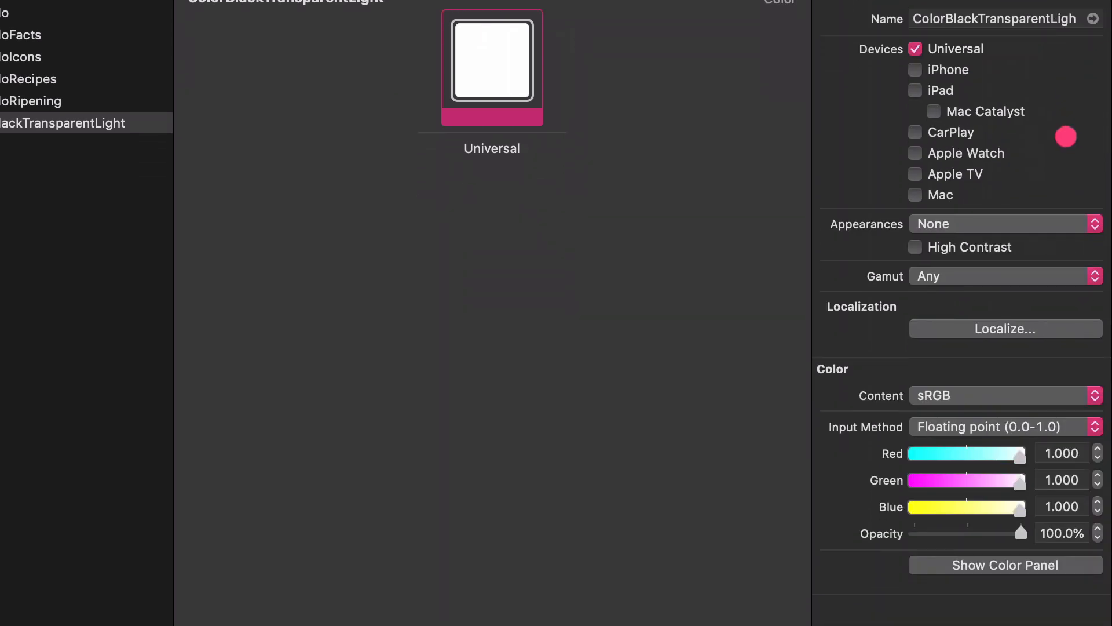
# Step: Set ColorBlackTransparentLight's red, green and blue to 0 and opacity to 25%
pyautogui.moveTo(1014, 453); pyautogui.dragTo(914, 446)
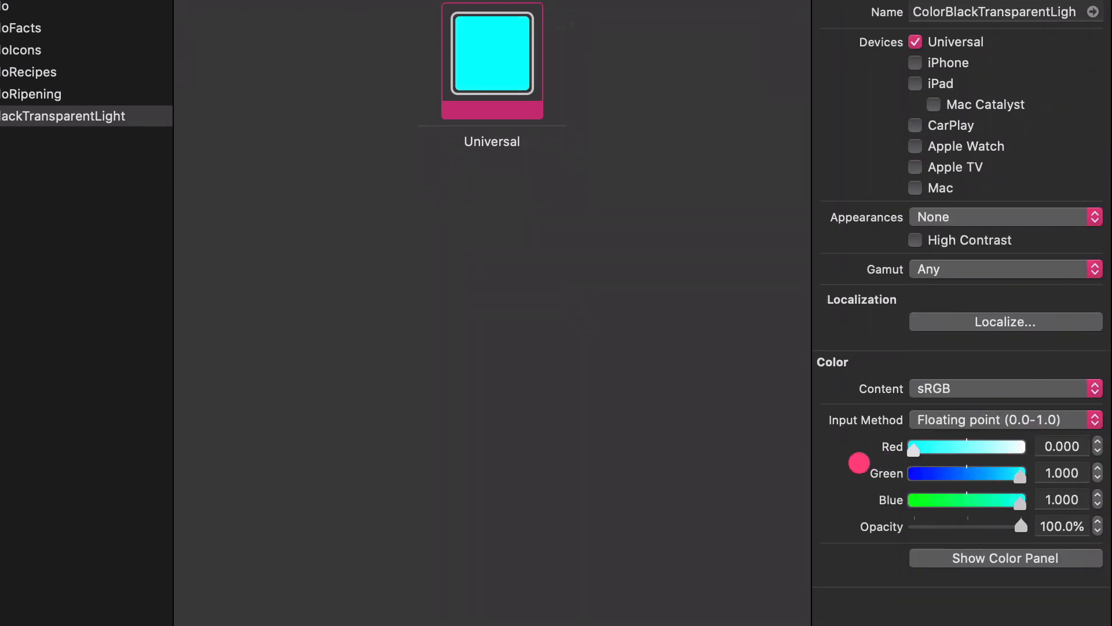
pyautogui.moveTo(1015, 472); pyautogui.dragTo(916, 473)
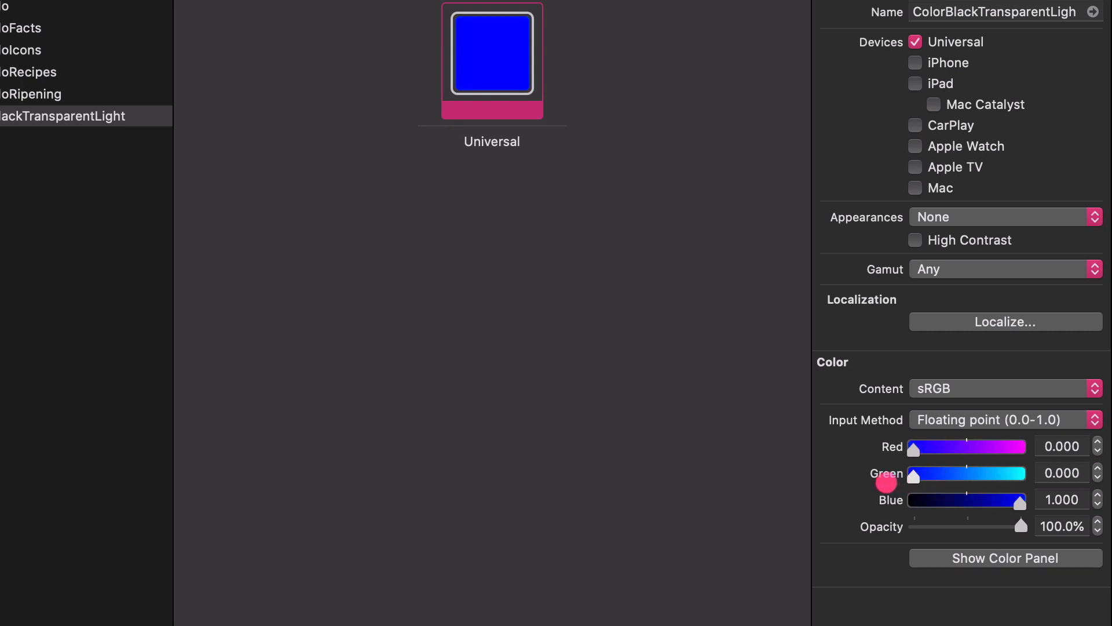
pyautogui.moveTo(1018, 500); pyautogui.dragTo(913, 503)
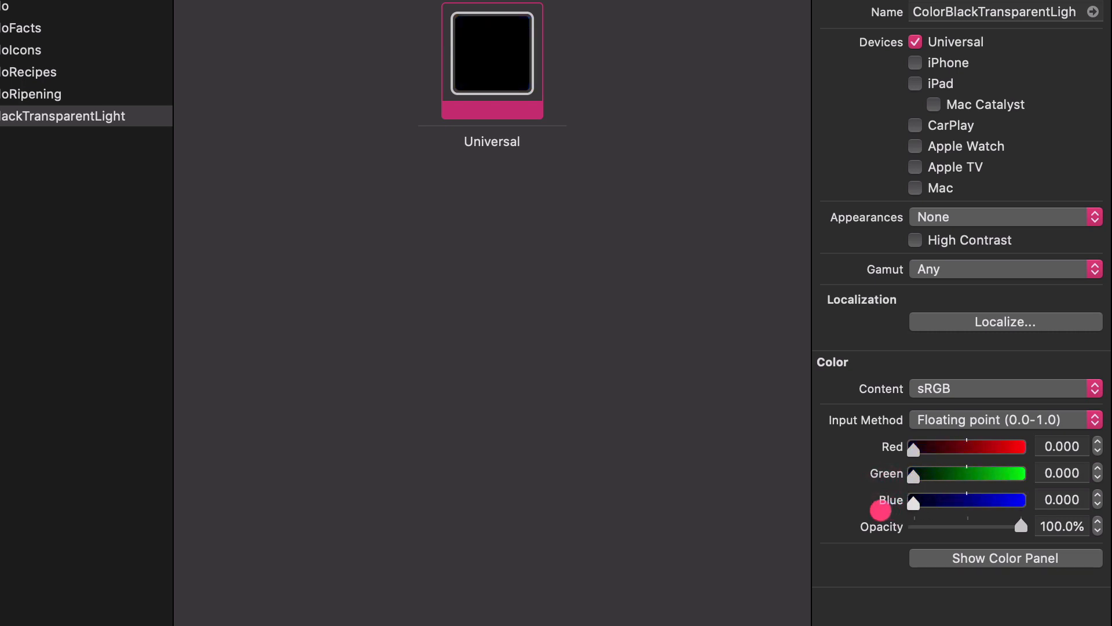
pyautogui.click(1061, 526)
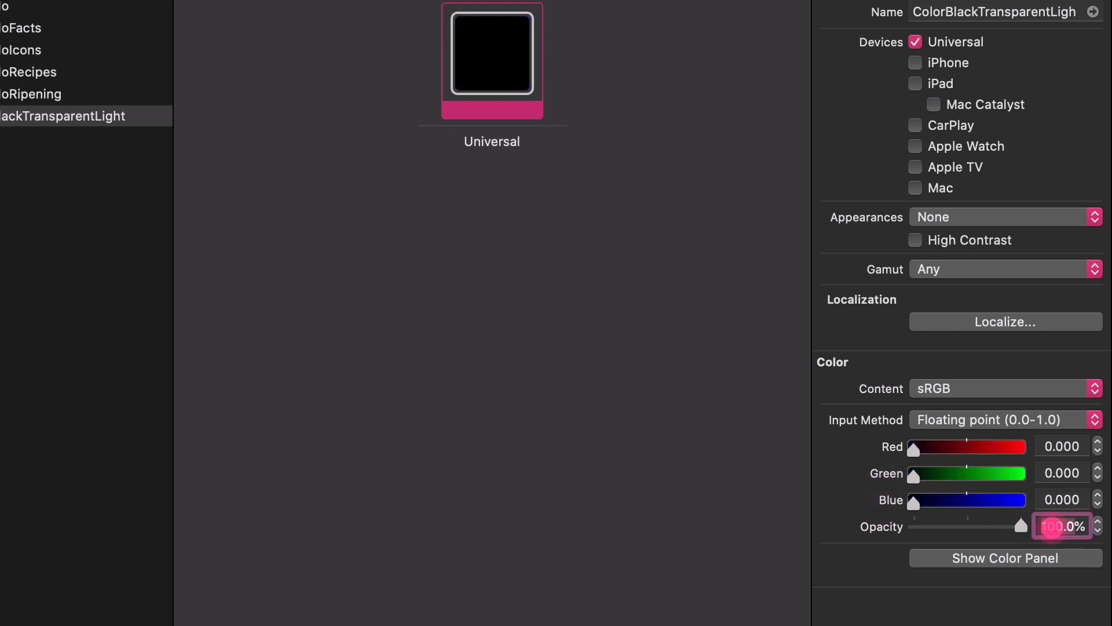
pyautogui.write('24')
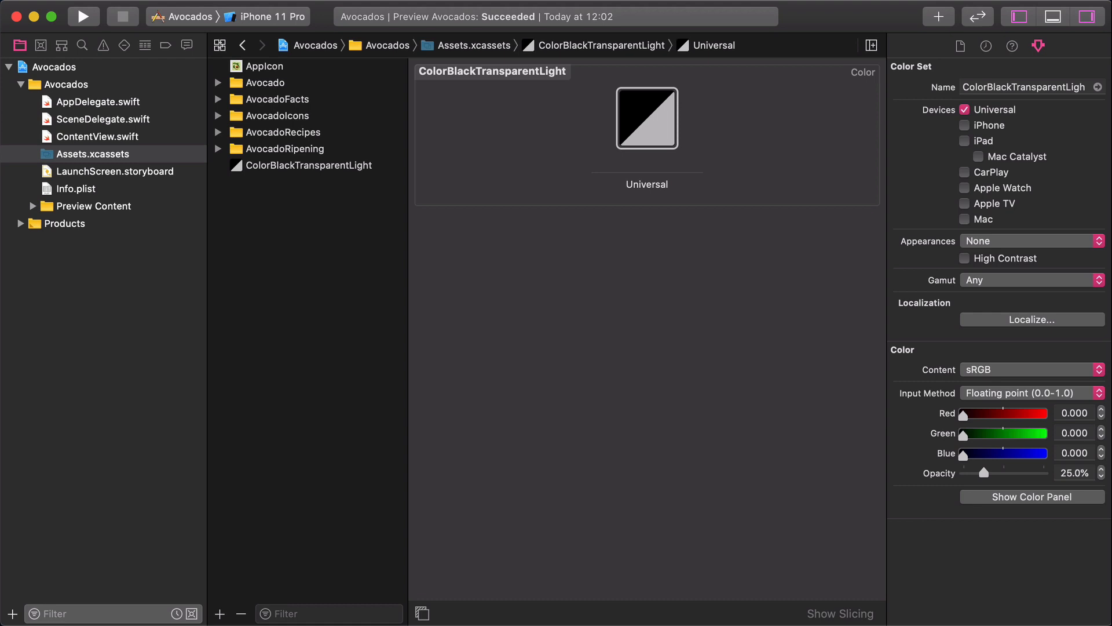
# Step: Add a new color set named ColorBlackTransparentDark
pyautogui.rightClick(335, 134)
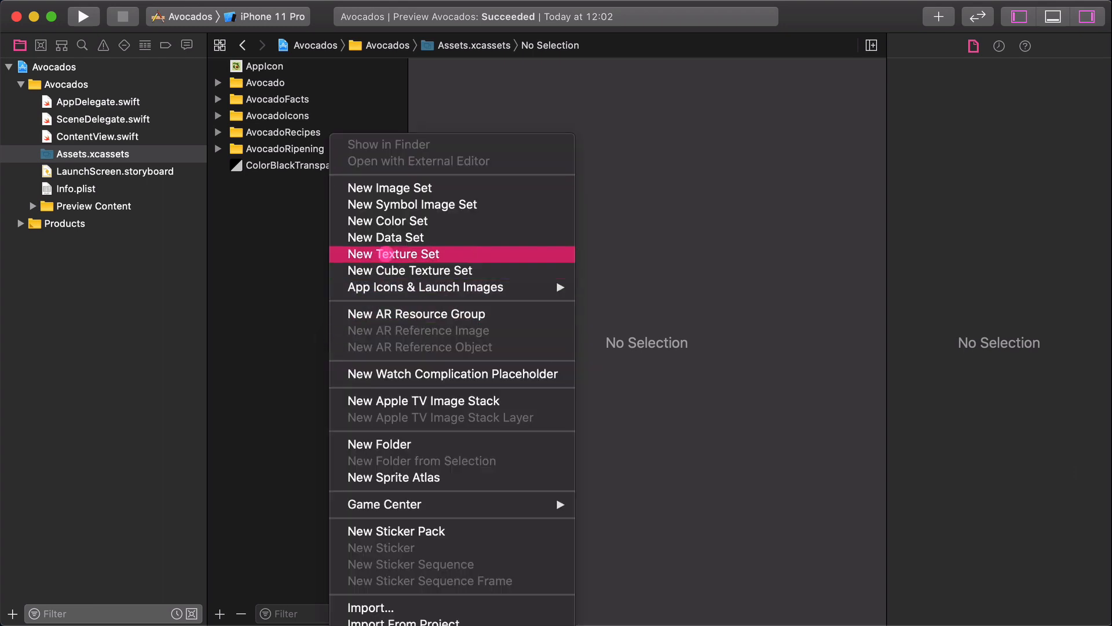
pyautogui.moveTo(388, 221)
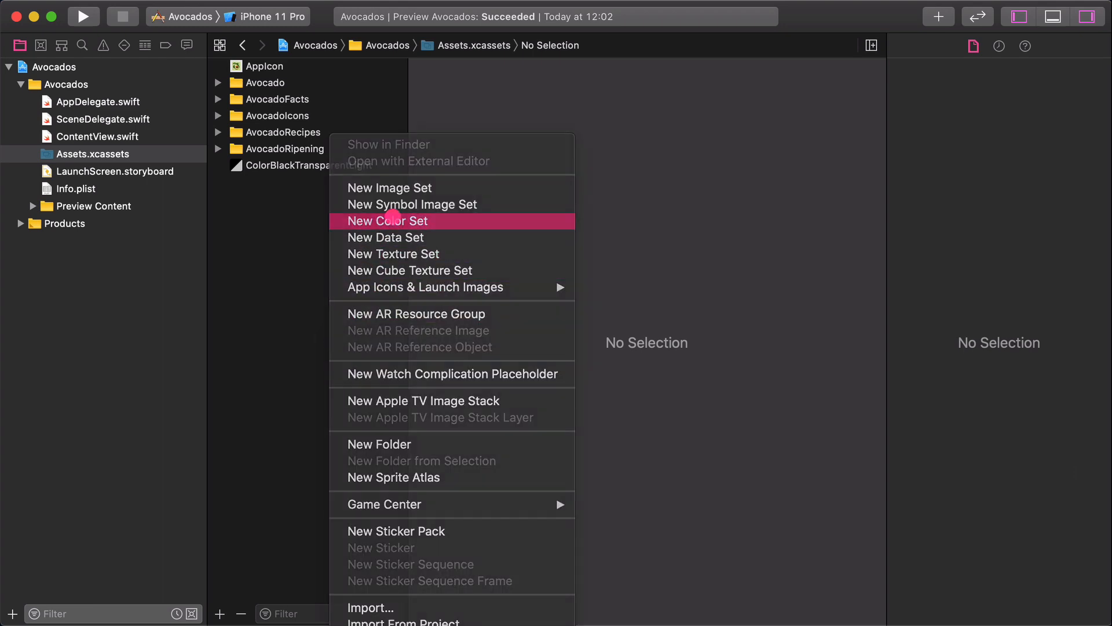
pyautogui.click(387, 221)
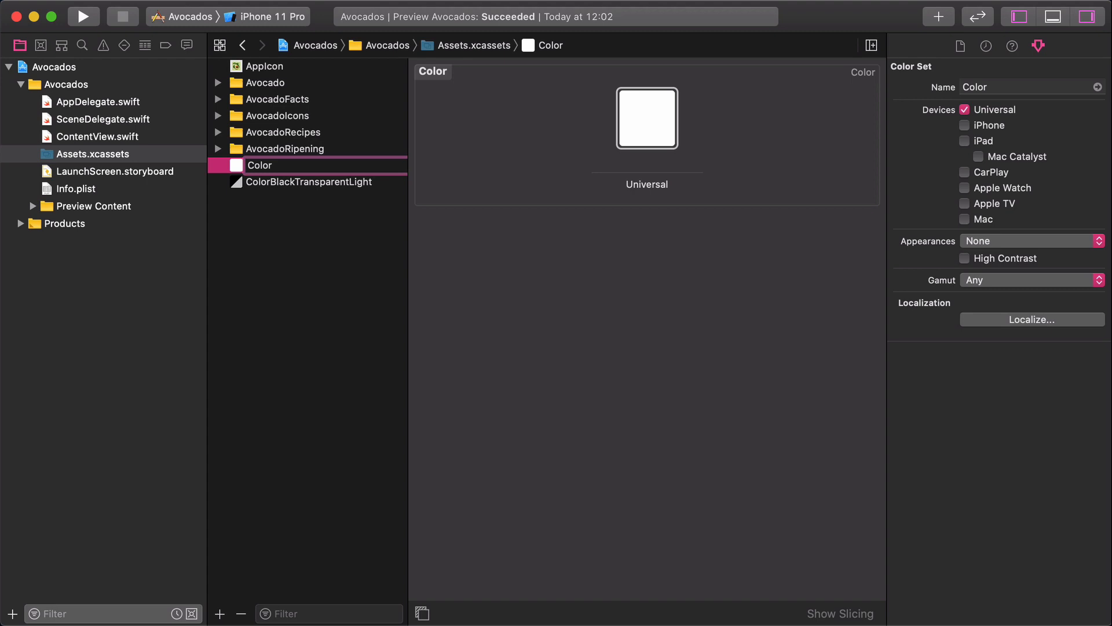
pyautogui.write('ColorBlackT')
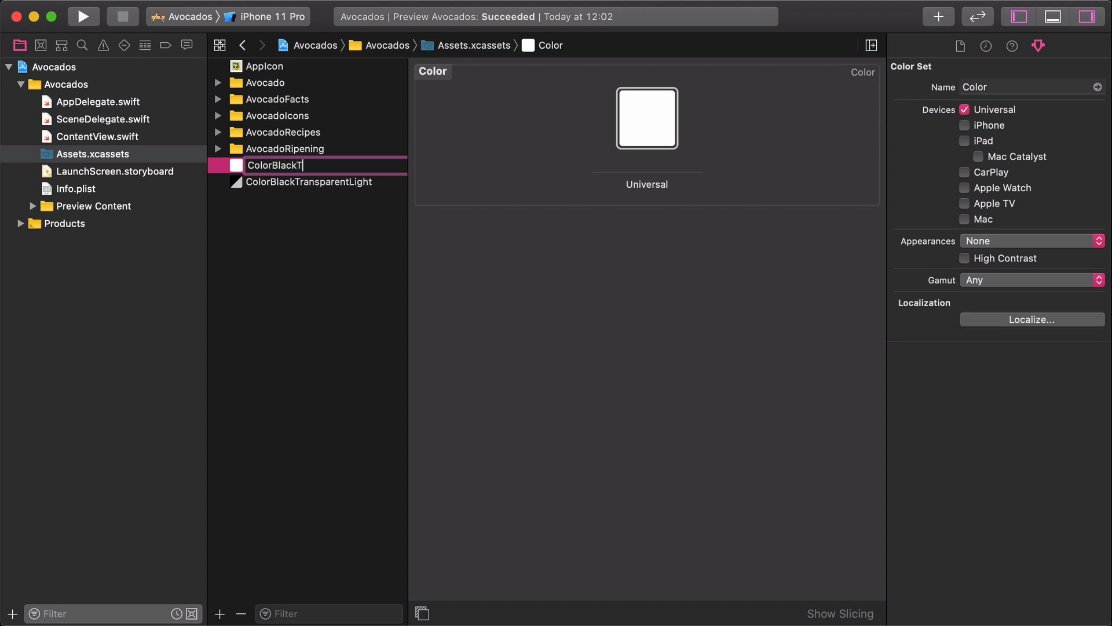
pyautogui.write('ransparentDark')
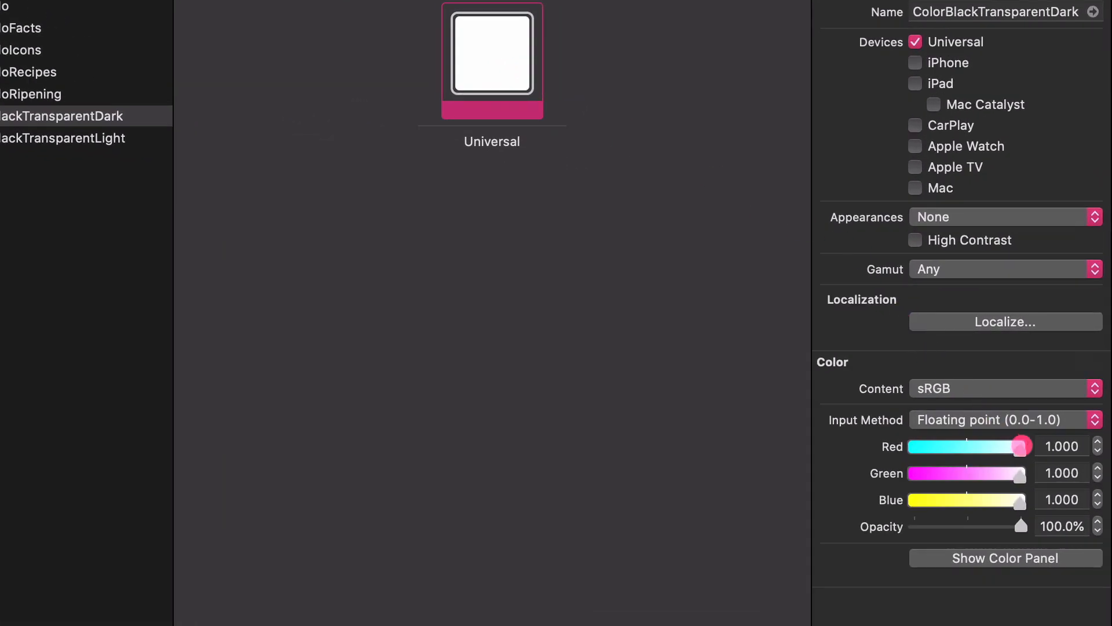
# Step: Set its color channels to 0 and its opacity to 80%
pyautogui.moveTo(1021, 446); pyautogui.dragTo(921, 446)
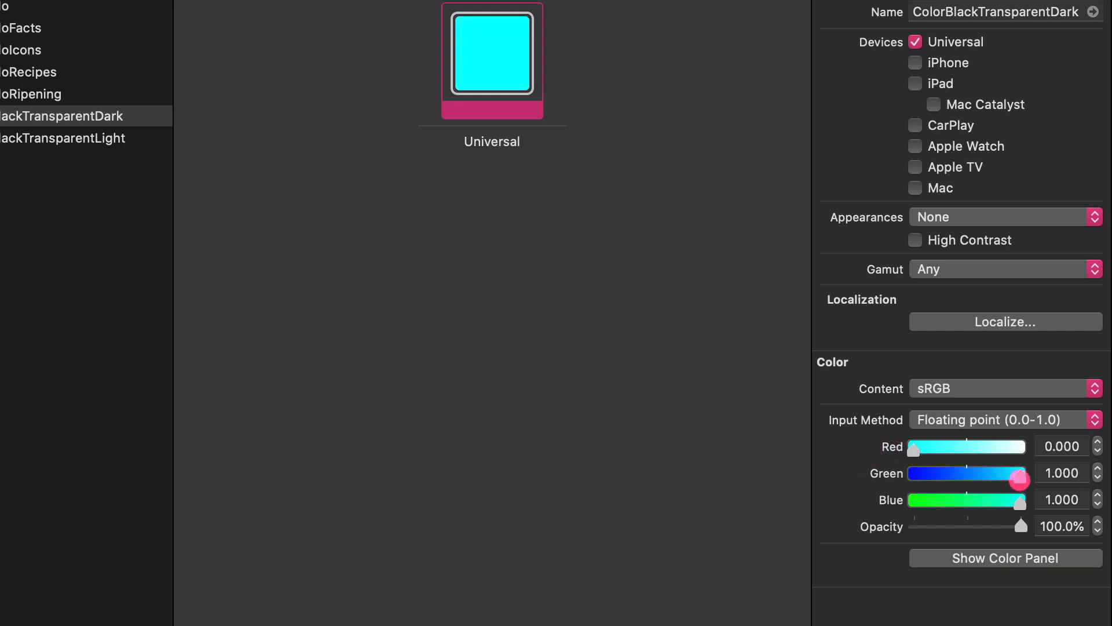
pyautogui.moveTo(1020, 472); pyautogui.dragTo(924, 473)
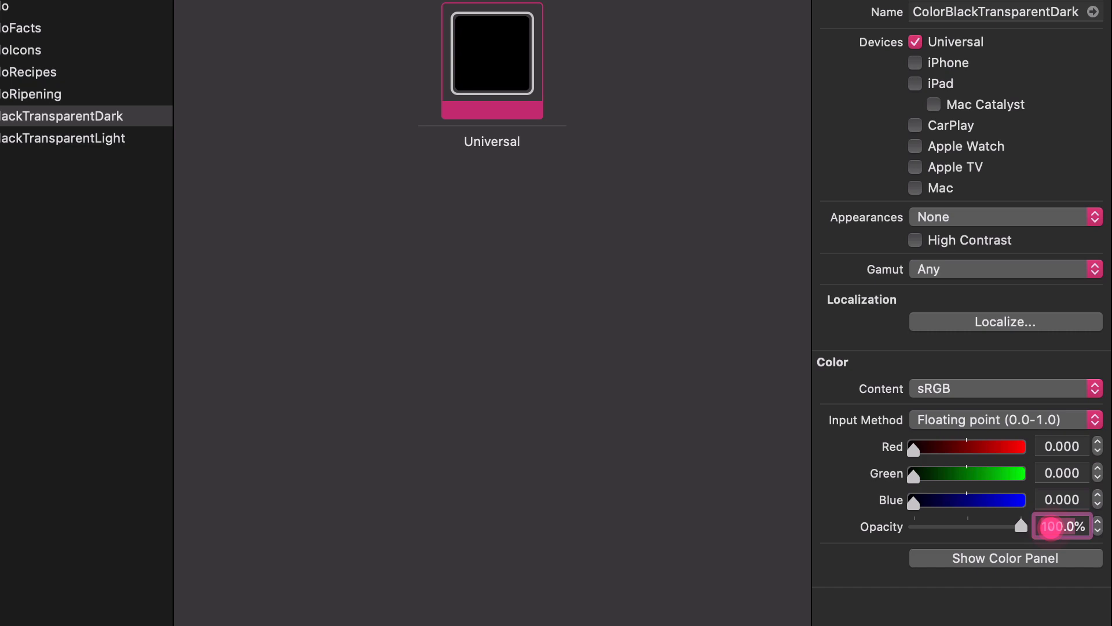
pyautogui.write('80')
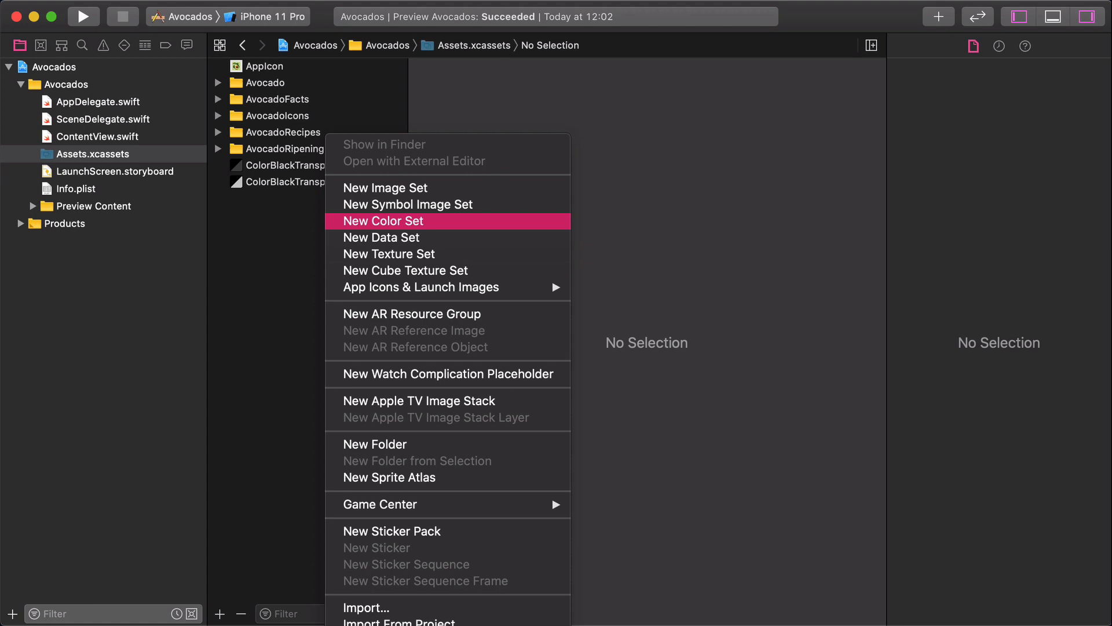
# Step: Add a color set named ColorAppearanceAdaptive and select its universal swatch
pyautogui.click(383, 221)
pyautogui.write('ColorAppear')
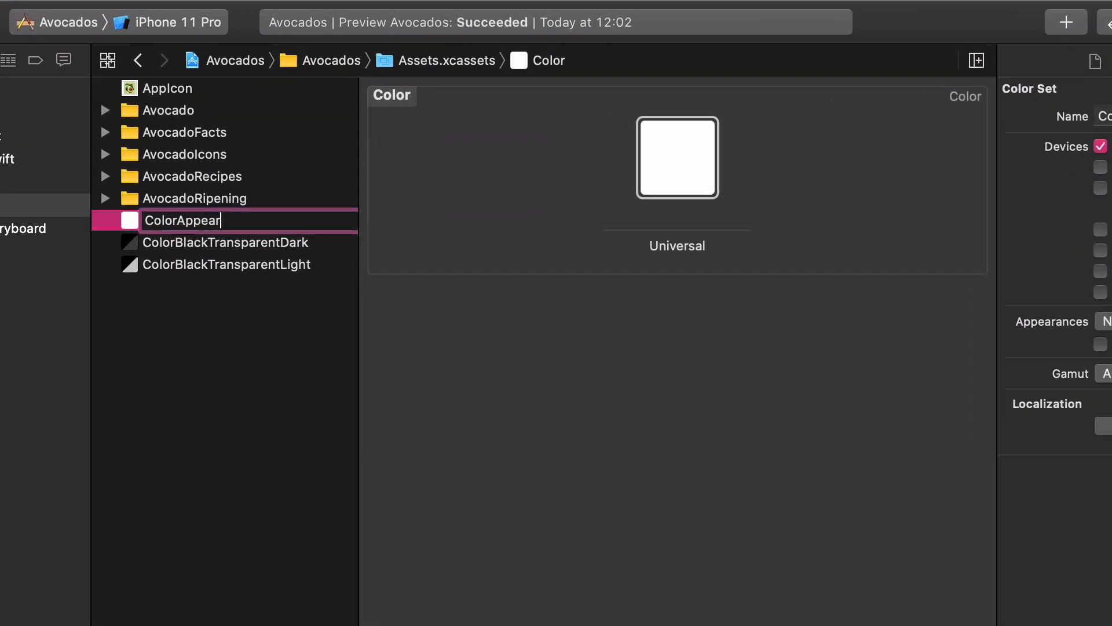
pyautogui.write('anceA')
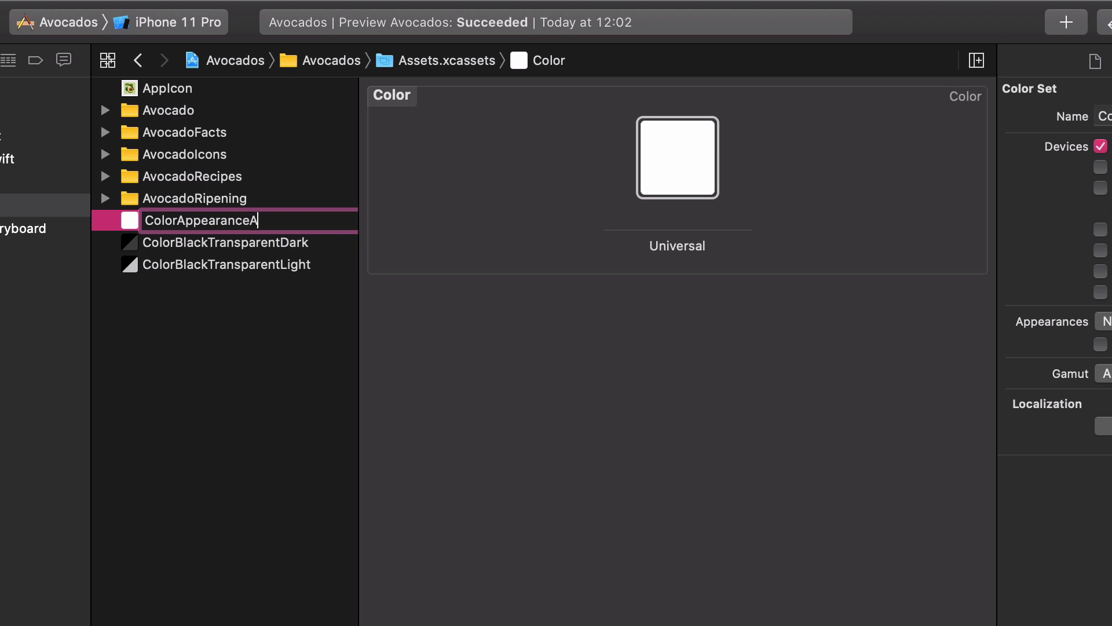
pyautogui.write('daptive')
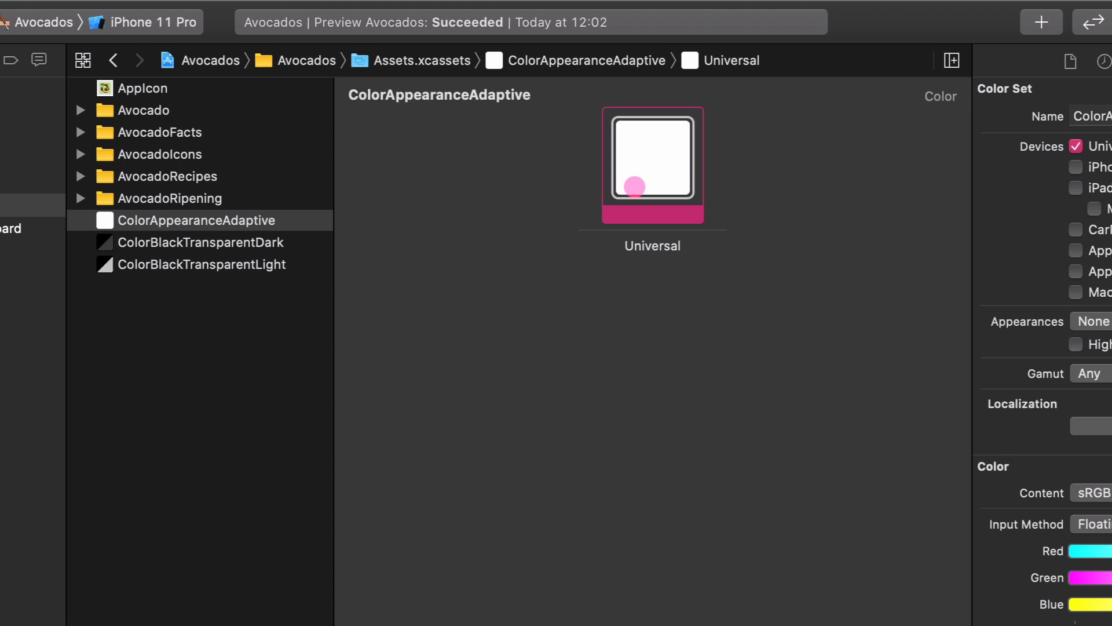
pyautogui.click(1098, 321)
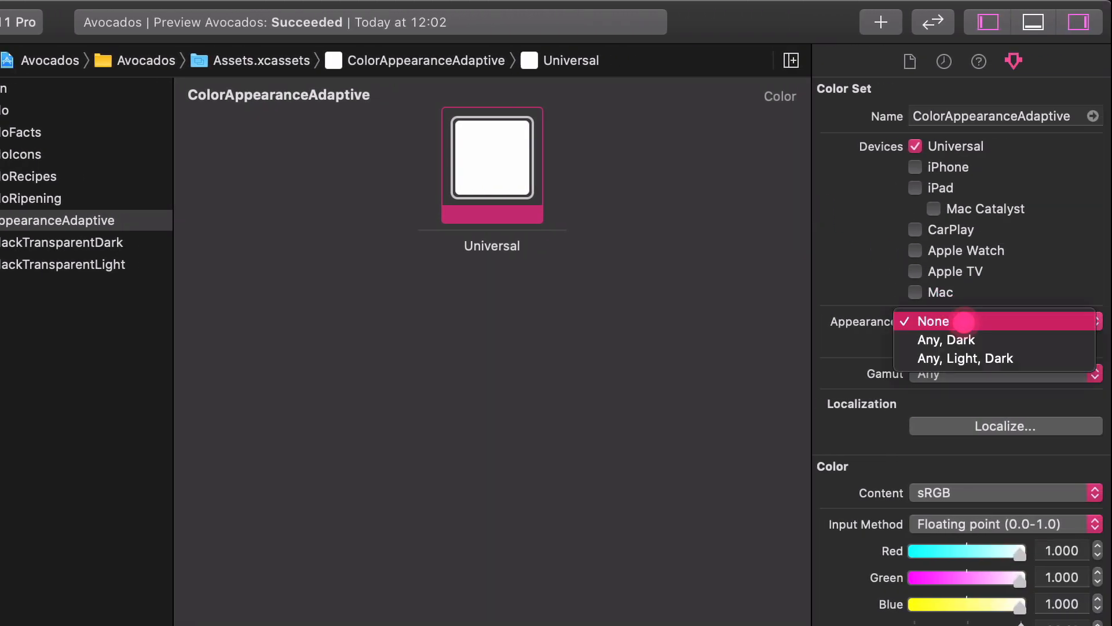
pyautogui.moveTo(966, 358)
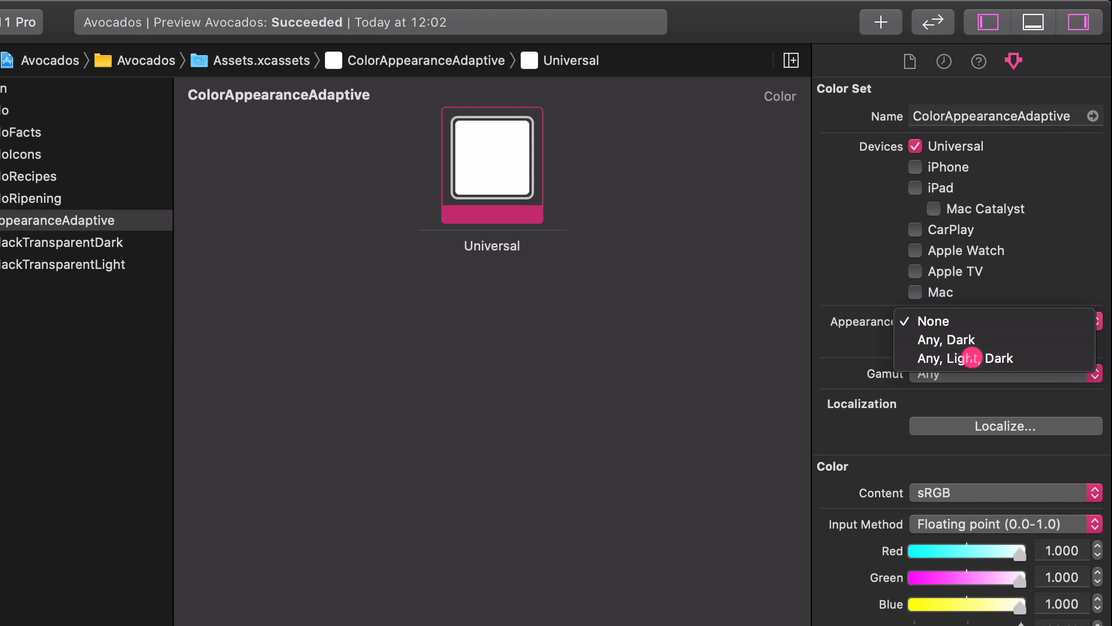
# Step: Give ColorAppearanceAdaptive Any, Light and Dark variants and make the Dark variant black
pyautogui.click(966, 358)
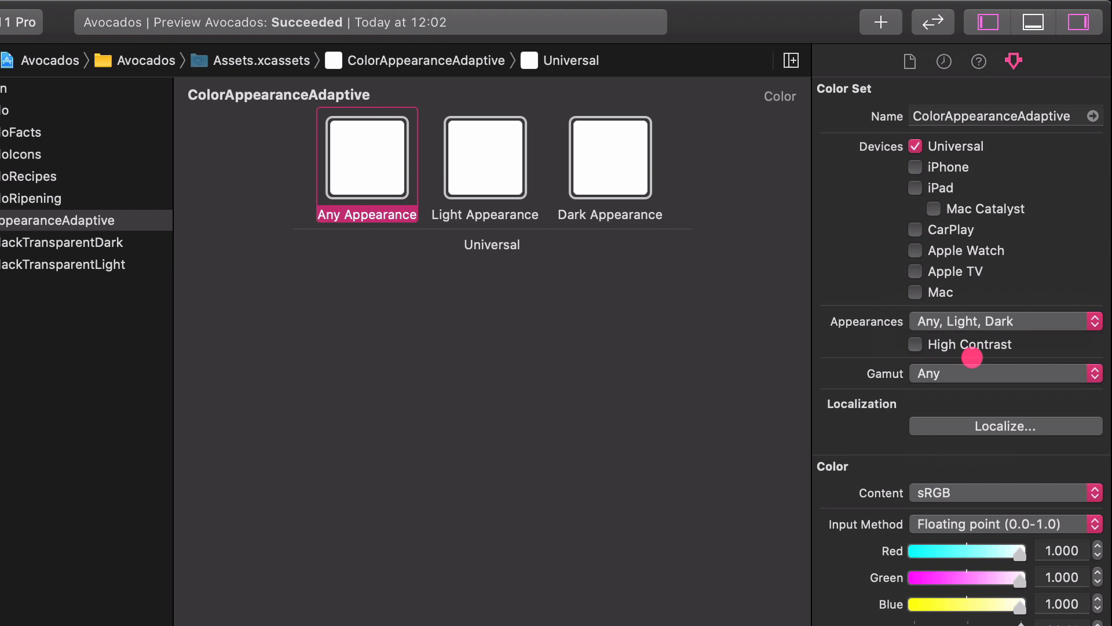
pyautogui.click(485, 158)
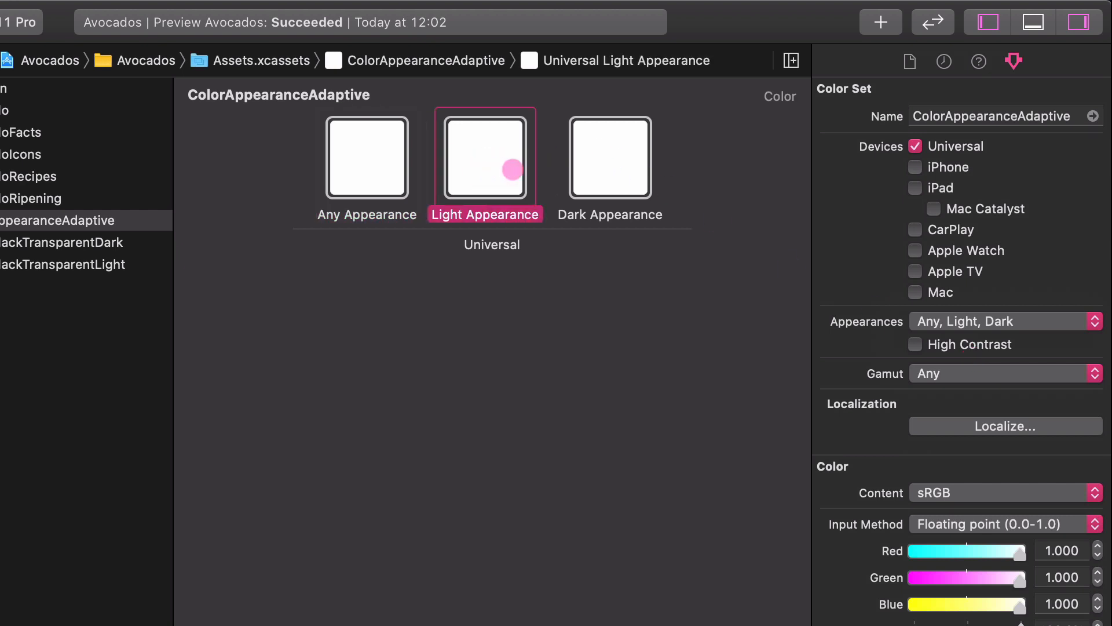
pyautogui.click(605, 170)
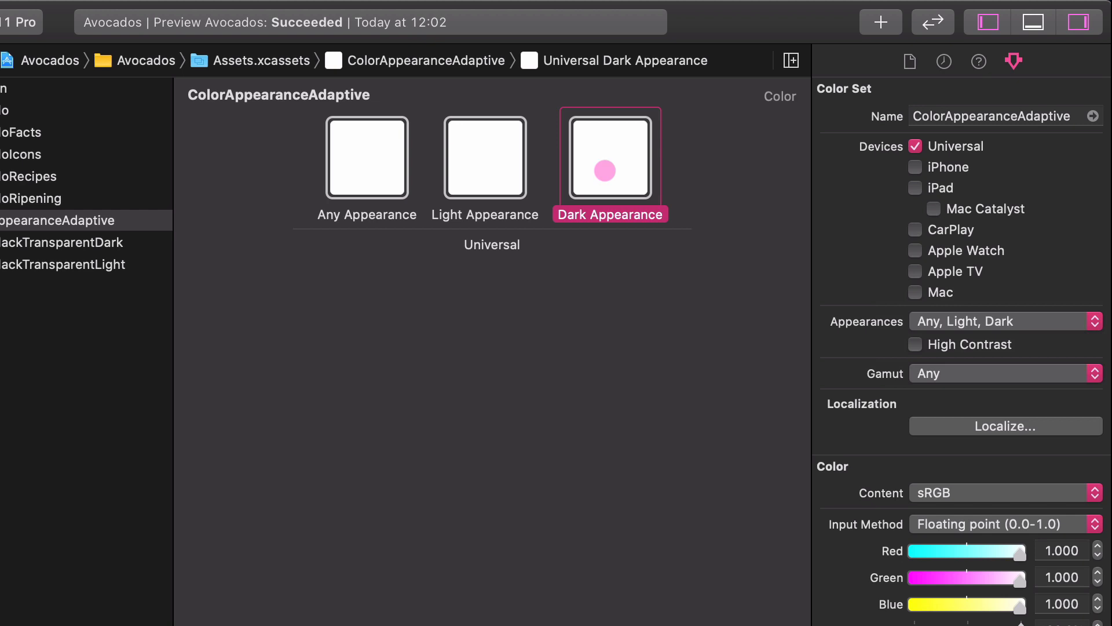
pyautogui.scroll(-3)
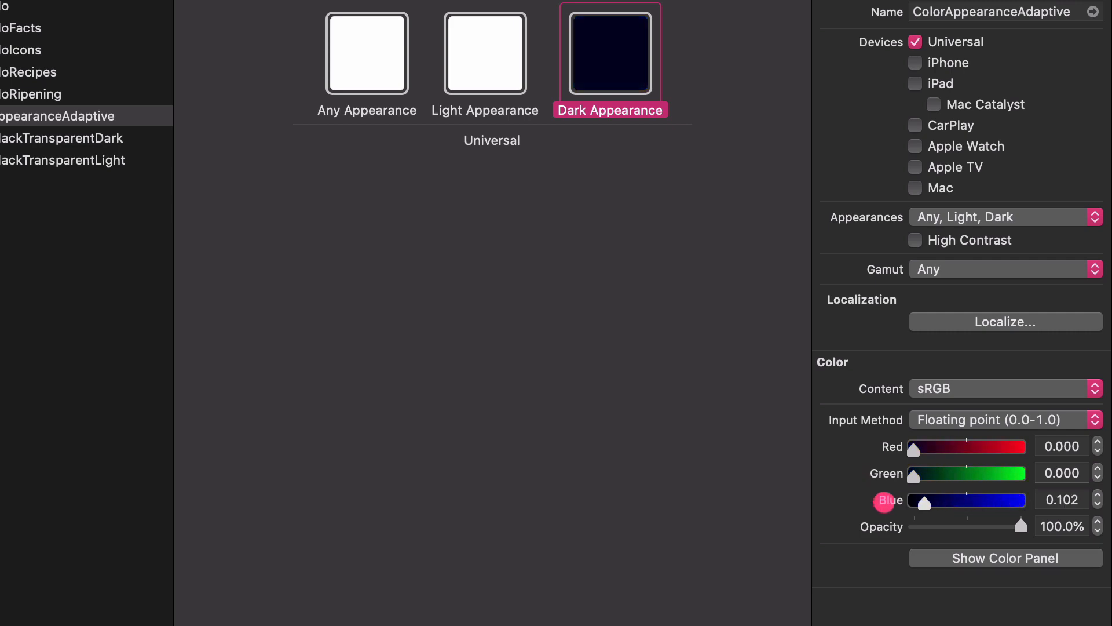
pyautogui.moveTo(942, 502); pyautogui.dragTo(915, 503)
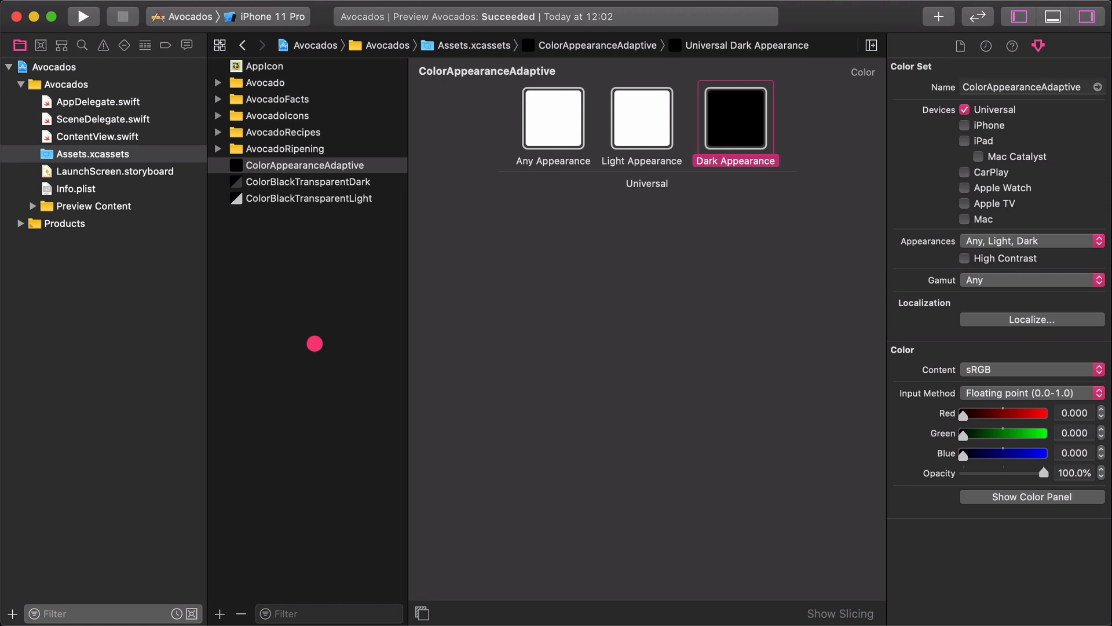
# Step: Add a ColorGreenAdaptive color set with Any, Light and Dark appearances
pyautogui.rightClick(315, 343)
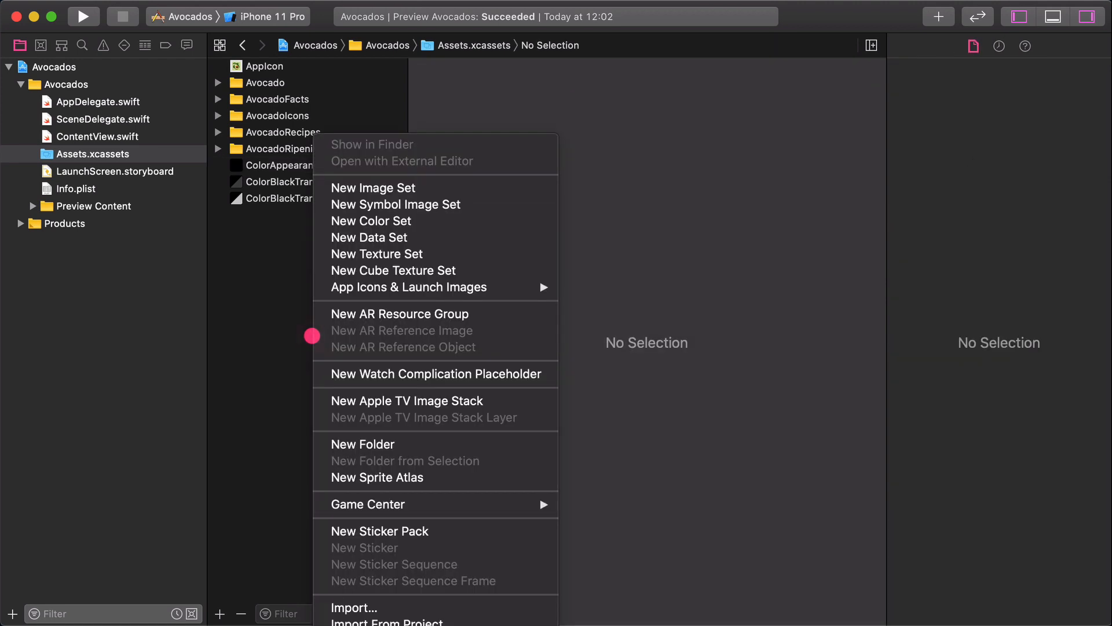
pyautogui.moveTo(371, 221)
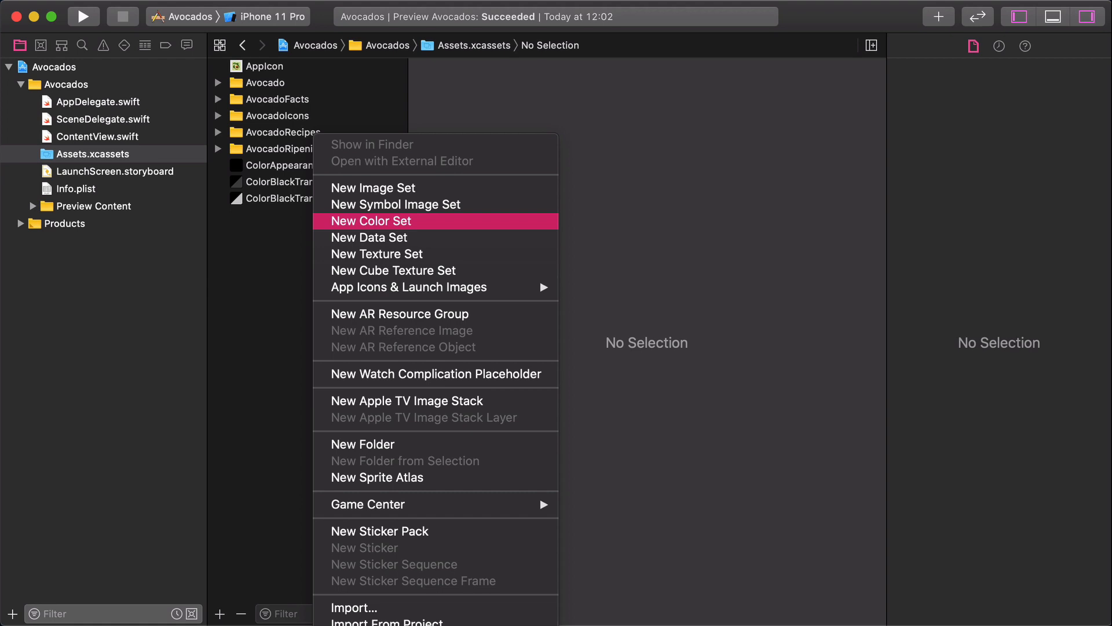
pyautogui.moveTo(393, 221)
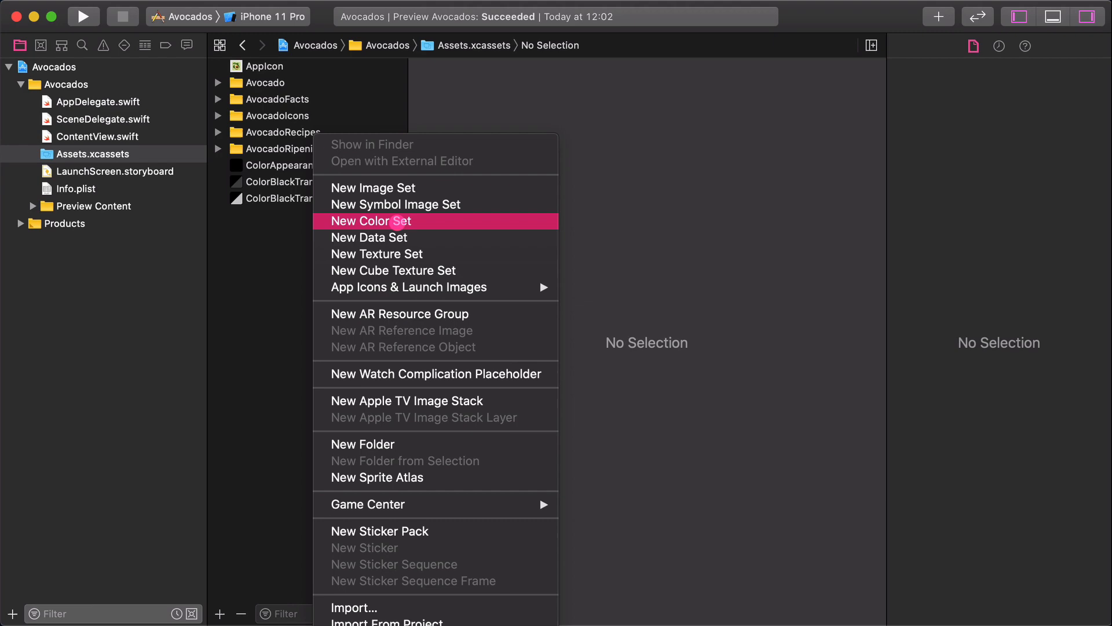
pyautogui.click(371, 221)
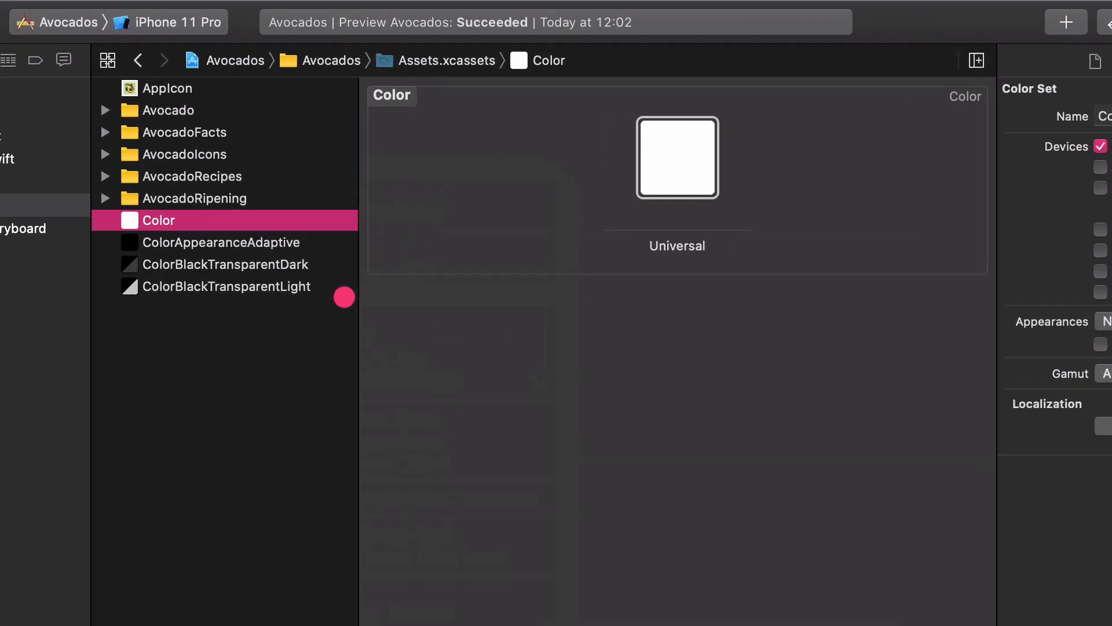
pyautogui.write('ColorGreenAdaptive')
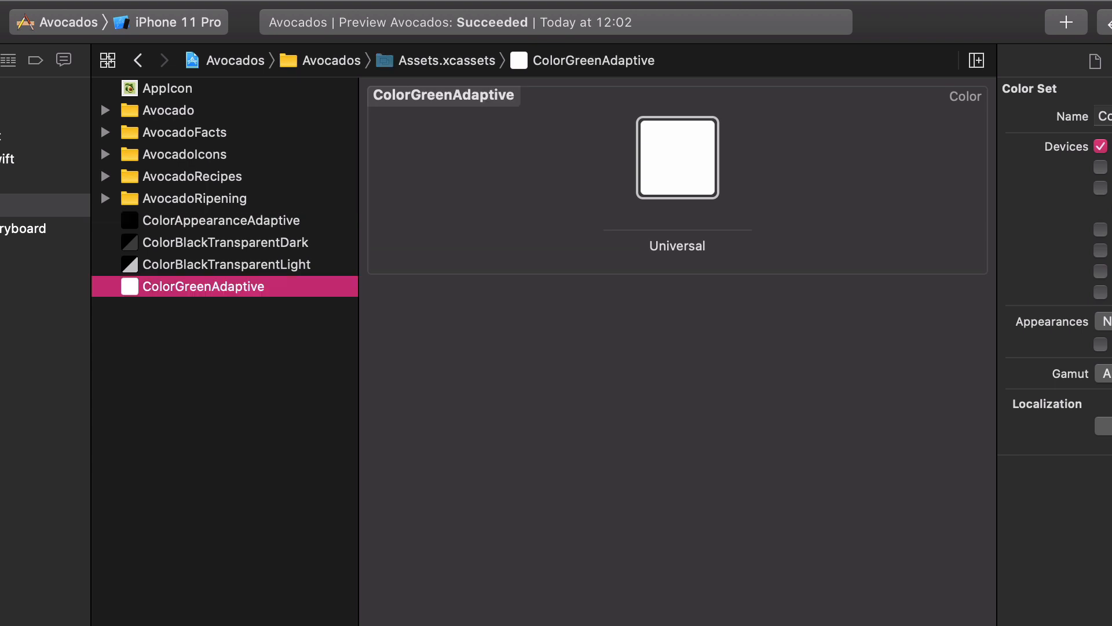
pyautogui.click(677, 157)
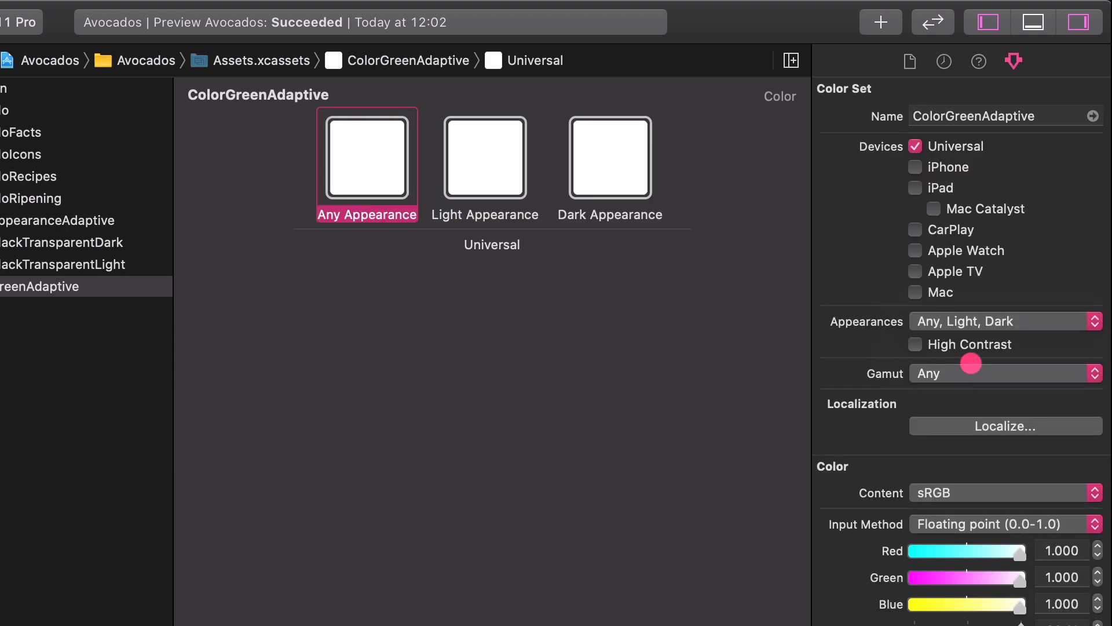
# Step: Set the Any appearance color to hex #167942
pyautogui.scroll(-3)
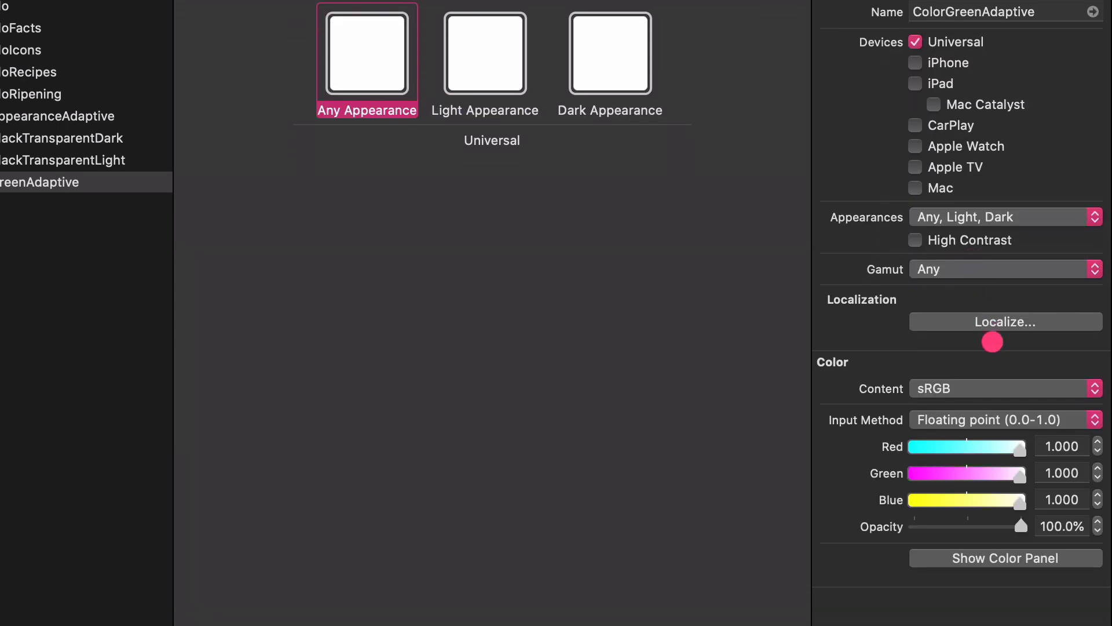
pyautogui.click(1006, 420)
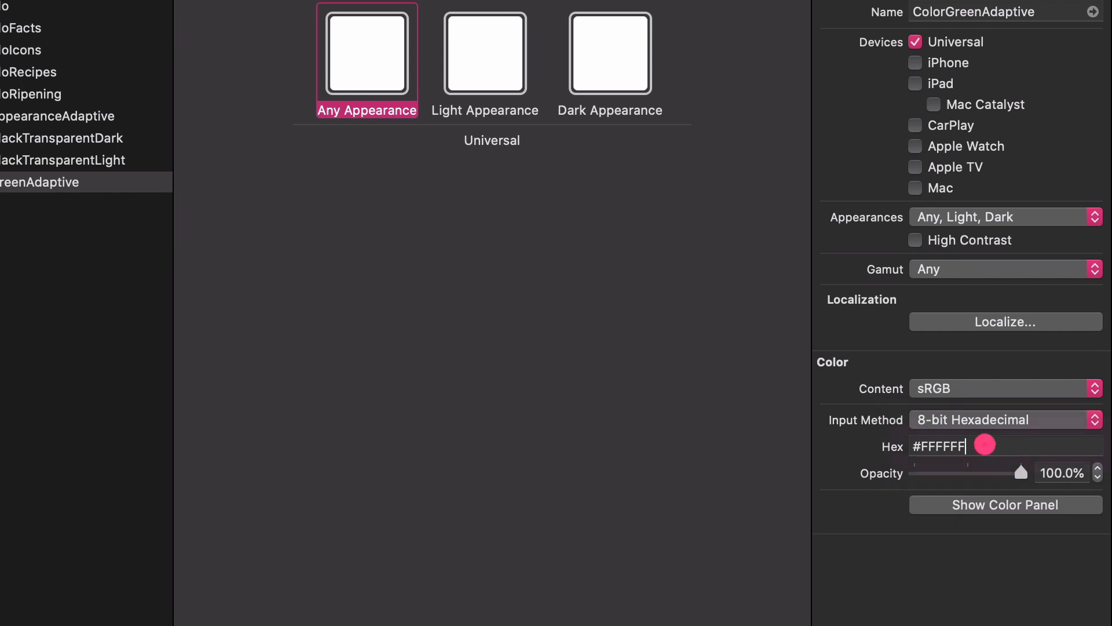
pyautogui.write('16')
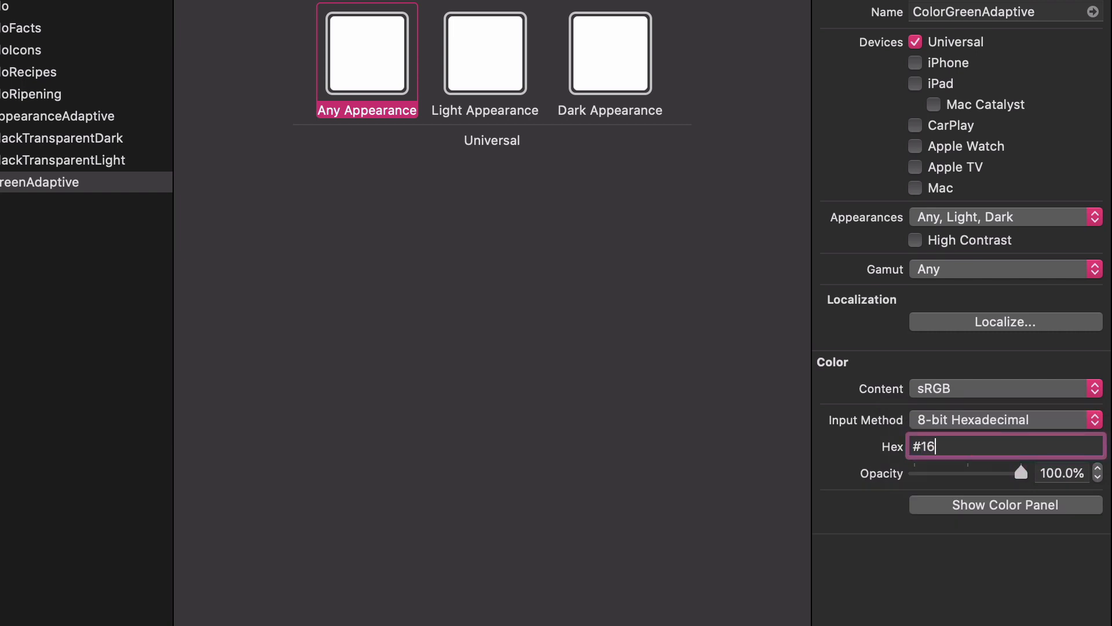
pyautogui.write('7942')
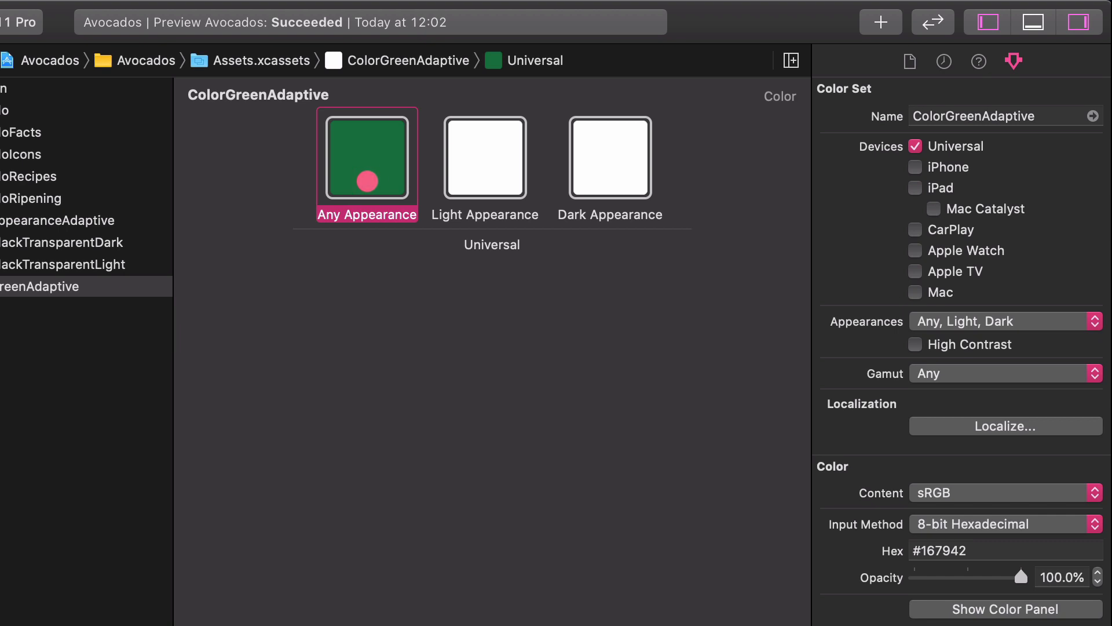
# Step: Select the Light variant, then set the Dark variant to hex #C8D899
pyautogui.click(485, 157)
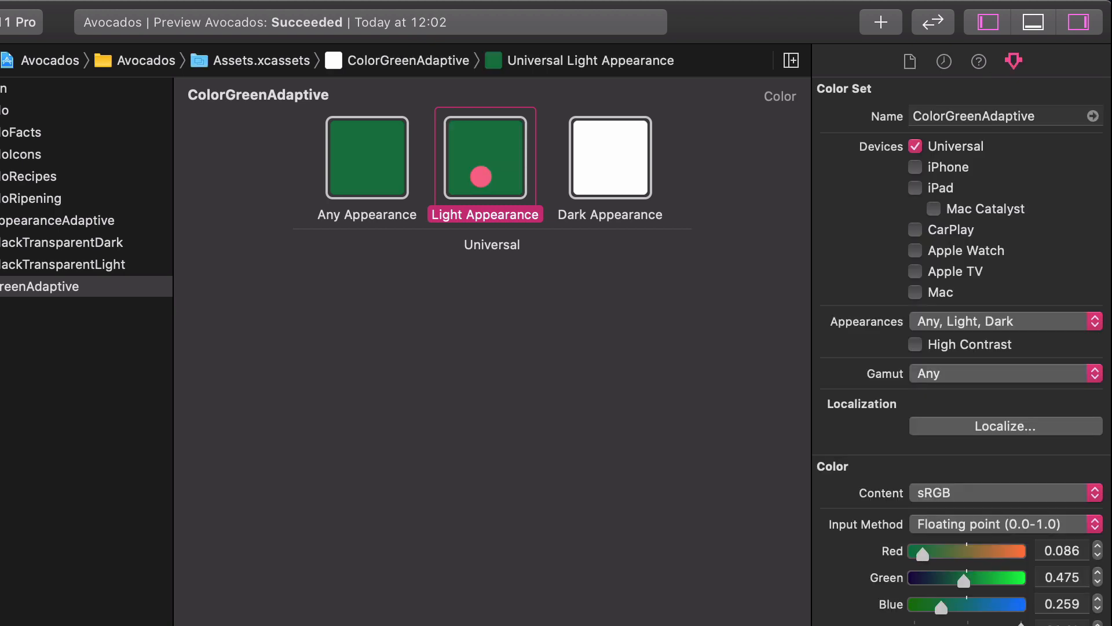
pyautogui.click(610, 158)
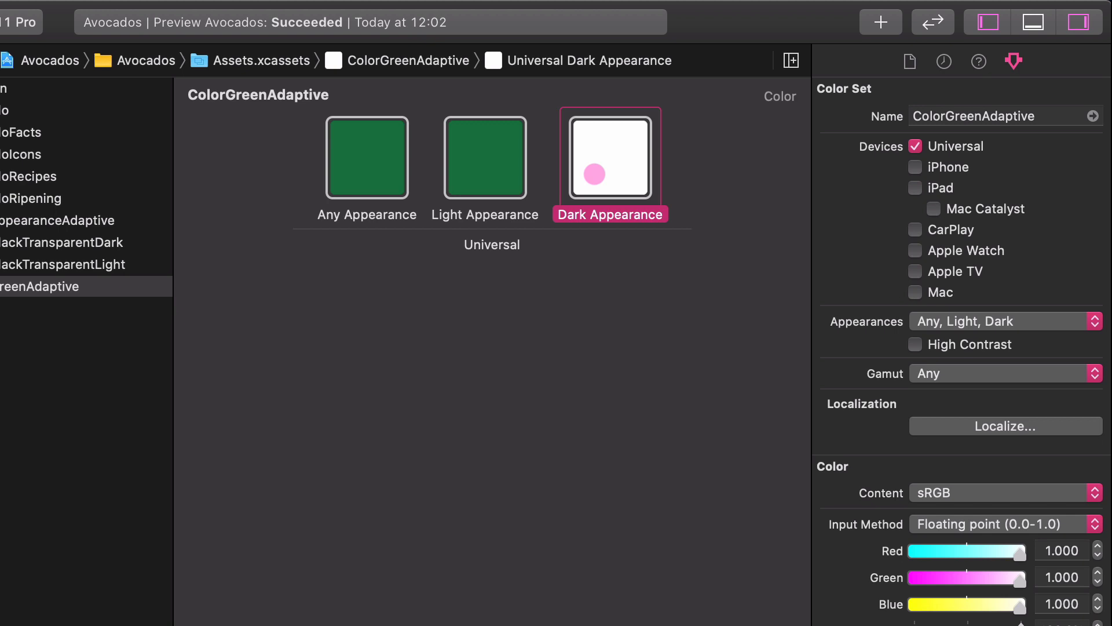
pyautogui.scroll(-3)
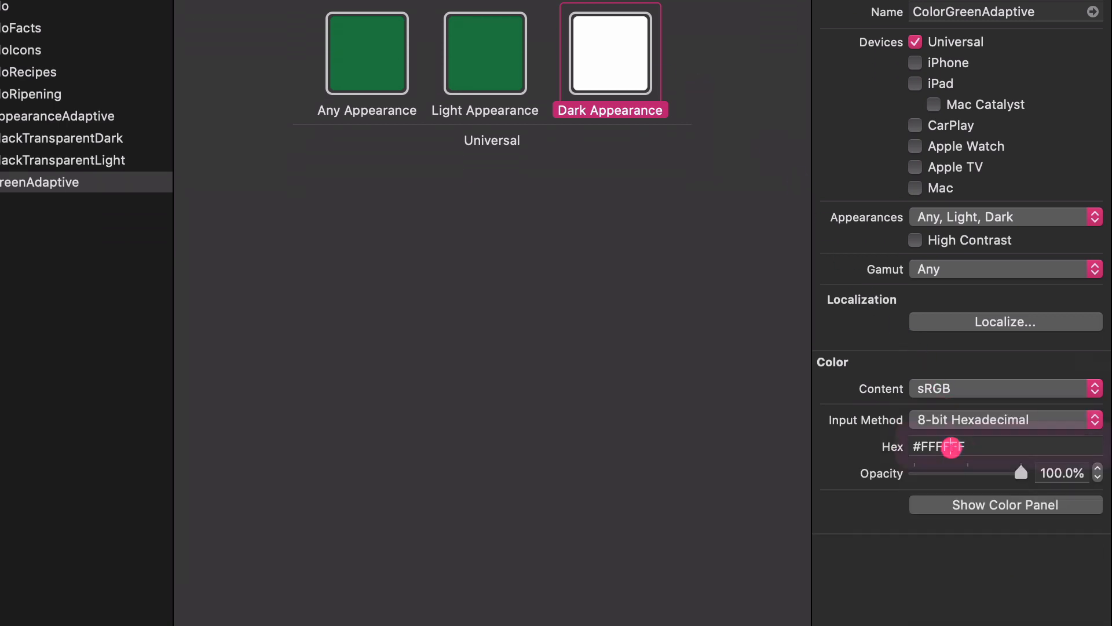
pyautogui.write('C8')
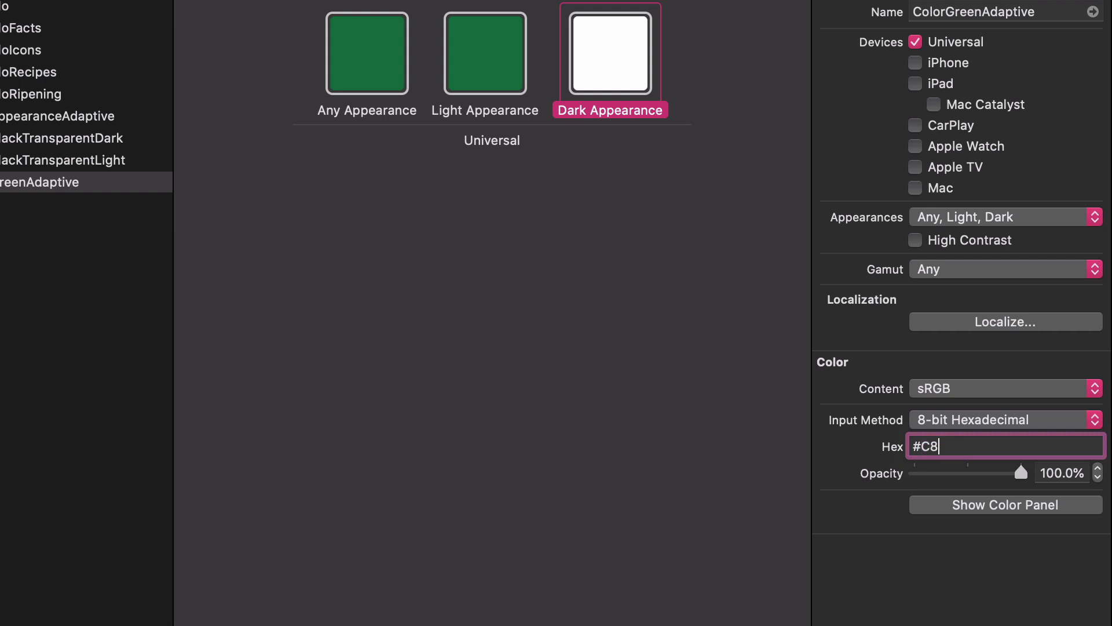
pyautogui.write('D899')
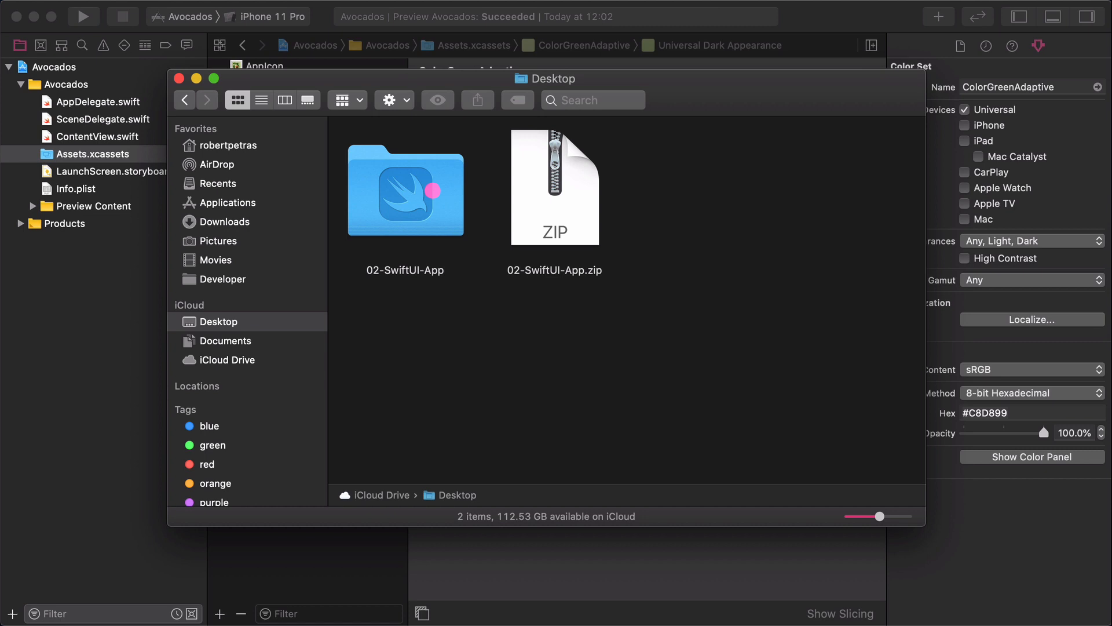
# Step: Navigate Finder through 02-SwiftUI-App and Resources into the Colors folder
pyautogui.doubleClick(405, 191)
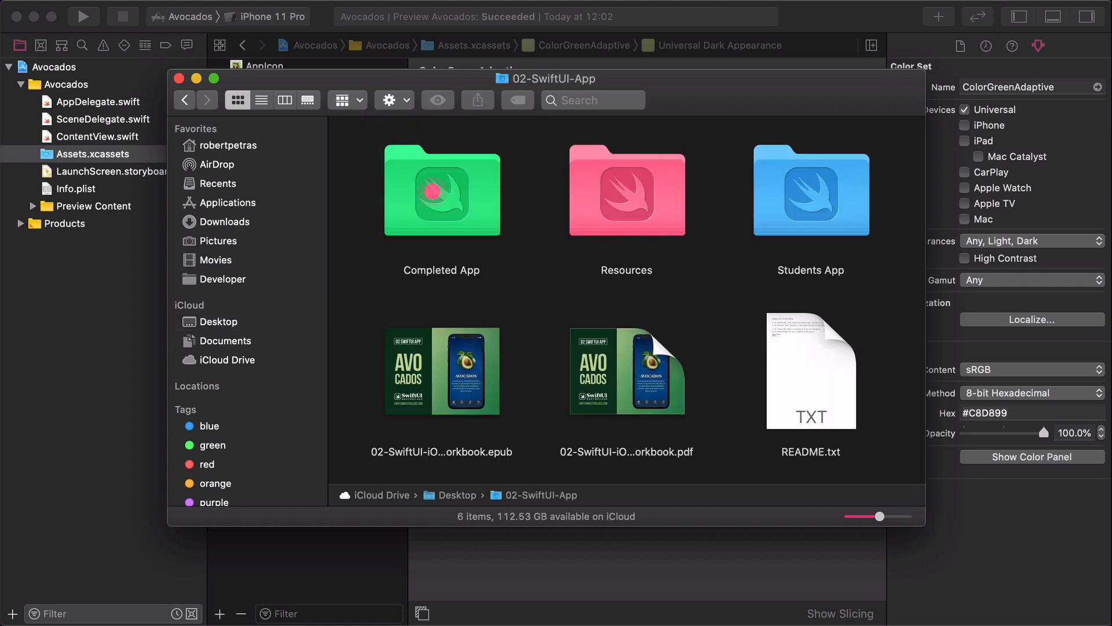
pyautogui.doubleClick(627, 191)
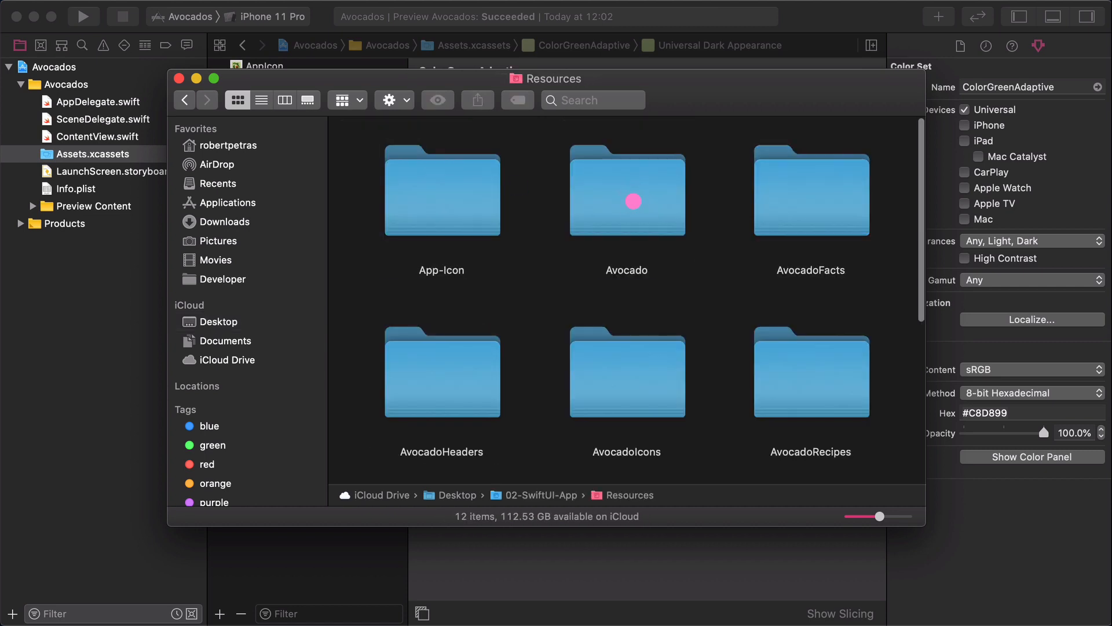
pyautogui.scroll(-3)
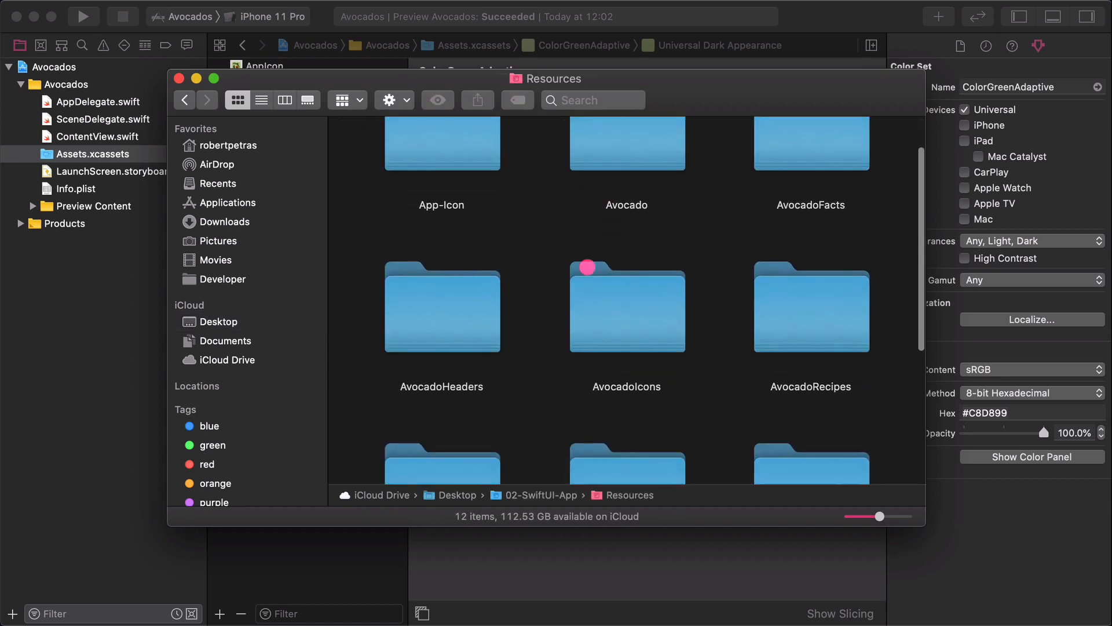
pyautogui.scroll(-3)
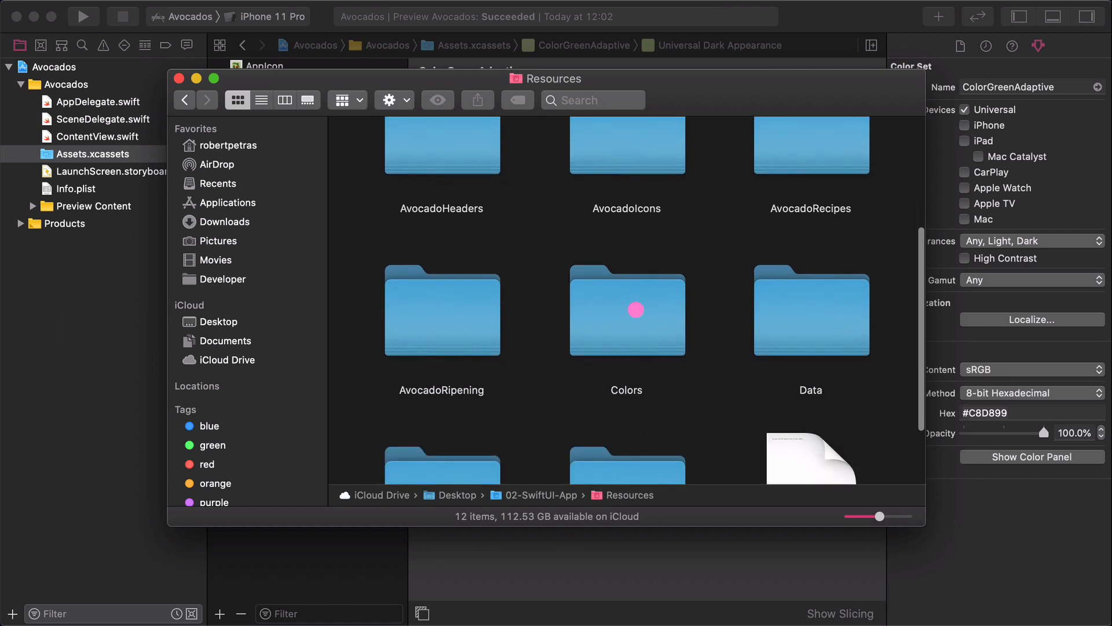
pyautogui.click(626, 310)
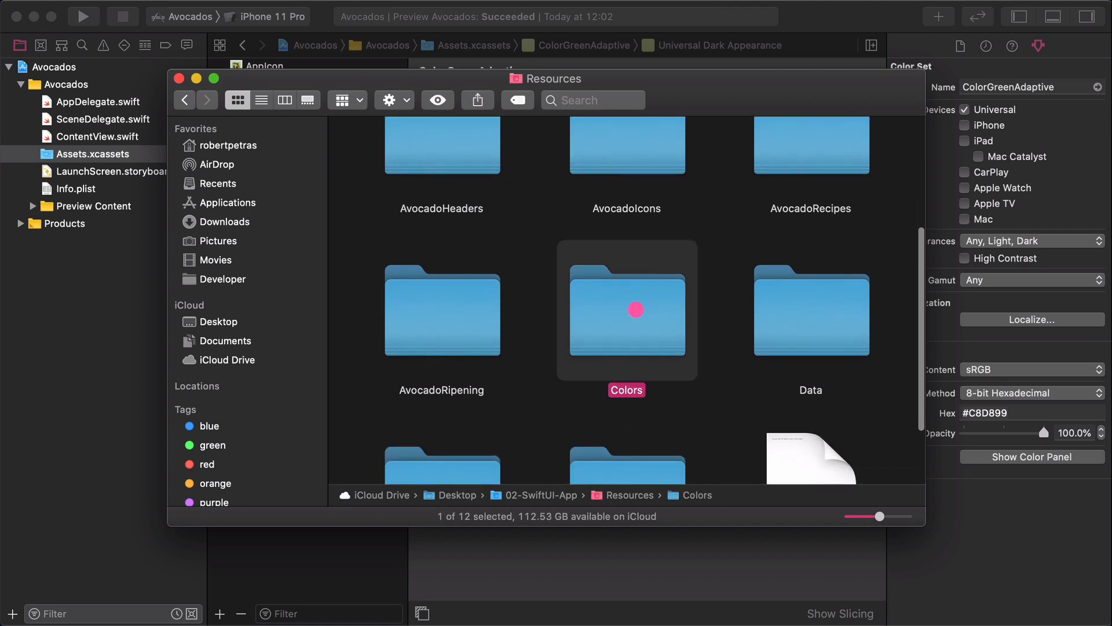
pyautogui.doubleClick(627, 310)
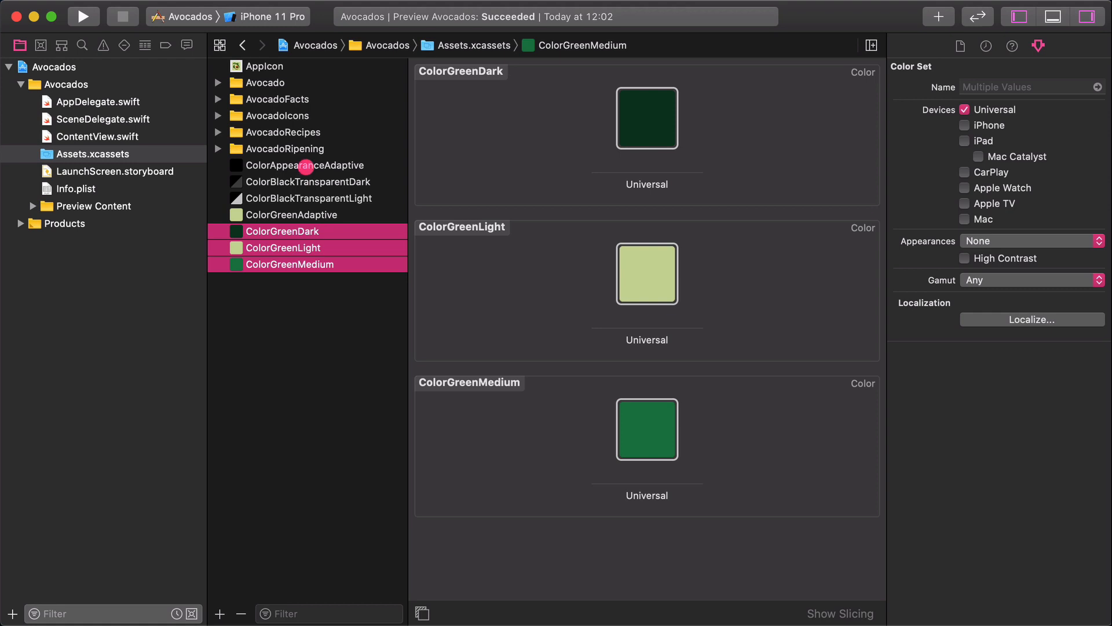
# Step: Select all seven color sets, group them into a folder, and name it Colors
pyautogui.click(303, 165)
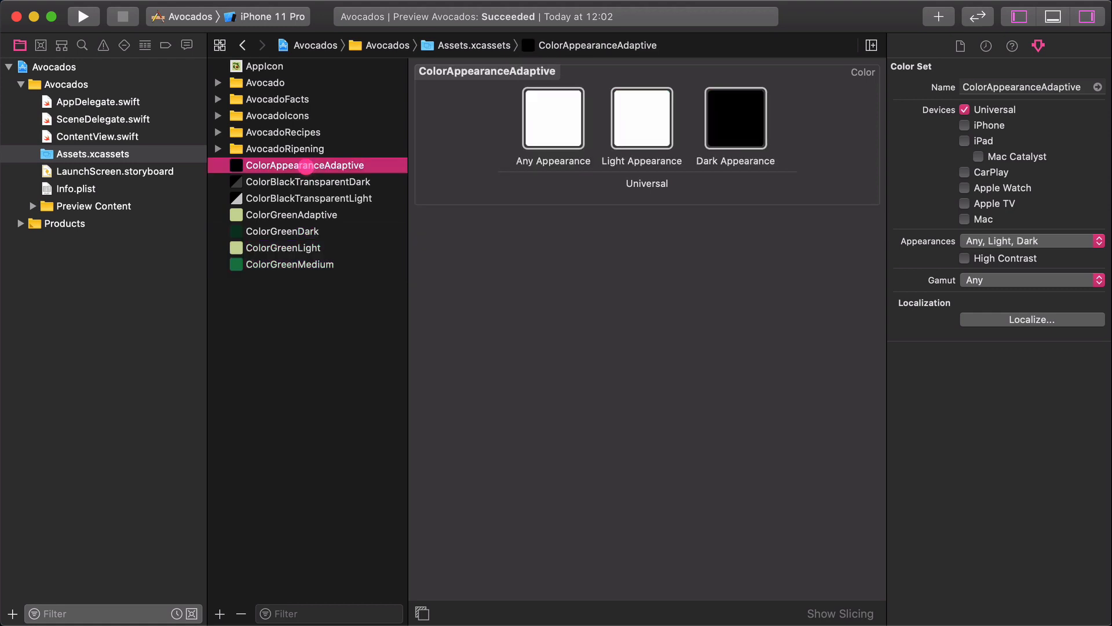
pyautogui.click(289, 264)
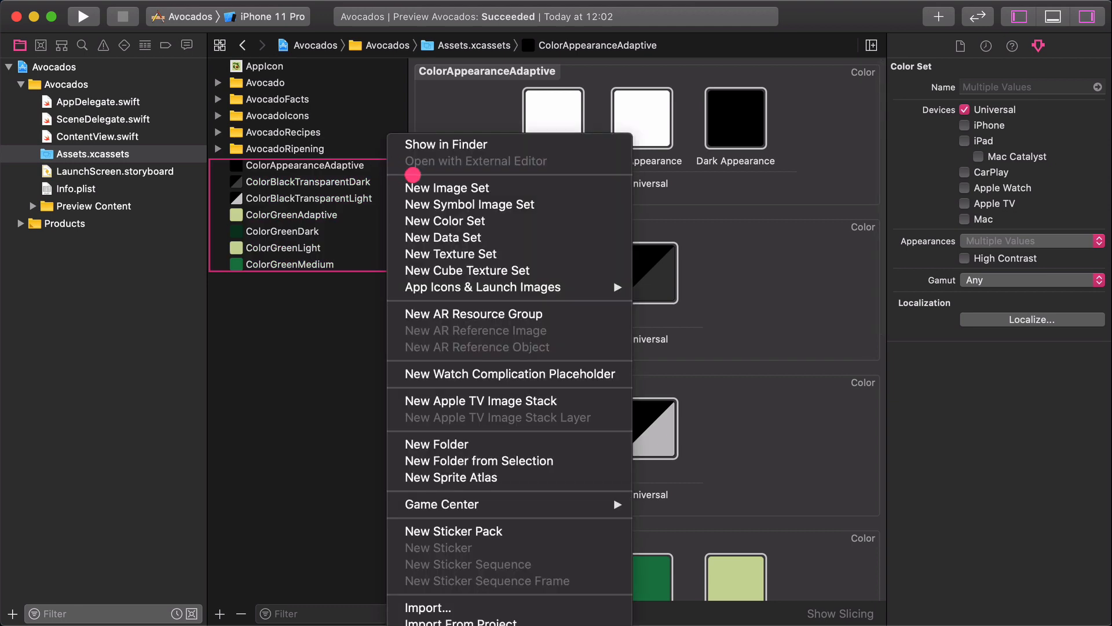
pyautogui.moveTo(478, 460)
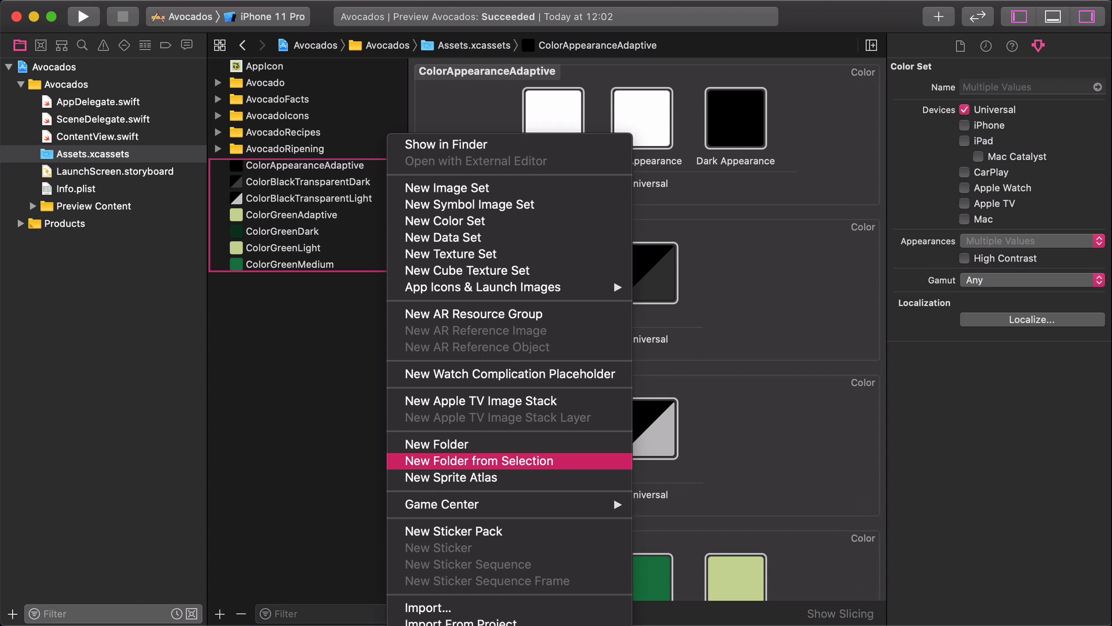
pyautogui.click(479, 461)
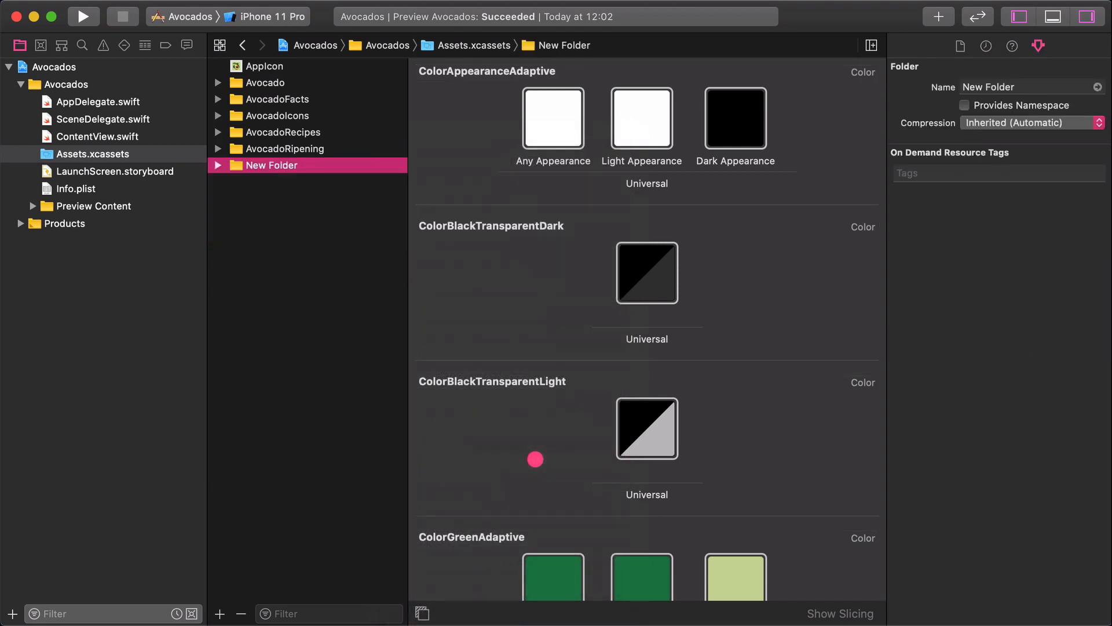
pyautogui.doubleClick(271, 165)
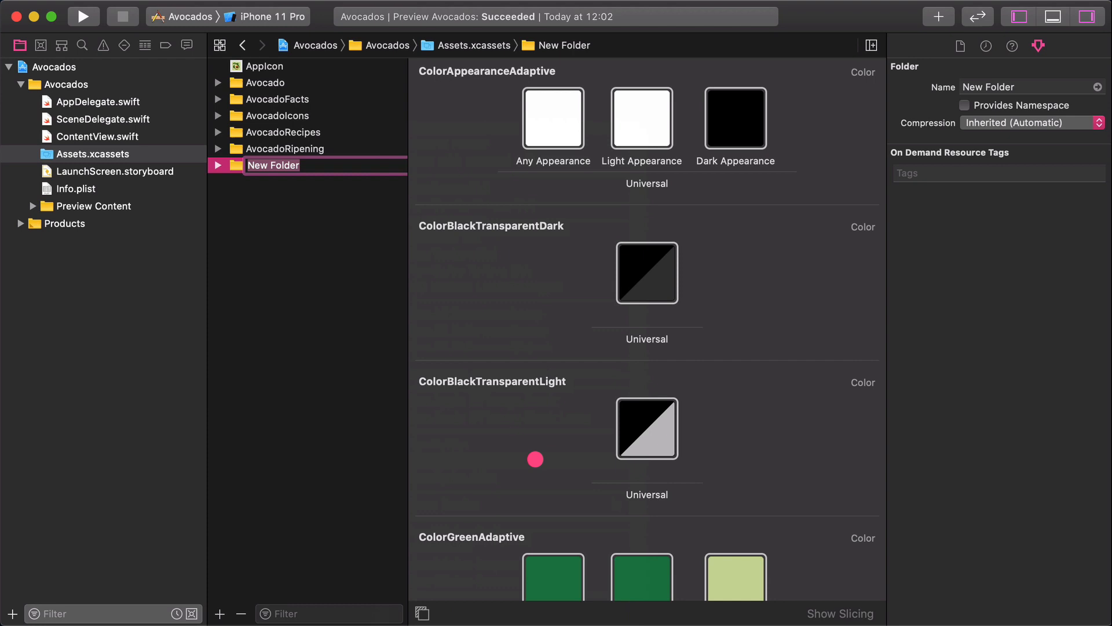
pyautogui.write('Colors')
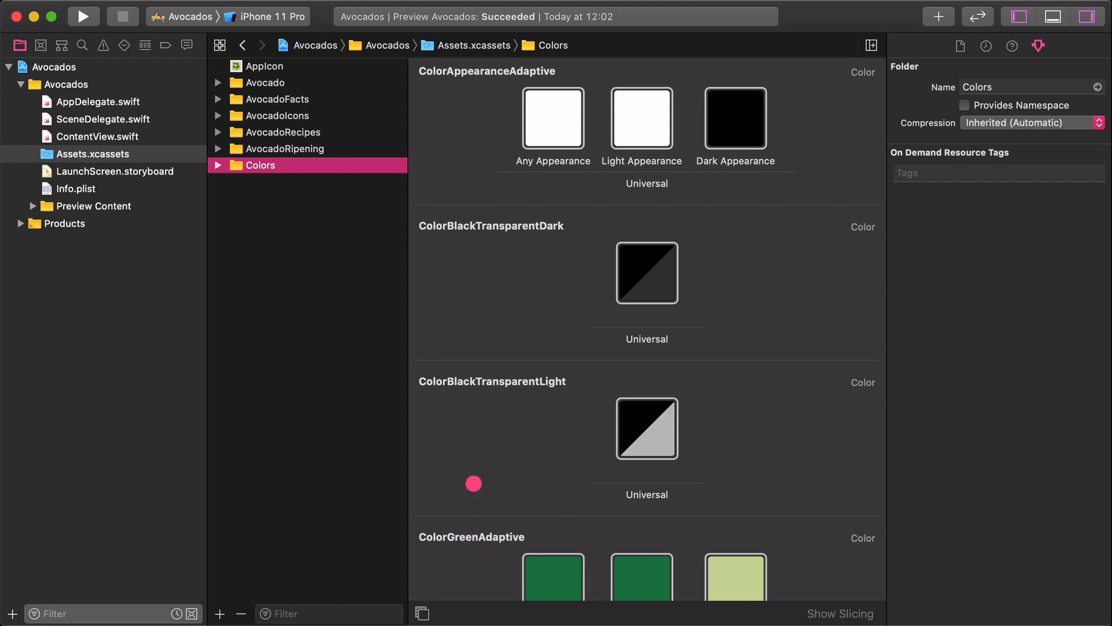
pyautogui.scroll(-3)
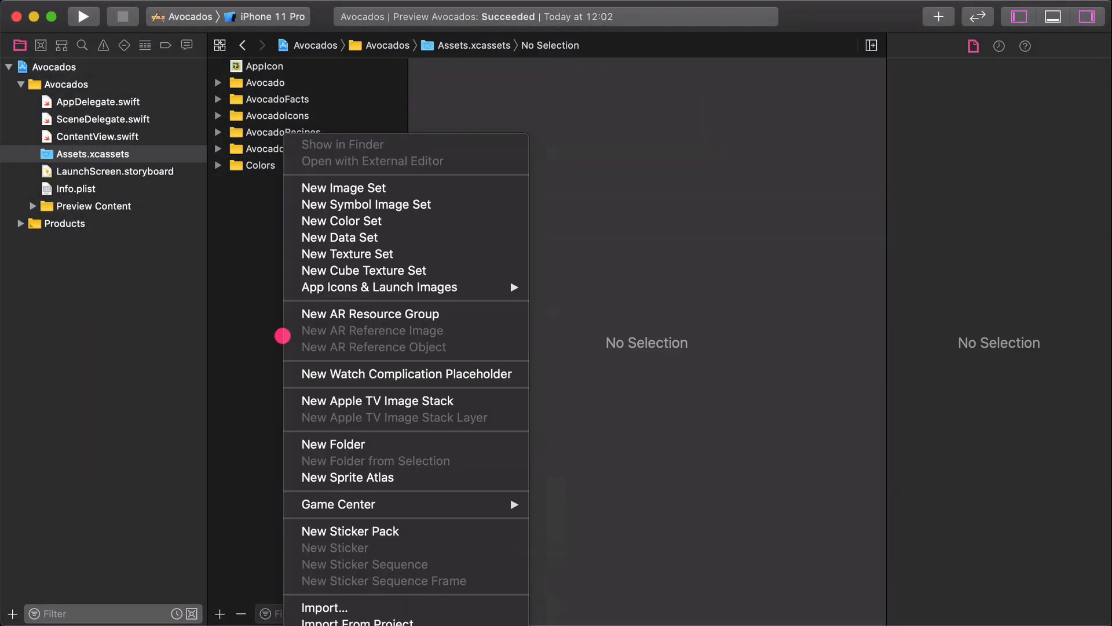
# Step: Create a new asset catalog folder and begin naming it LaunchScreen
pyautogui.click(333, 445)
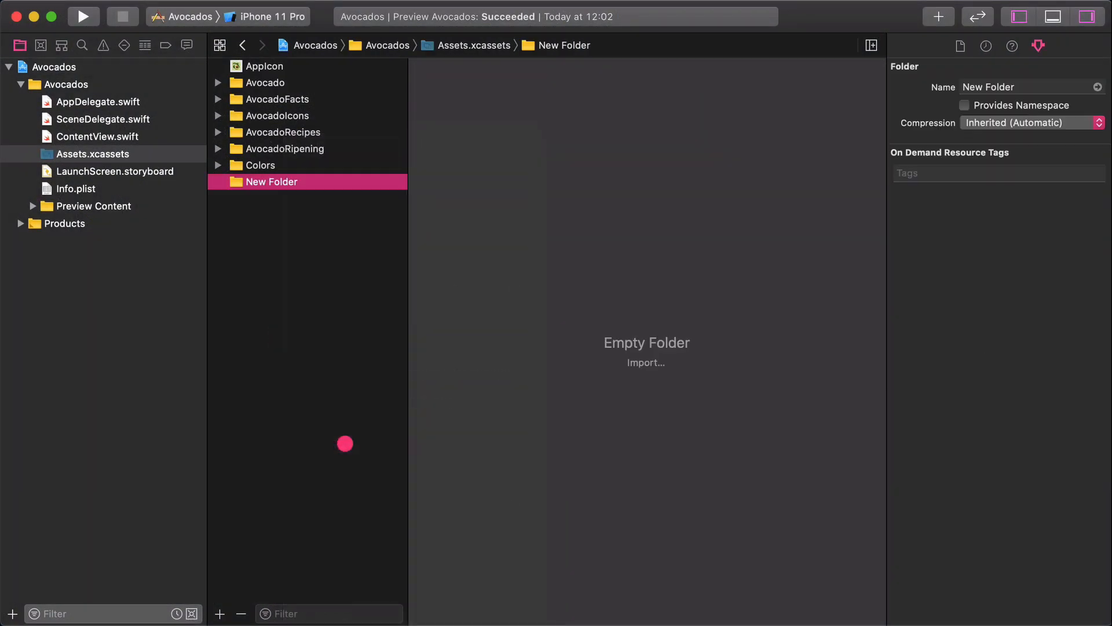
pyautogui.write('LaunchScreen')
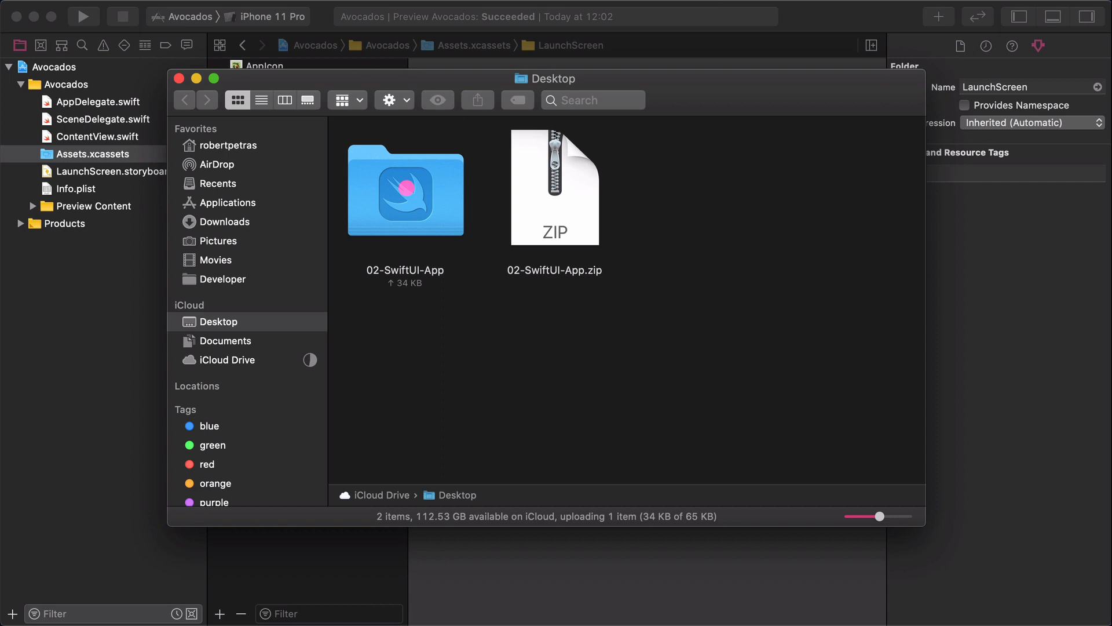
# Step: Navigate Finder through 02-SwiftUI-App and Resources into the LaunchScreen folder
pyautogui.doubleClick(405, 191)
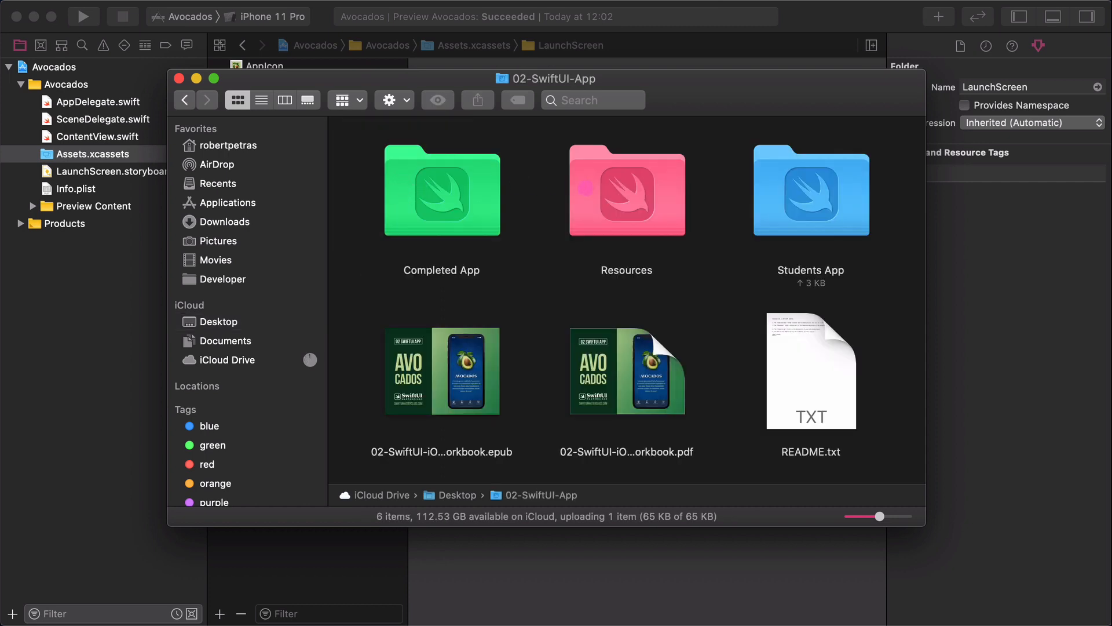
pyautogui.doubleClick(627, 191)
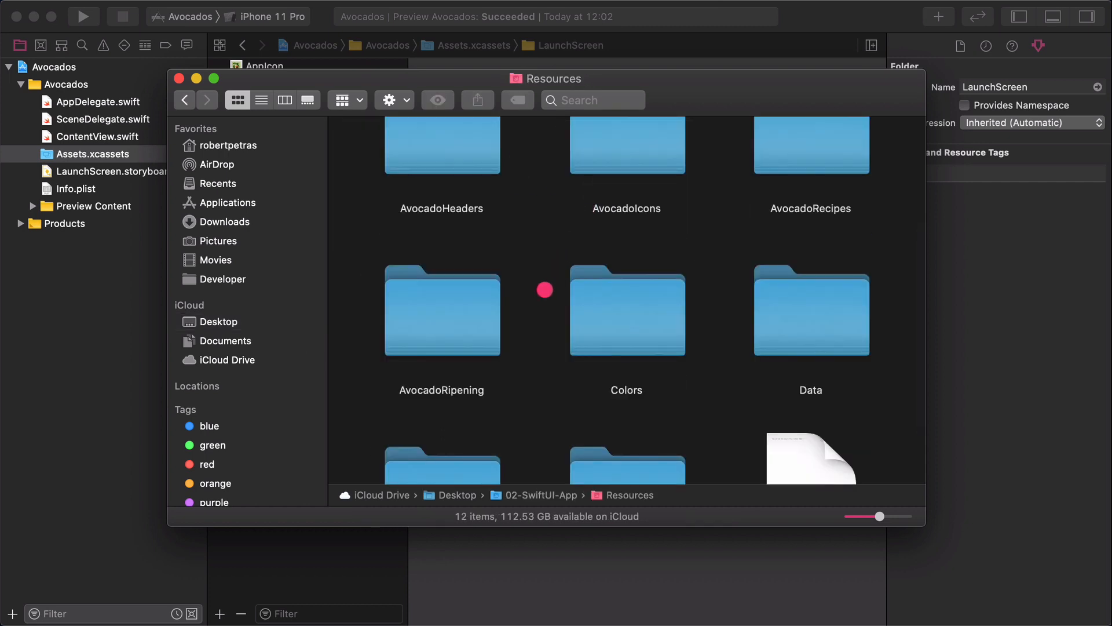
pyautogui.scroll(-3)
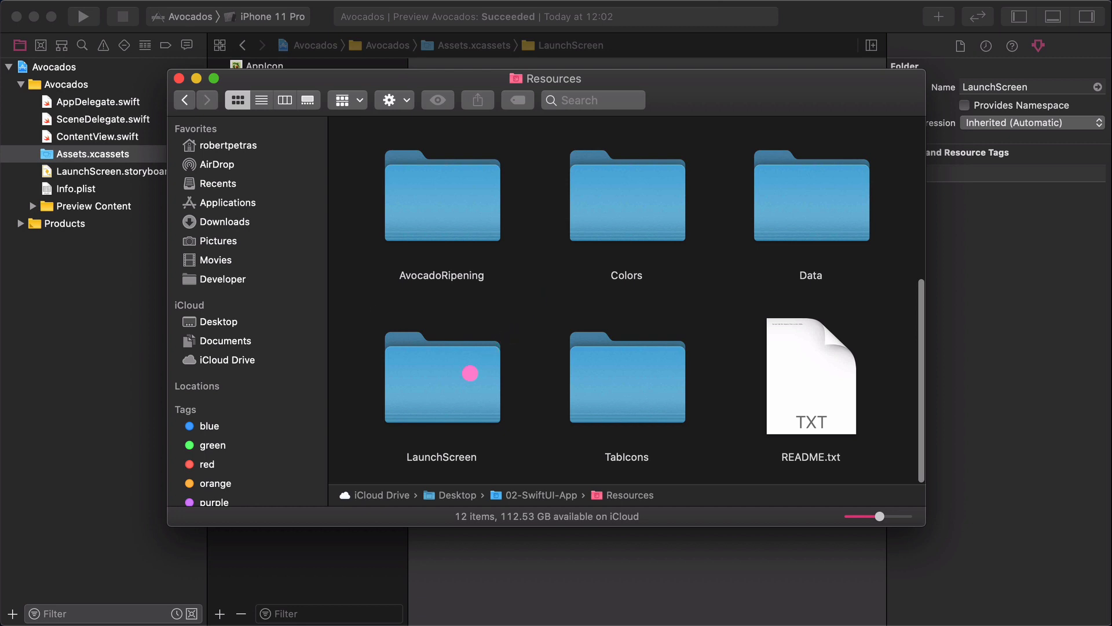
pyautogui.doubleClick(441, 378)
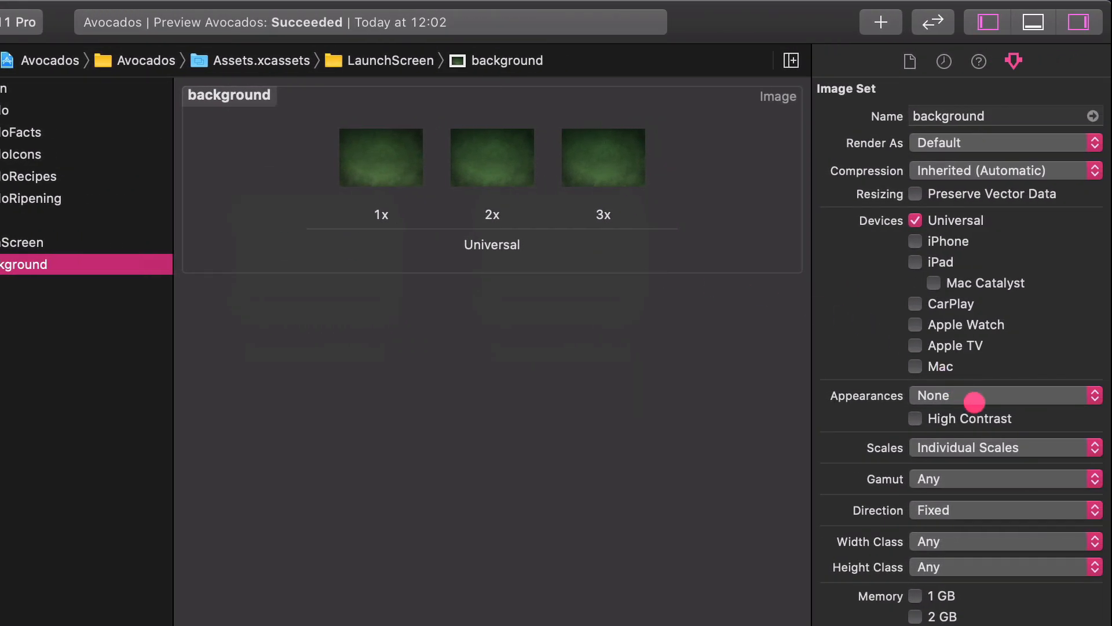
# Step: Set background Appearances to Any, Light, Dark and fill its Light 1x, 2x, 3x slots
pyautogui.click(1005, 395)
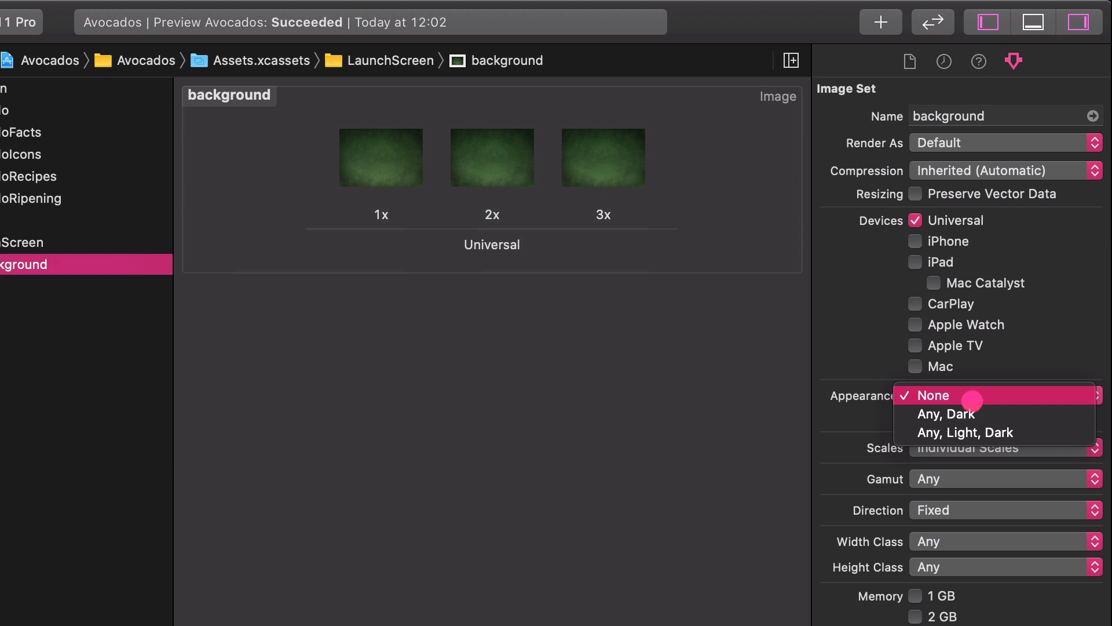
pyautogui.click(965, 432)
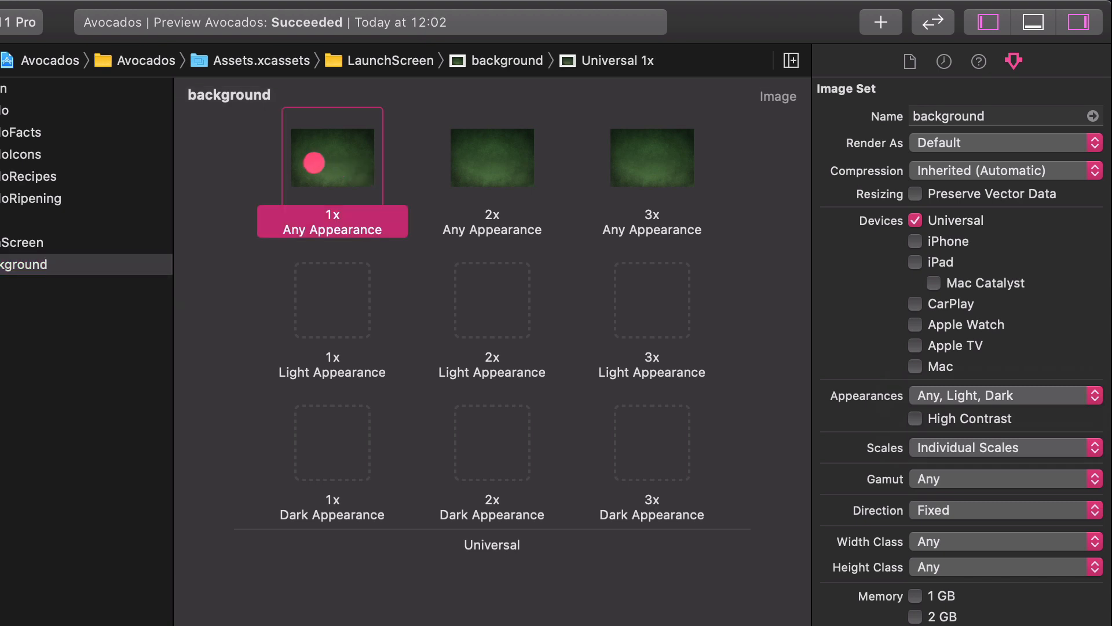
pyautogui.click(332, 299)
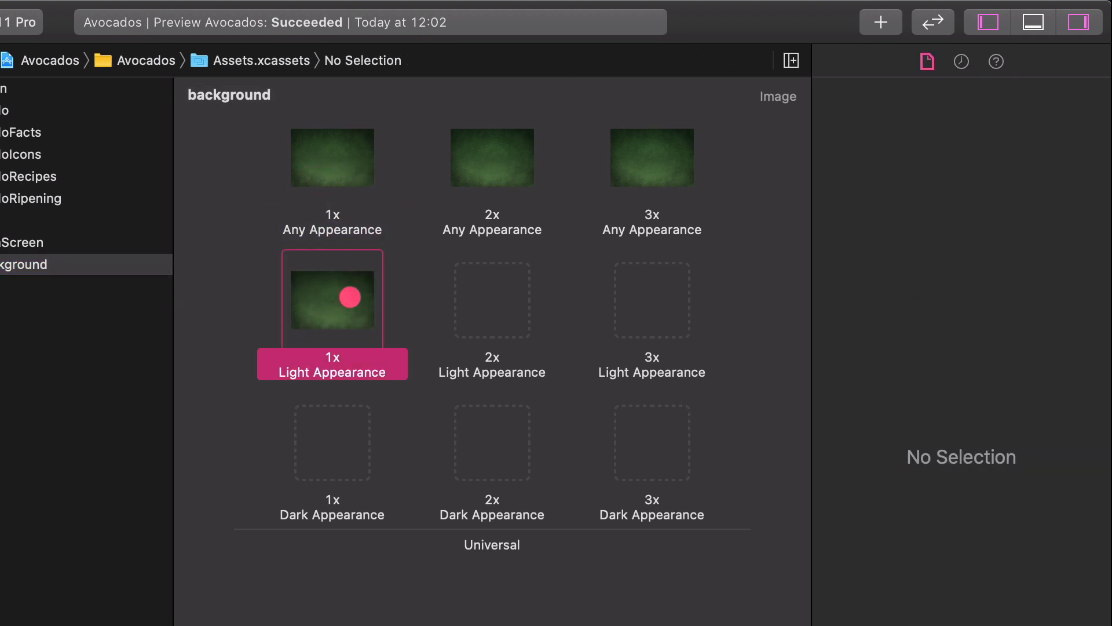
pyautogui.click(492, 157)
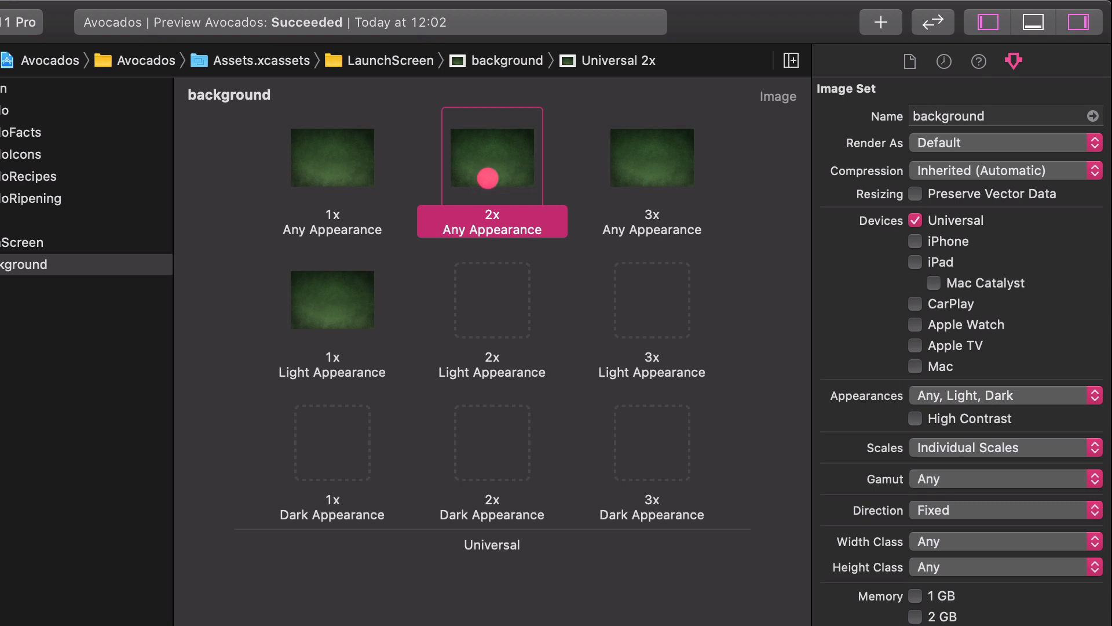
pyautogui.click(492, 299)
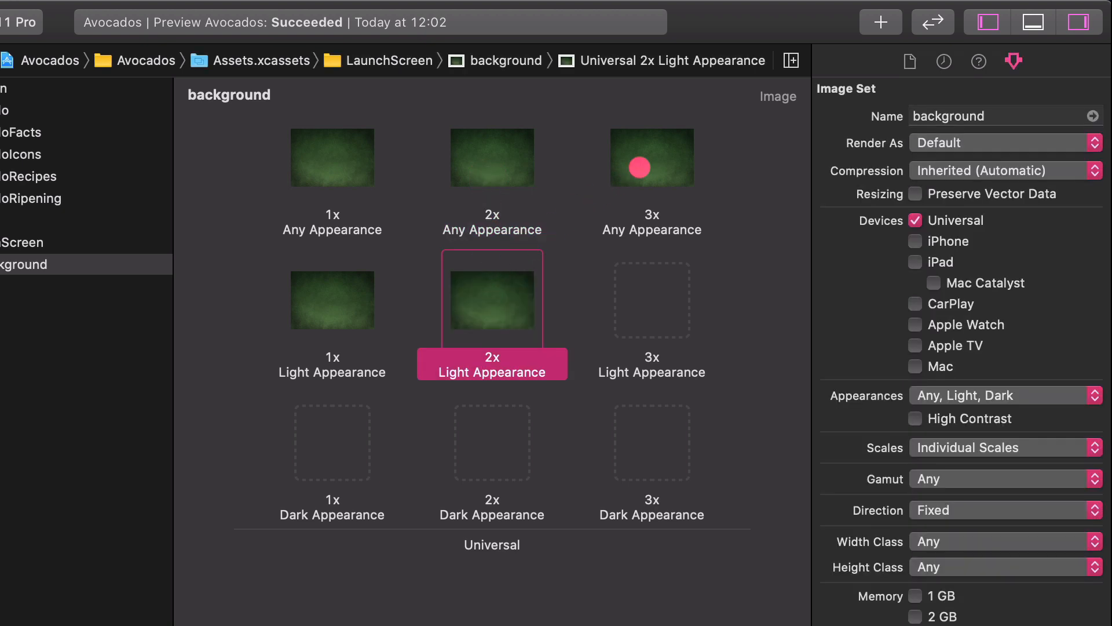
pyautogui.click(652, 300)
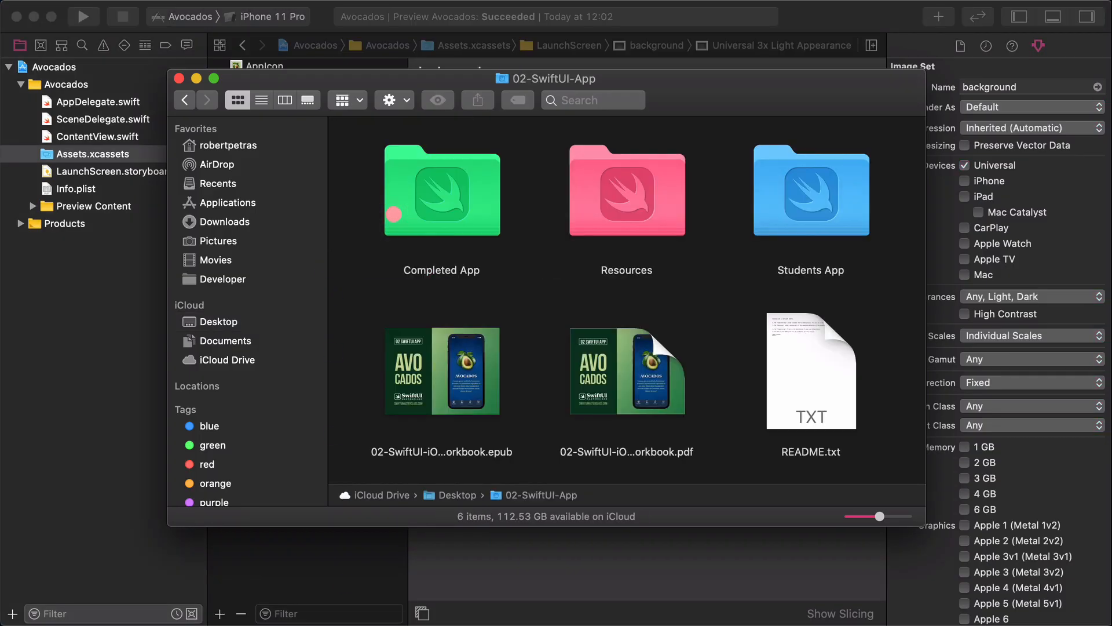
# Step: Drag the background-dark images from Resources > LaunchScreen into the Dark Appearance slots
pyautogui.doubleClick(627, 192)
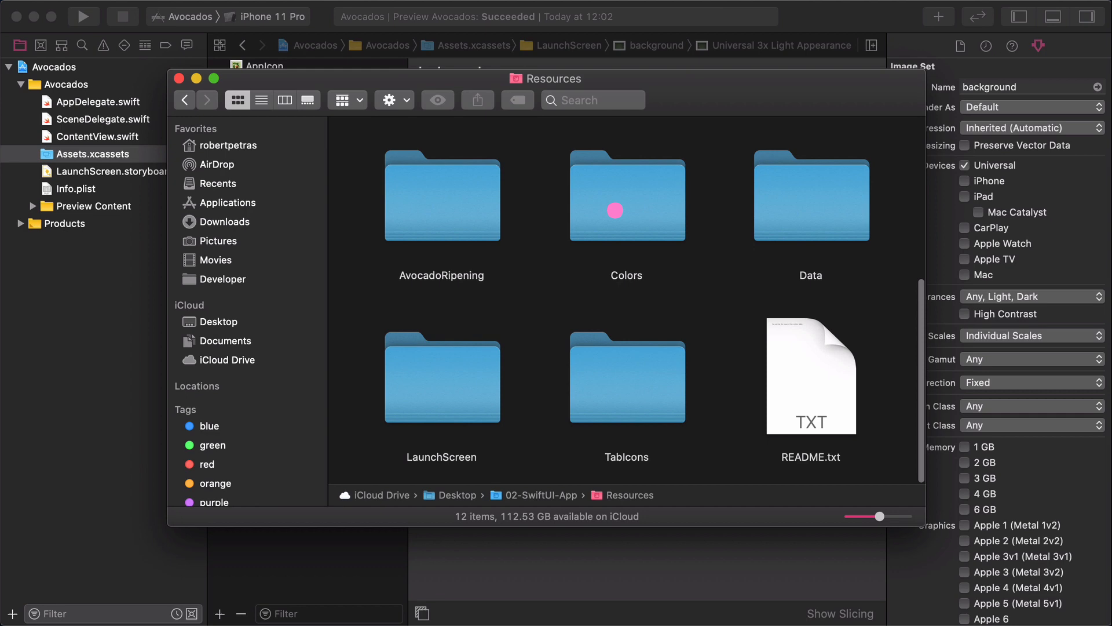
pyautogui.doubleClick(441, 379)
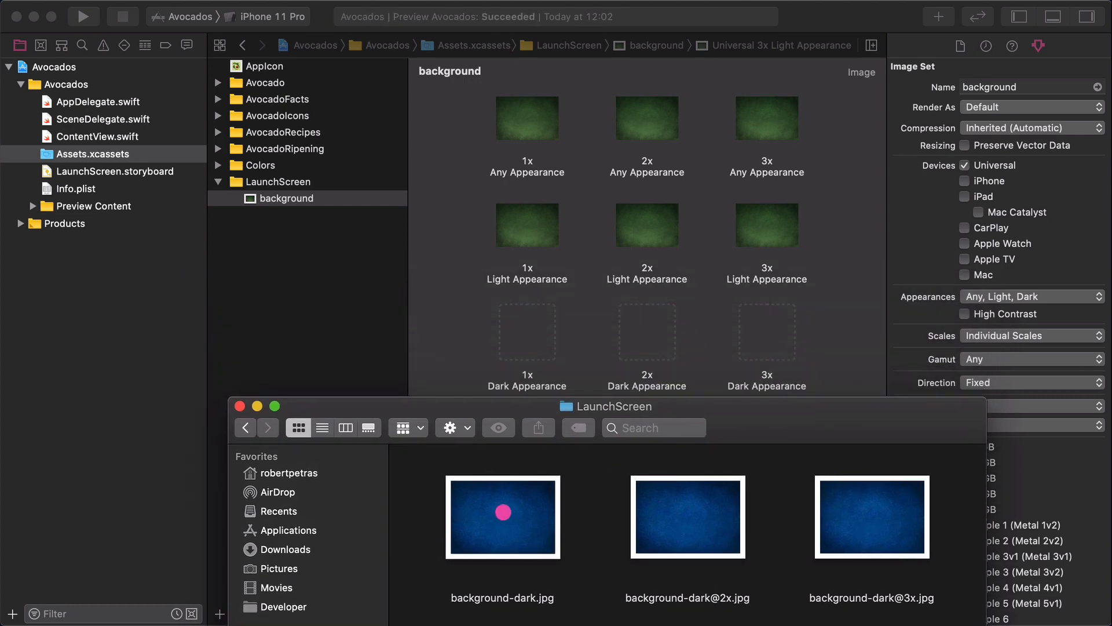
pyautogui.moveTo(502, 516); pyautogui.dragTo(527, 334)
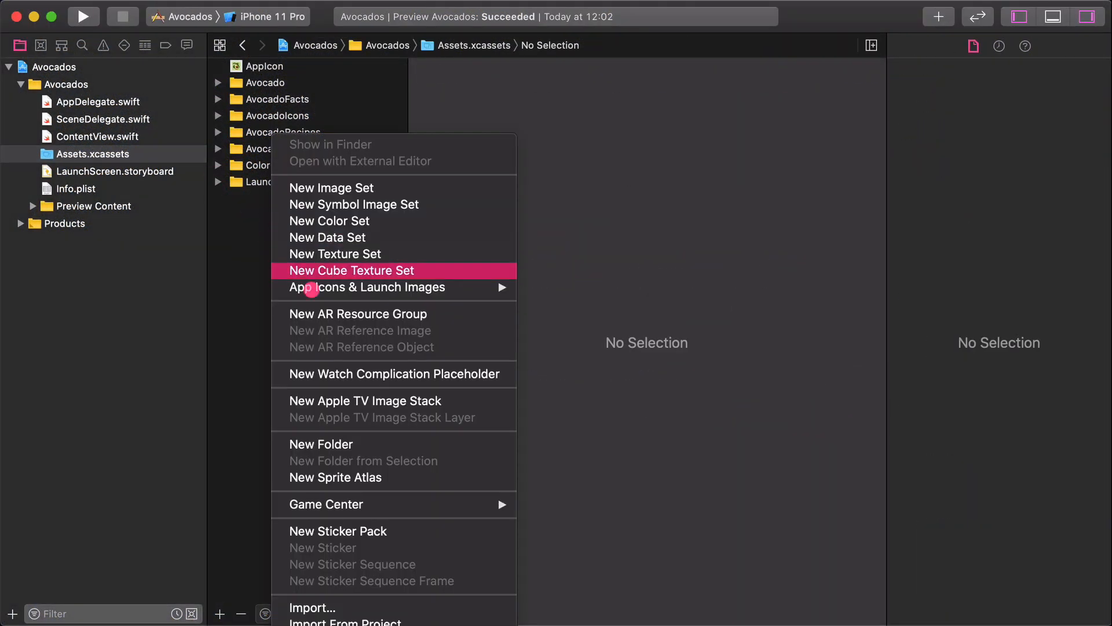
# Step: Create the AvocadoHeaders folder in the asset catalog with New Folder
pyautogui.click(321, 444)
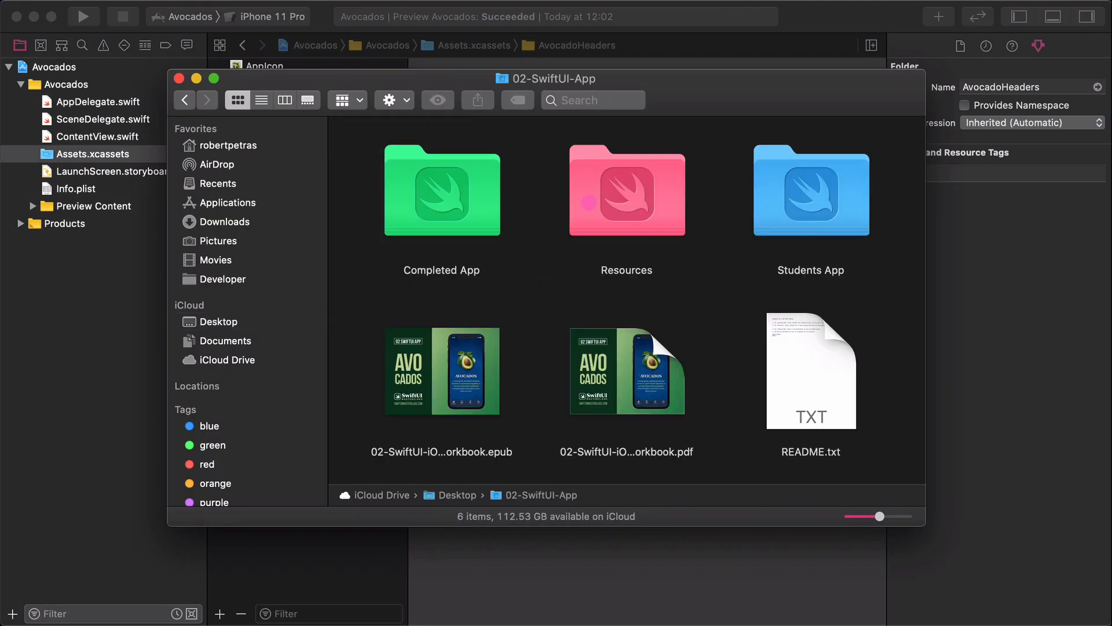
# Step: In Resources > AvocadoHeaders, select the non-dark avocado-slice JPGs, including slice-1 and slice-5
pyautogui.click(627, 192)
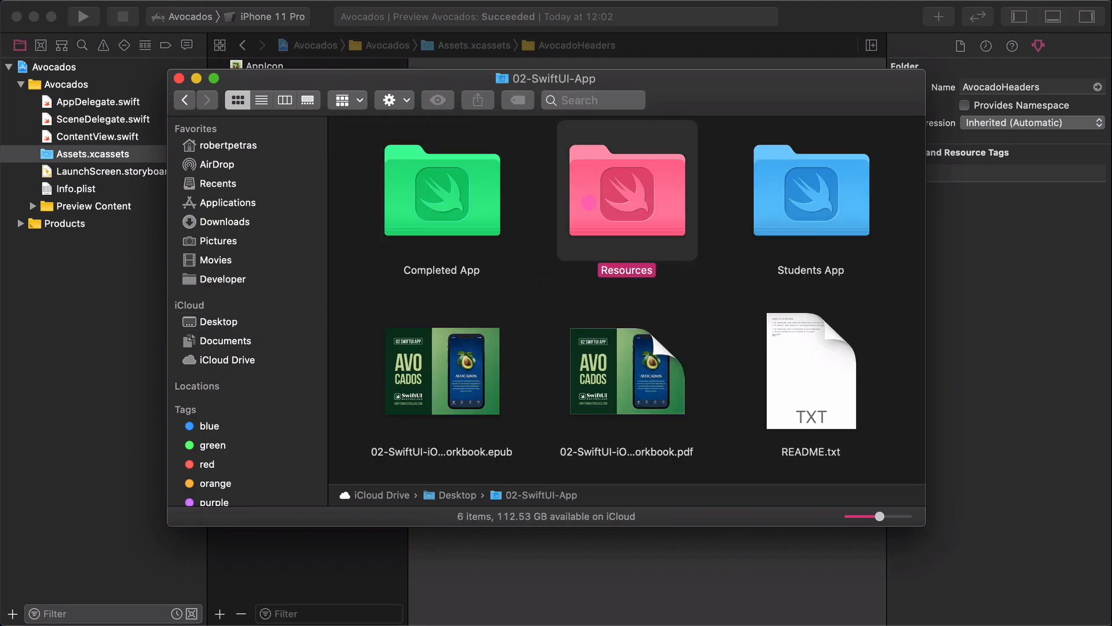
pyautogui.doubleClick(626, 194)
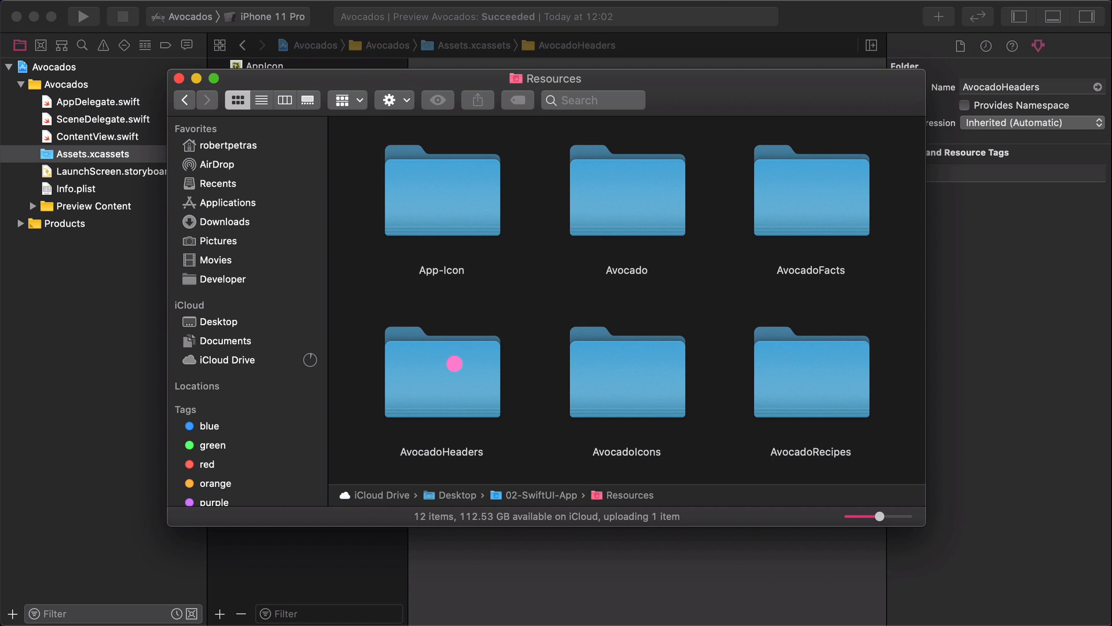
pyautogui.click(441, 372)
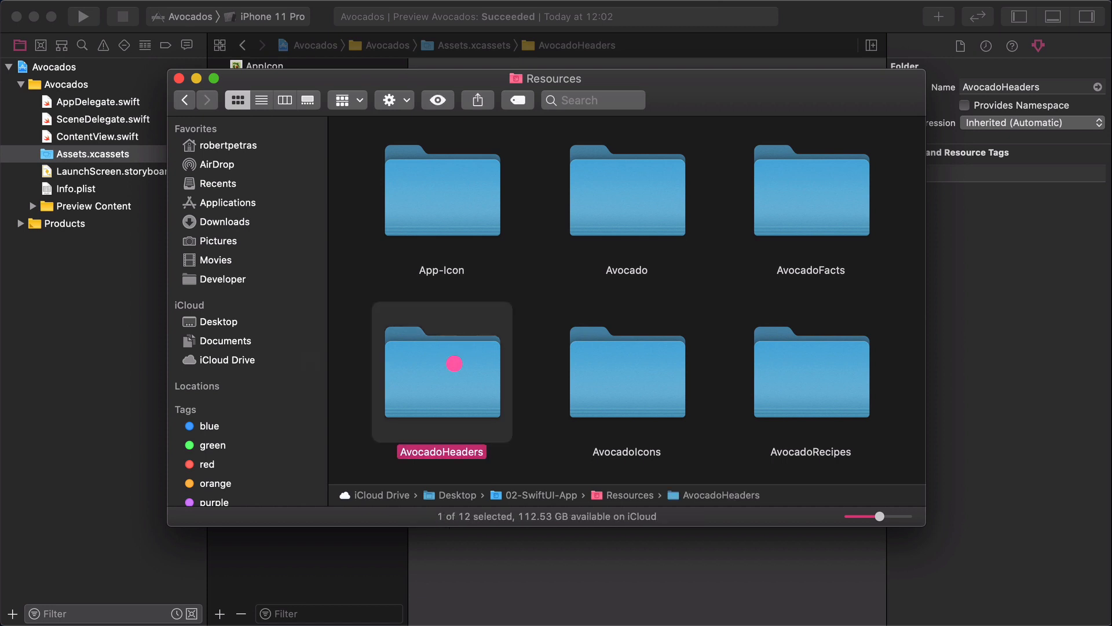
pyautogui.doubleClick(441, 372)
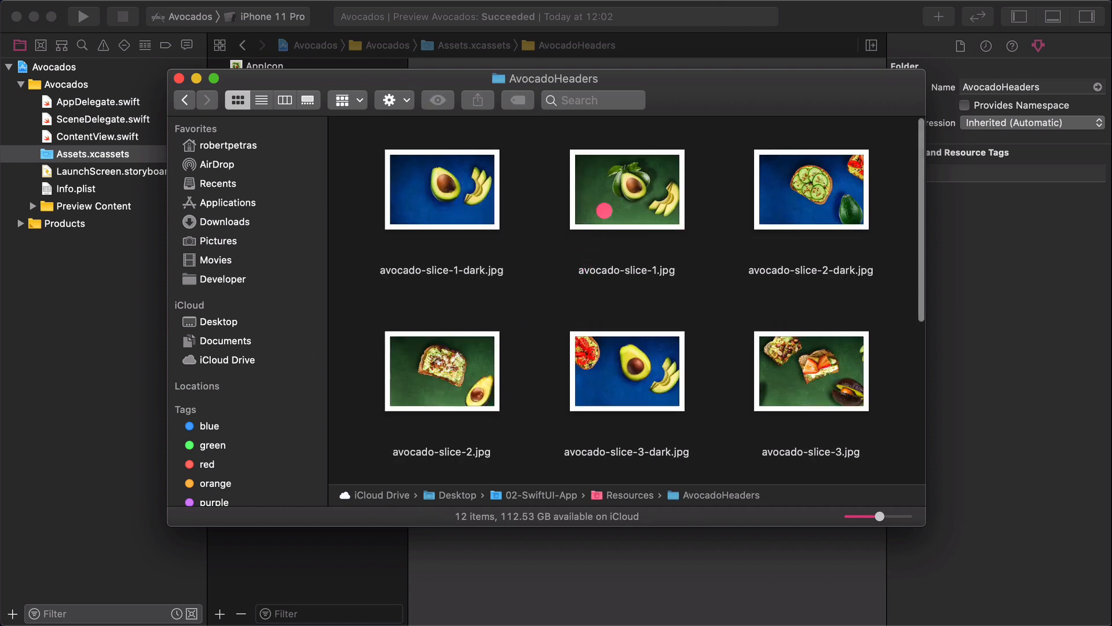
pyautogui.click(627, 190)
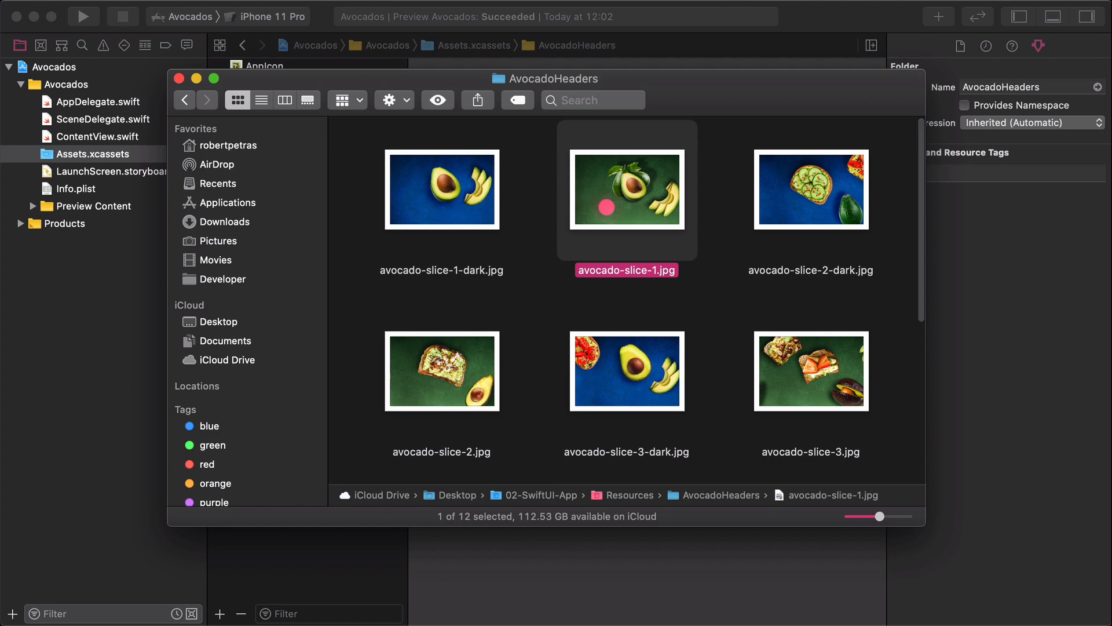
pyautogui.click(441, 370)
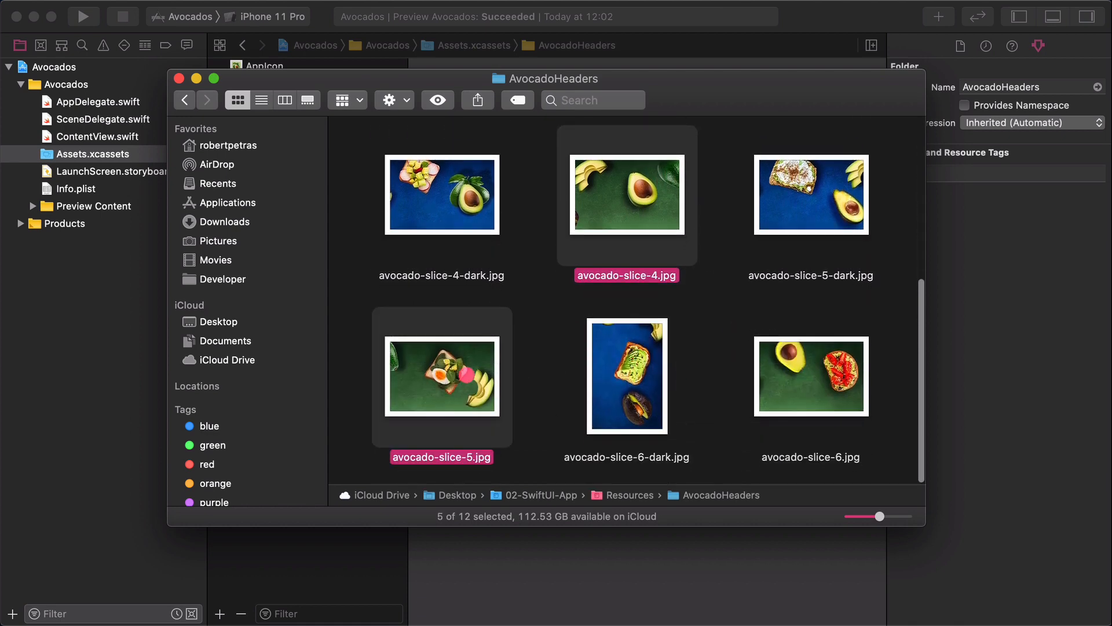
pyautogui.click(810, 376)
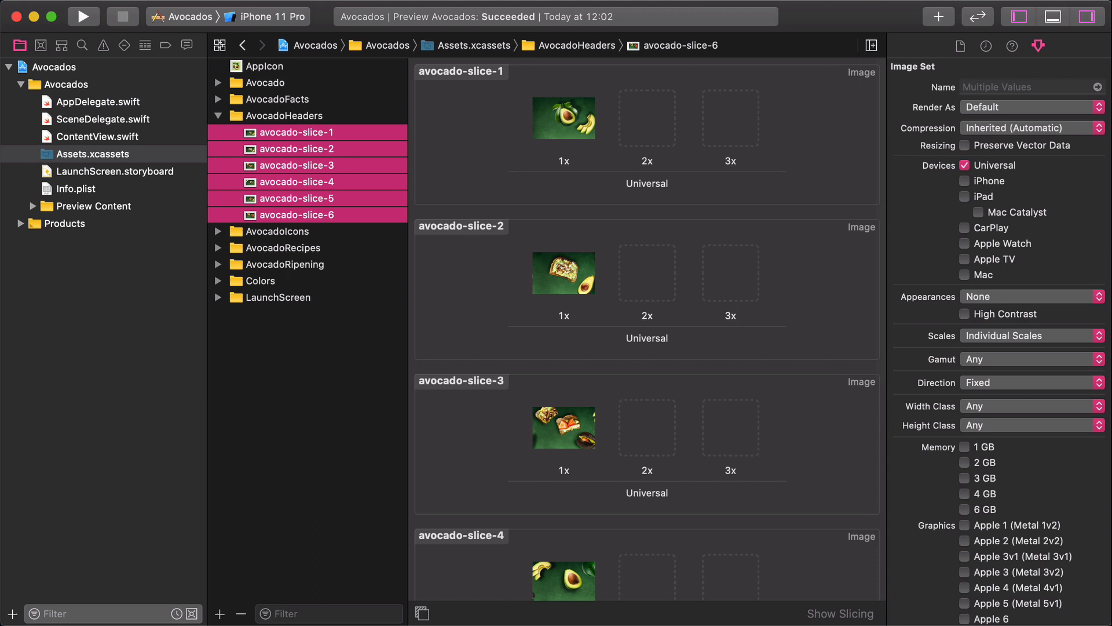
# Step: Set the six avocado-slice sets to Any, Light, Dark and copy images into Light slots
pyautogui.click(544, 133)
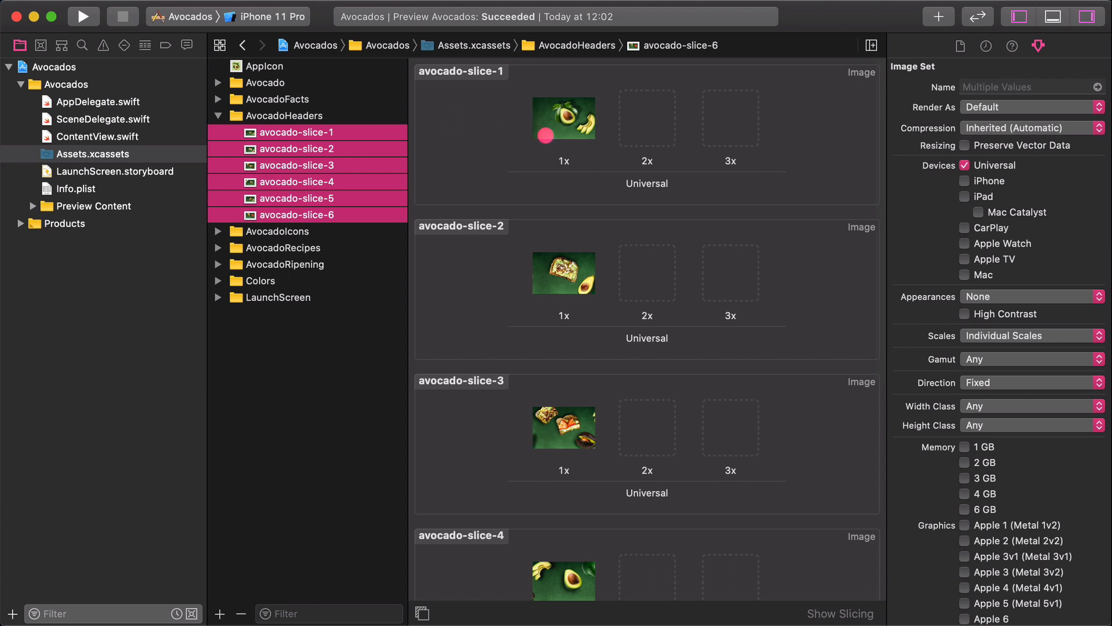
pyautogui.click(1032, 296)
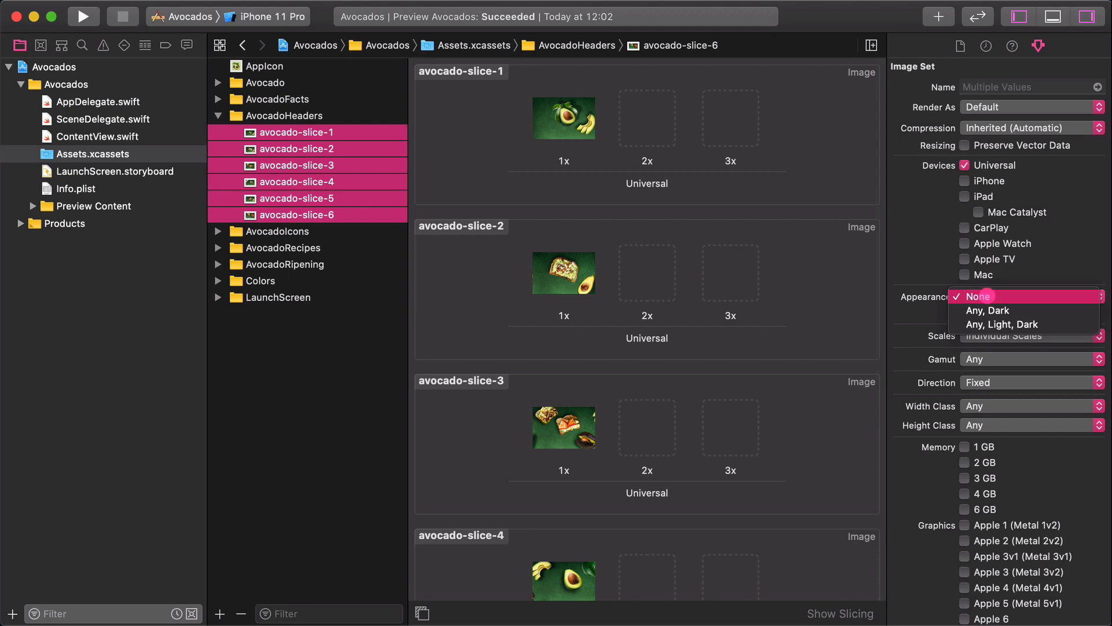
pyautogui.click(1002, 323)
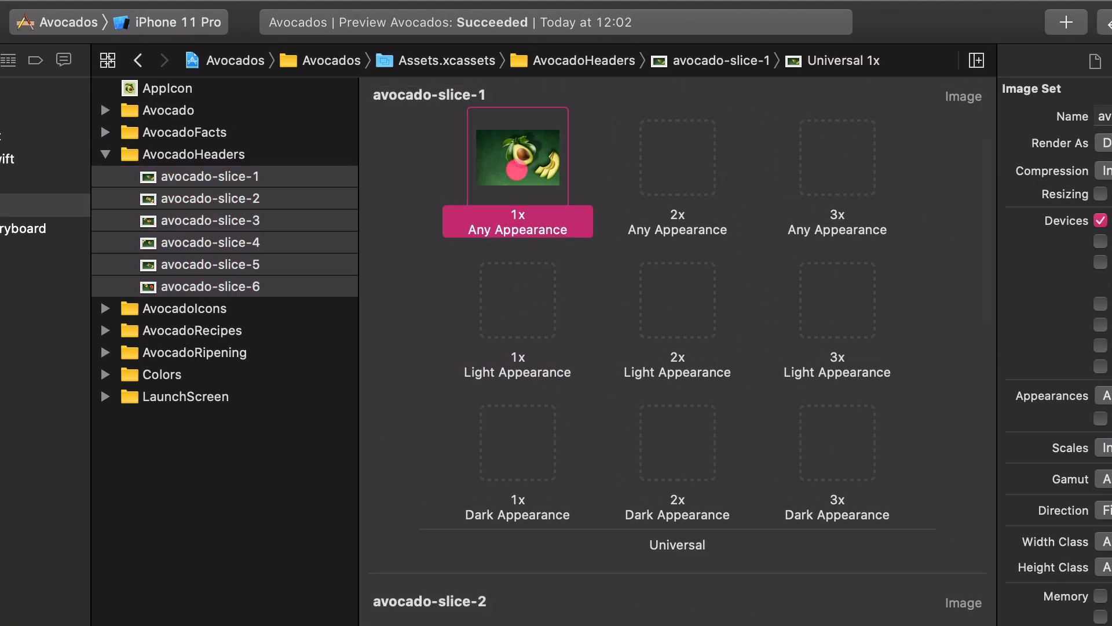
pyautogui.click(211, 198)
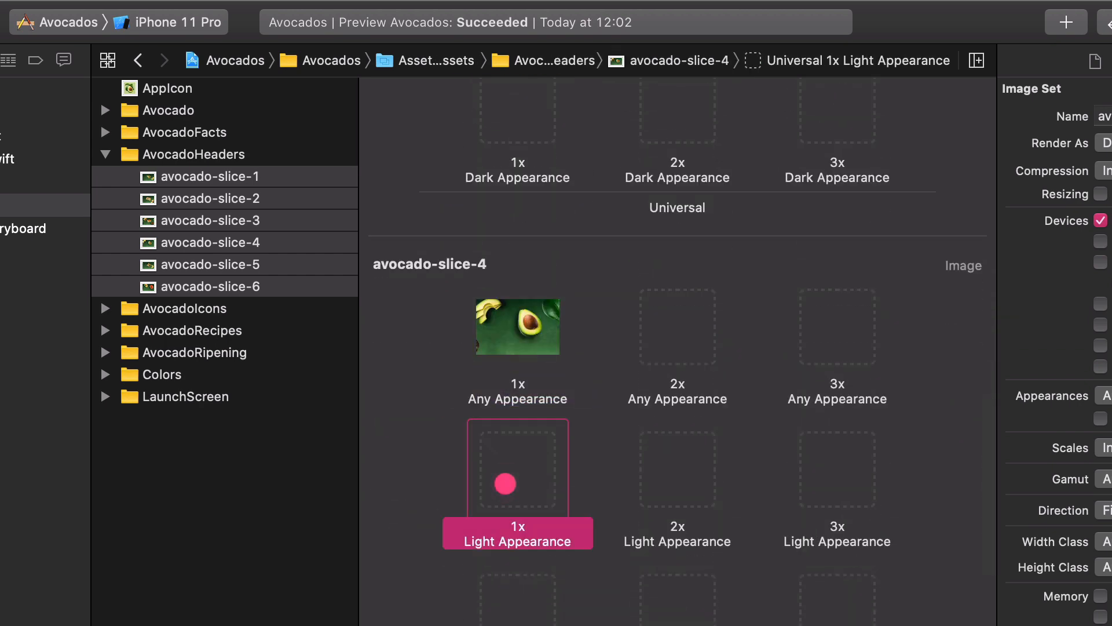
pyautogui.click(209, 264)
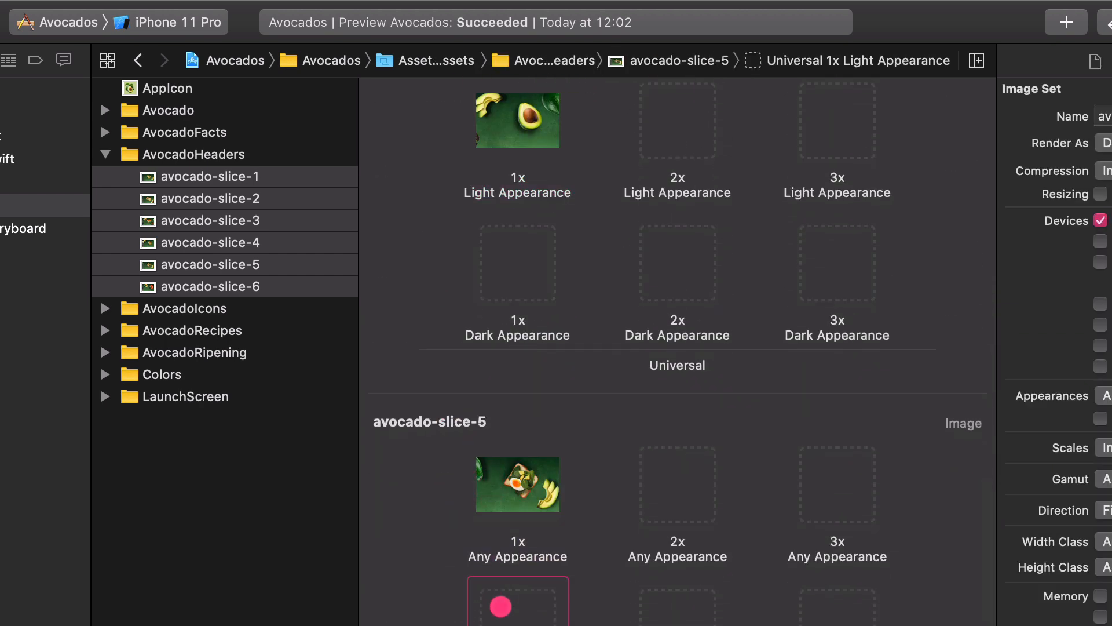
pyautogui.click(210, 286)
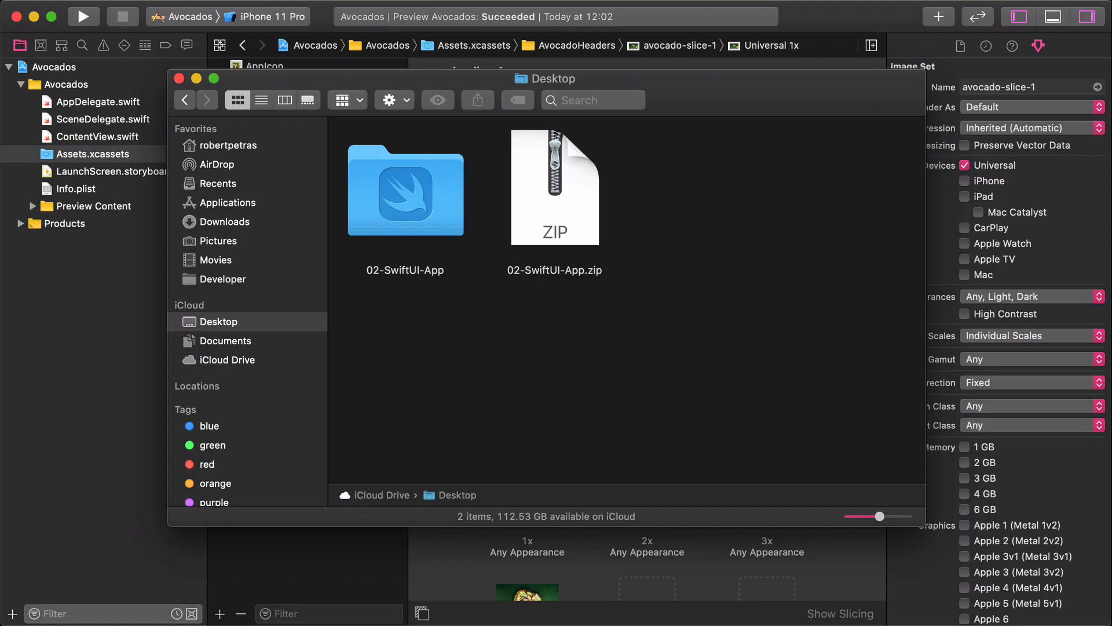
# Step: Browse Finder through 02-SwiftUI-App > Resources to reach the dark avocado header images
pyautogui.doubleClick(406, 191)
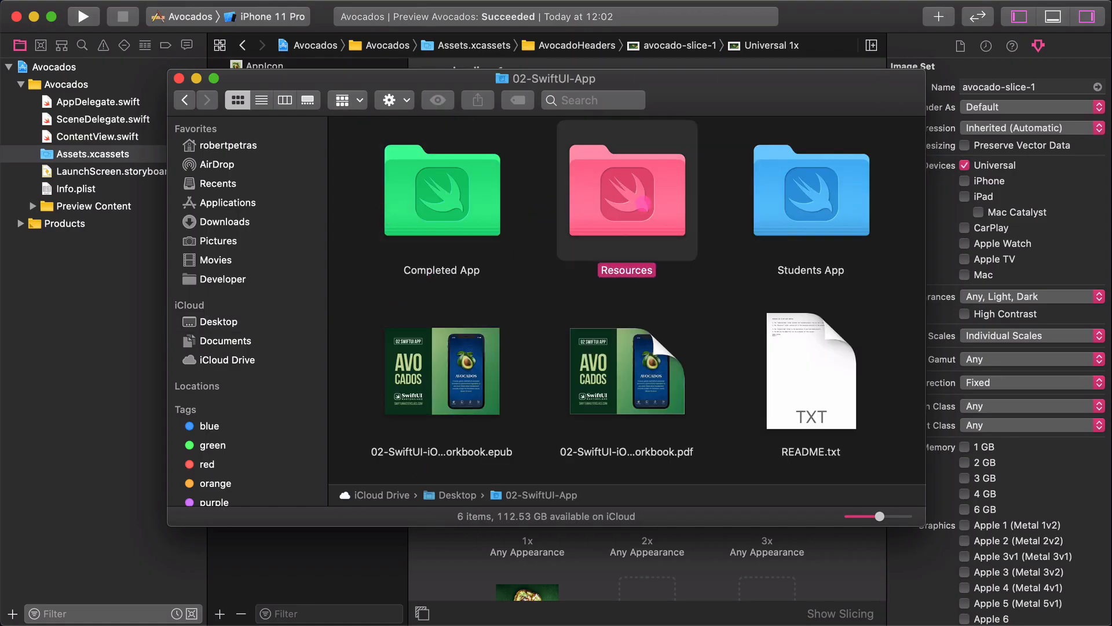
pyautogui.doubleClick(627, 192)
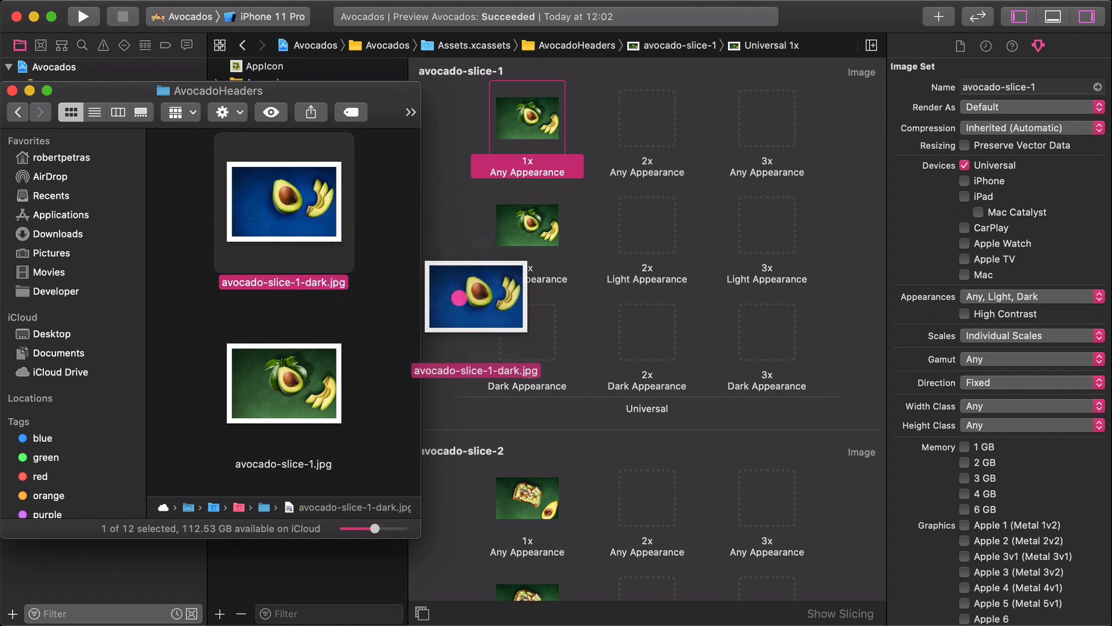
pyautogui.scroll(-3)
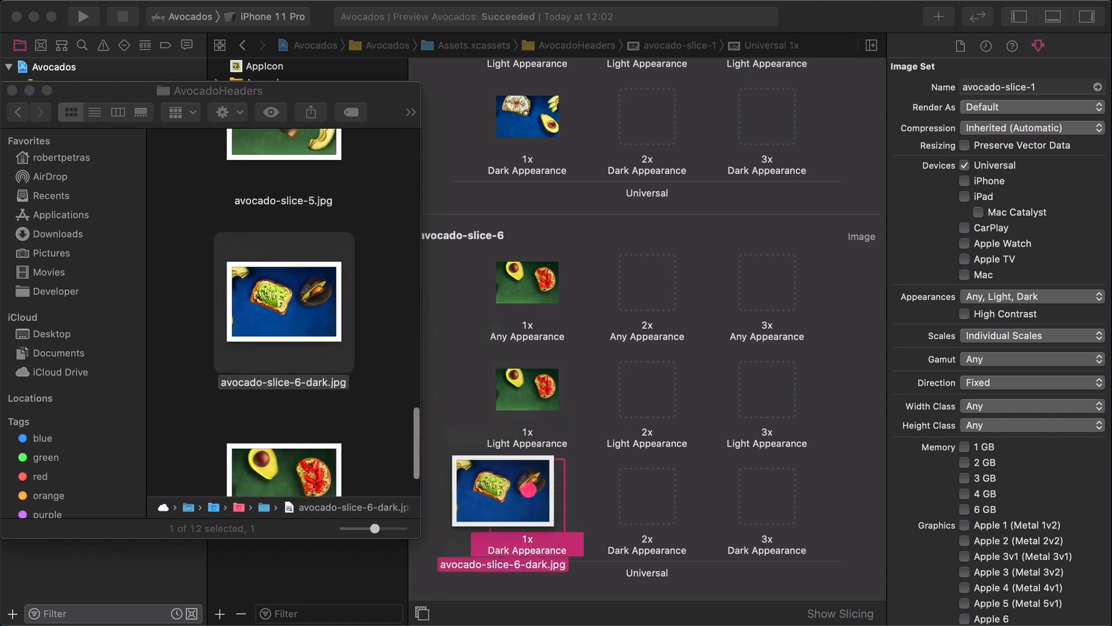
# Step: Add a new asset catalog folder from the context menu and name it TabIcons
pyautogui.rightClick(294, 254)
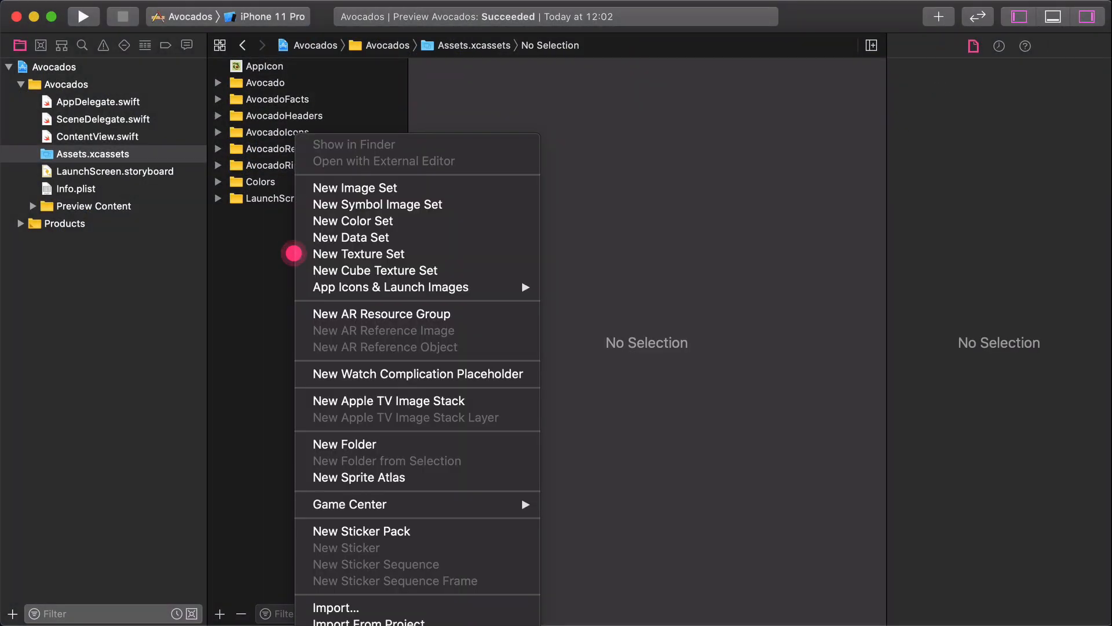
pyautogui.click(344, 444)
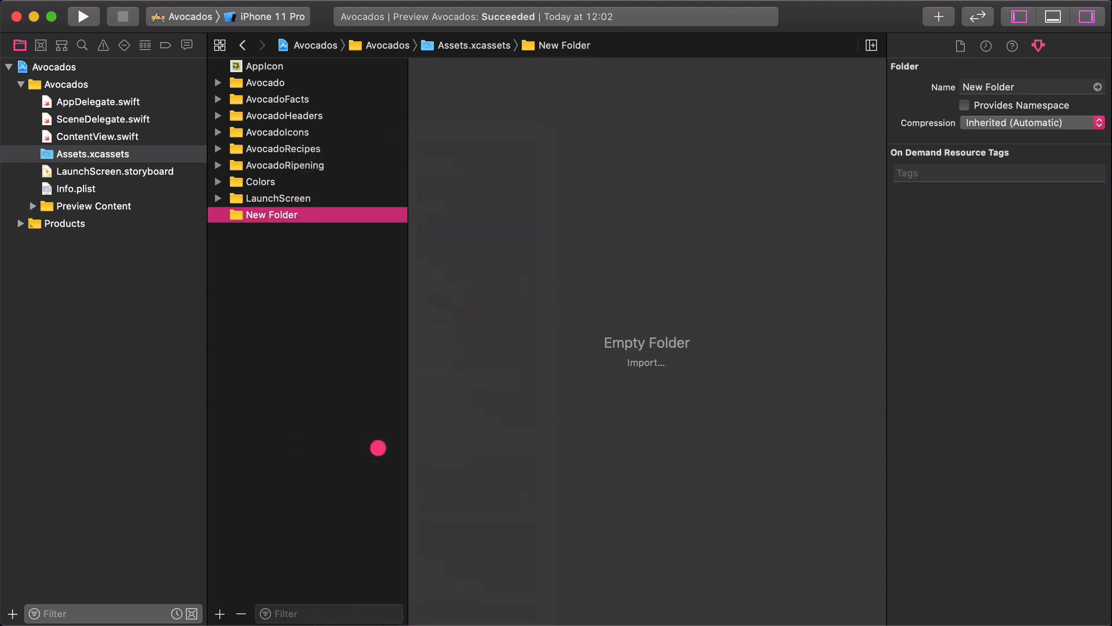
pyautogui.write('Tablc')
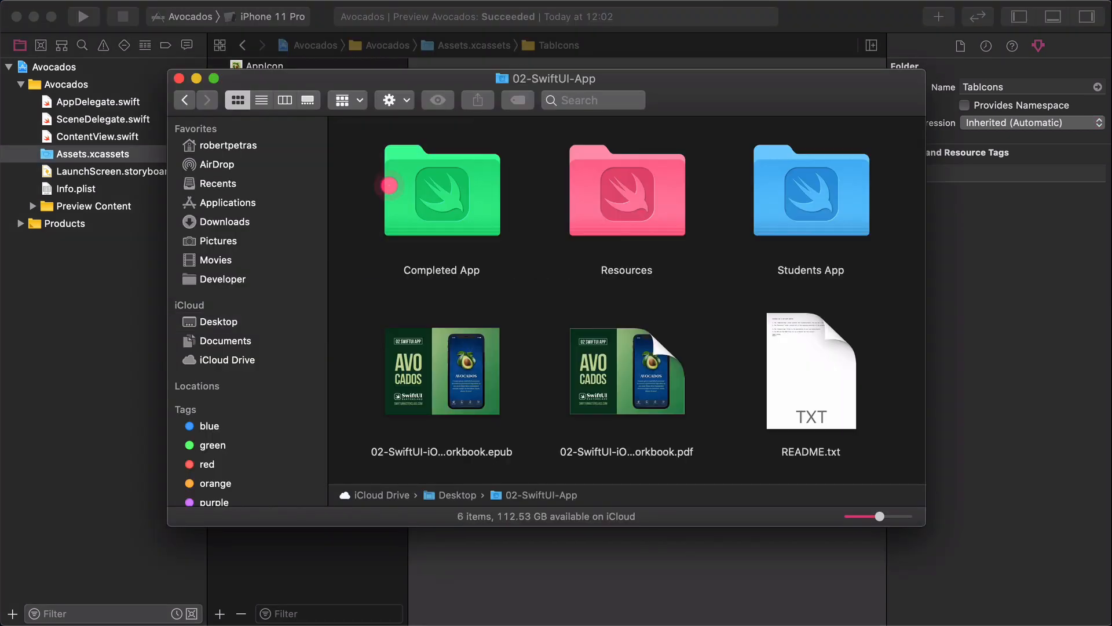
# Step: In Resources > TabIcons, select the light tab icon PDFs, starting with tabicon-avocado.pdf
pyautogui.doubleClick(627, 192)
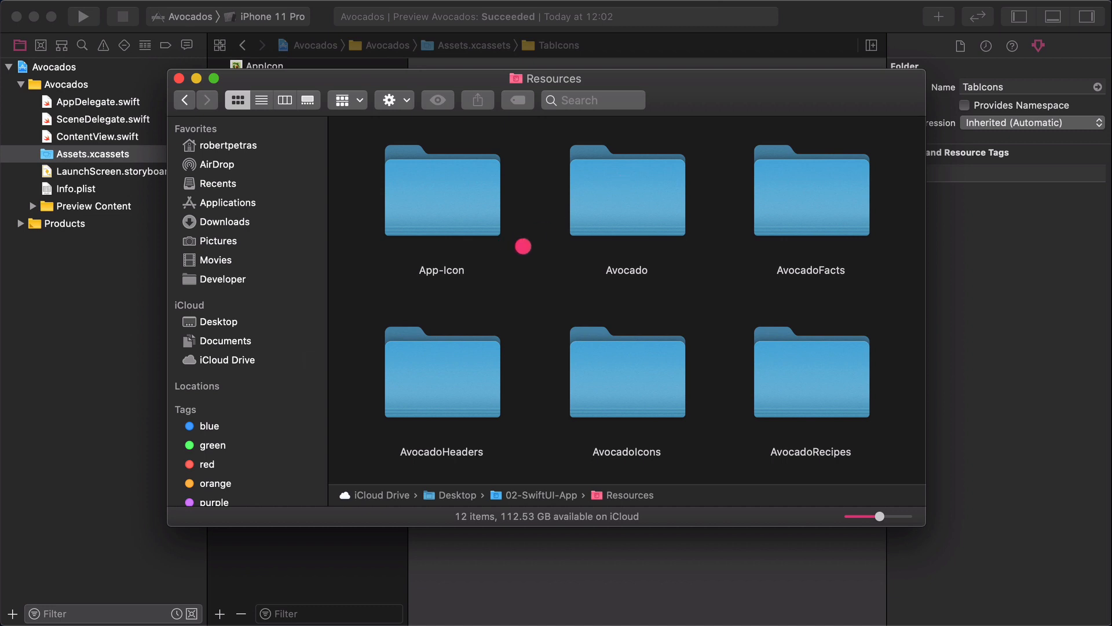
pyautogui.scroll(-3)
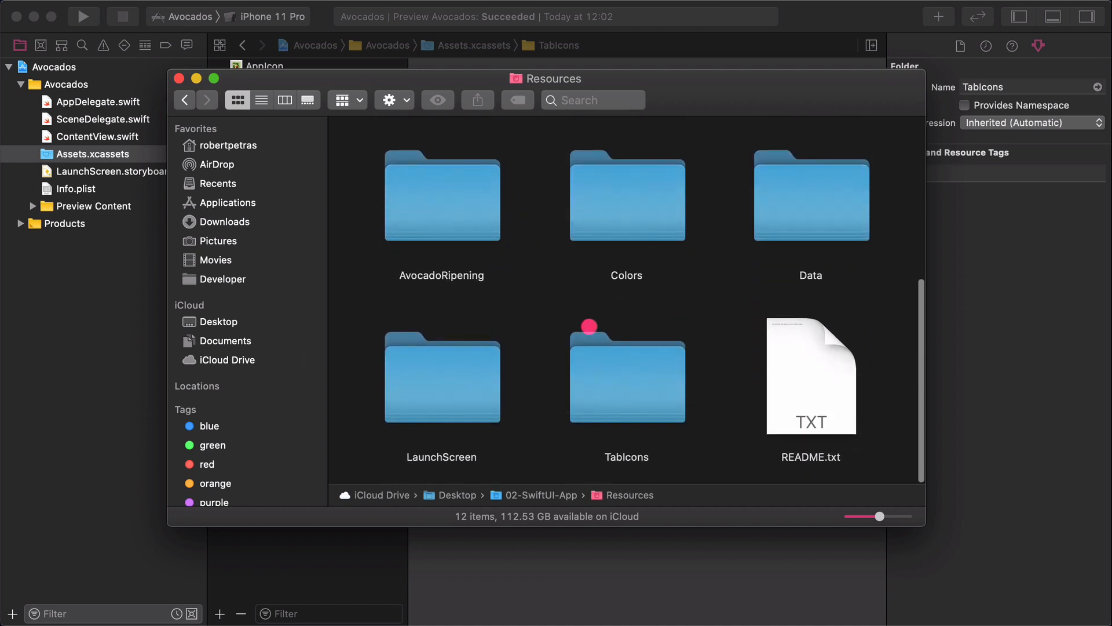
pyautogui.doubleClick(627, 378)
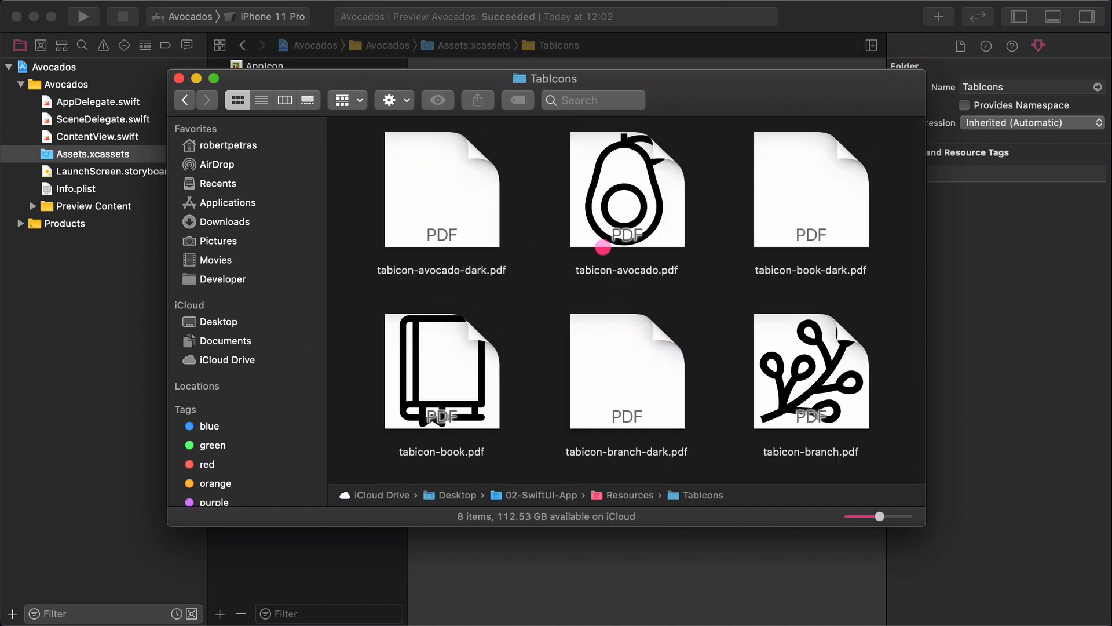
pyautogui.click(626, 189)
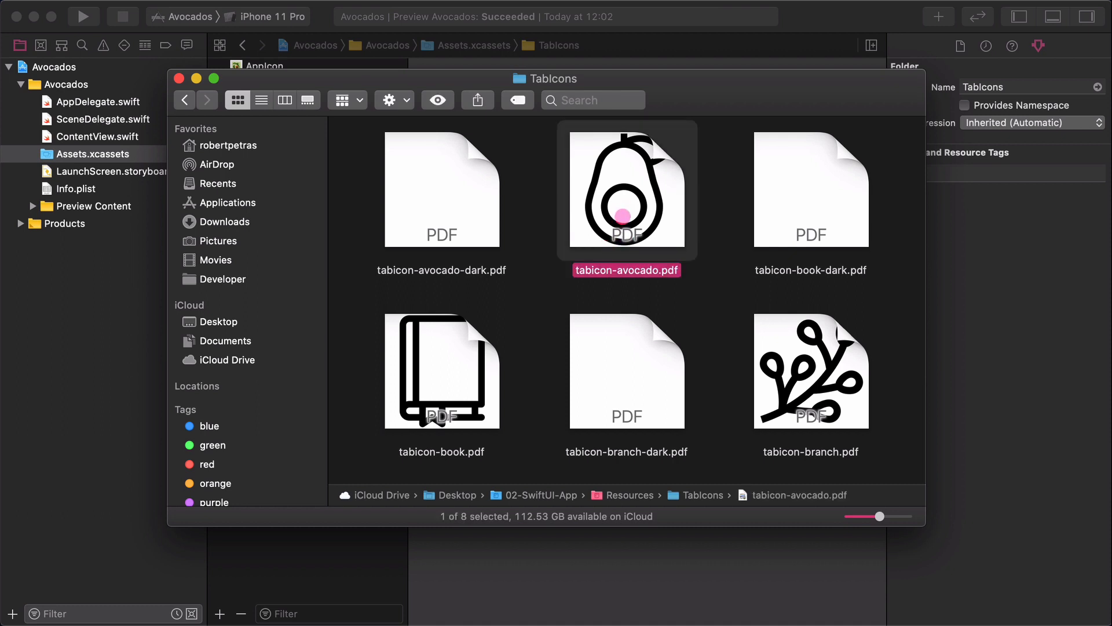
pyautogui.click(811, 371)
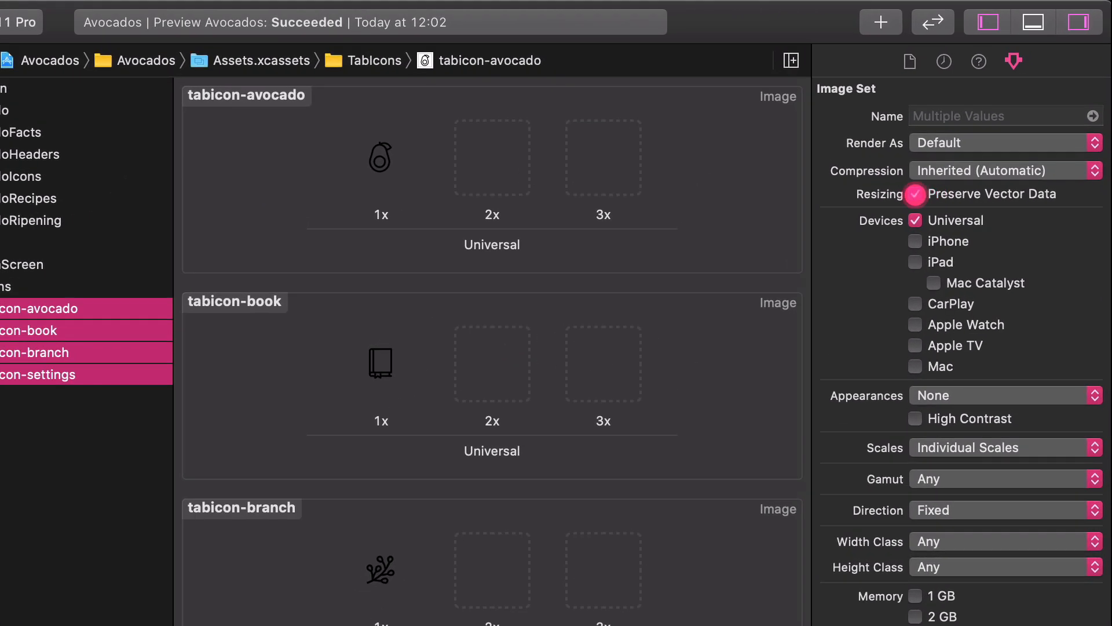
# Step: Give the four tab icon sets Any, Light, Dark slots and copy icons into Light wells
pyautogui.click(1005, 395)
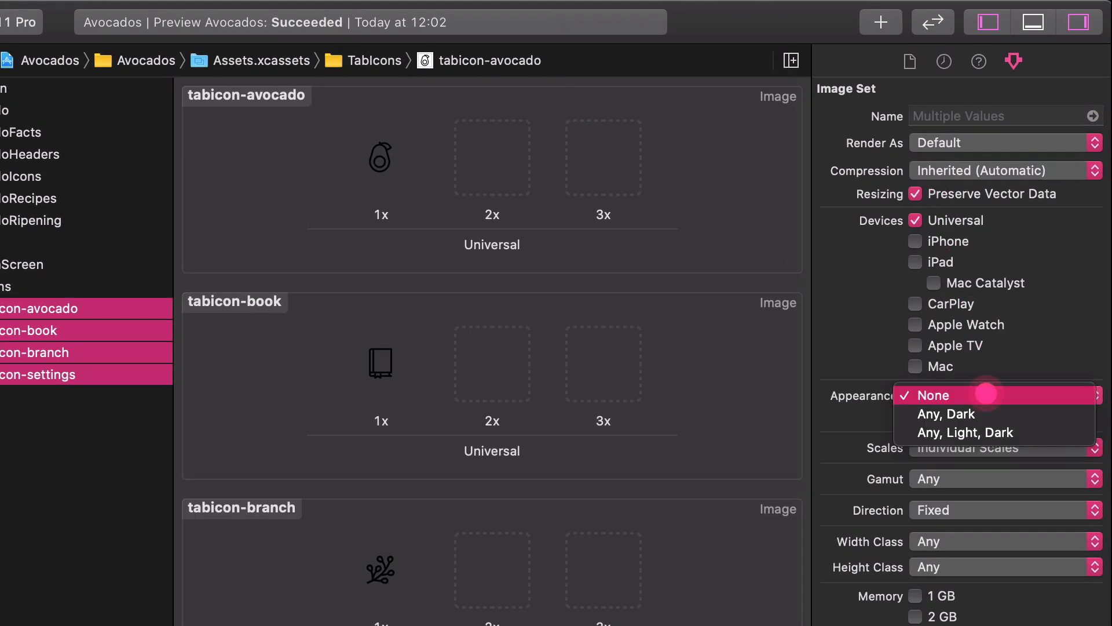
pyautogui.click(966, 432)
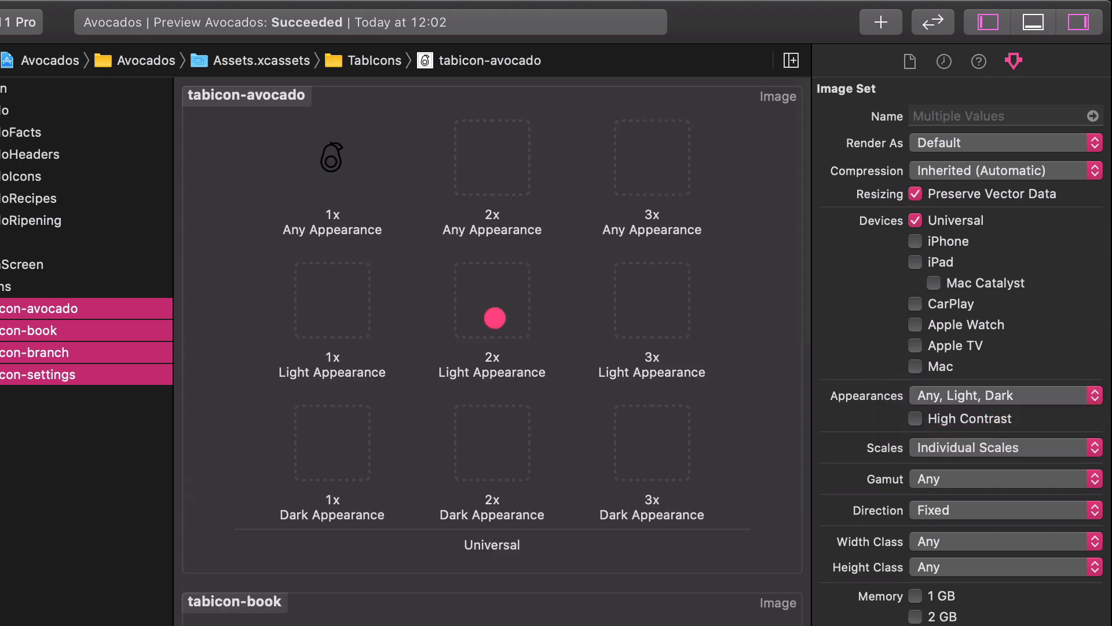
pyautogui.click(332, 159)
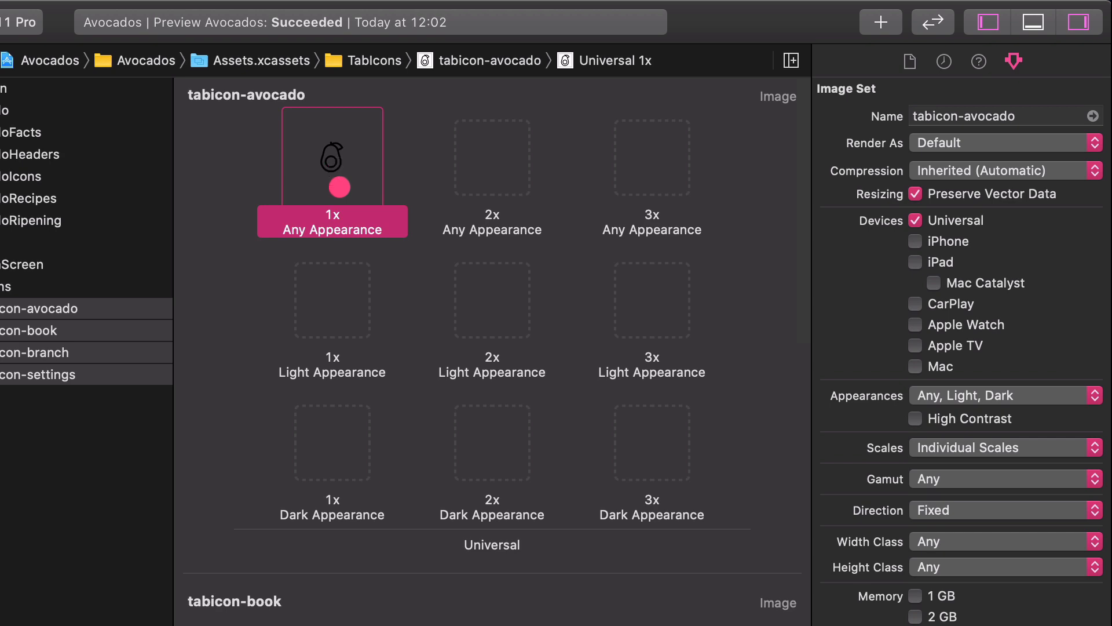
pyautogui.click(69, 330)
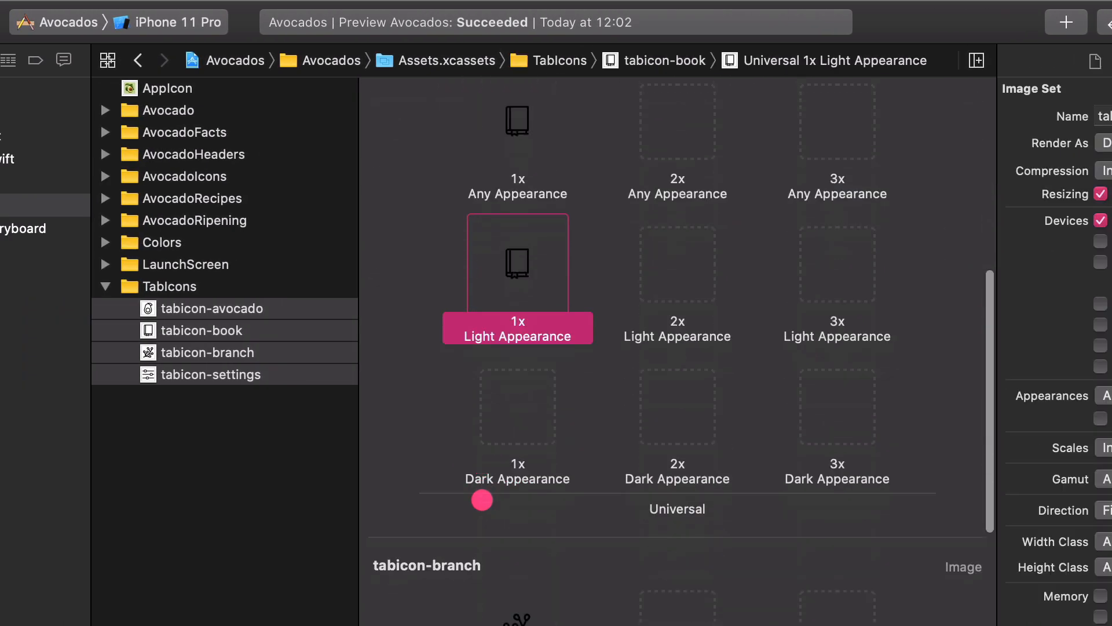
pyautogui.click(206, 352)
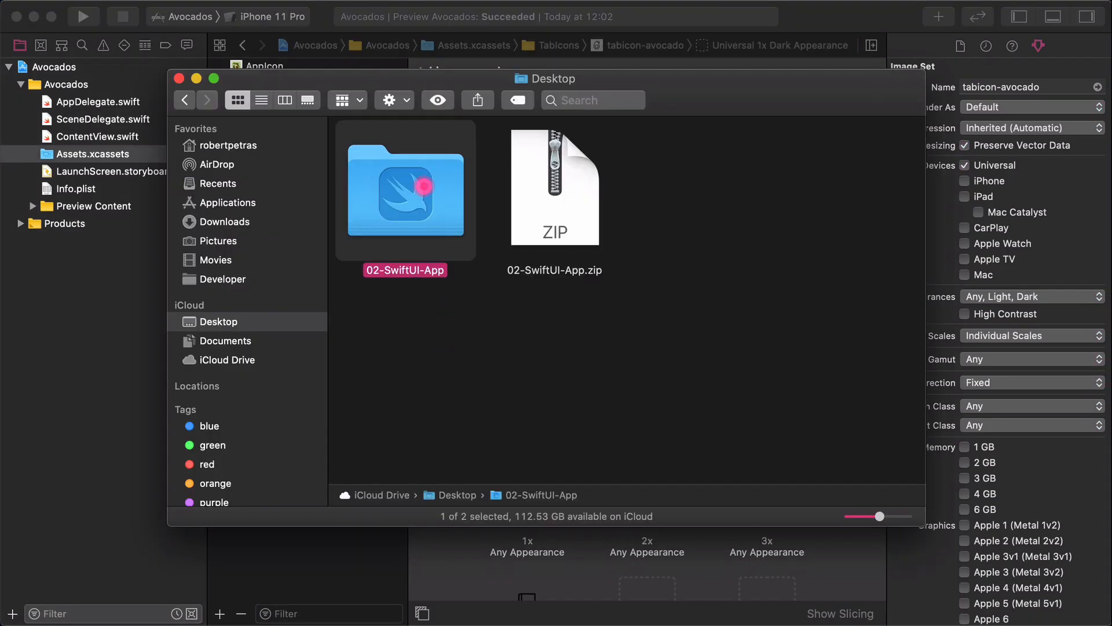
# Step: Drag tabicon-avocado-dark.pdf and the other dark tab icons into their Dark slots
pyautogui.doubleClick(405, 194)
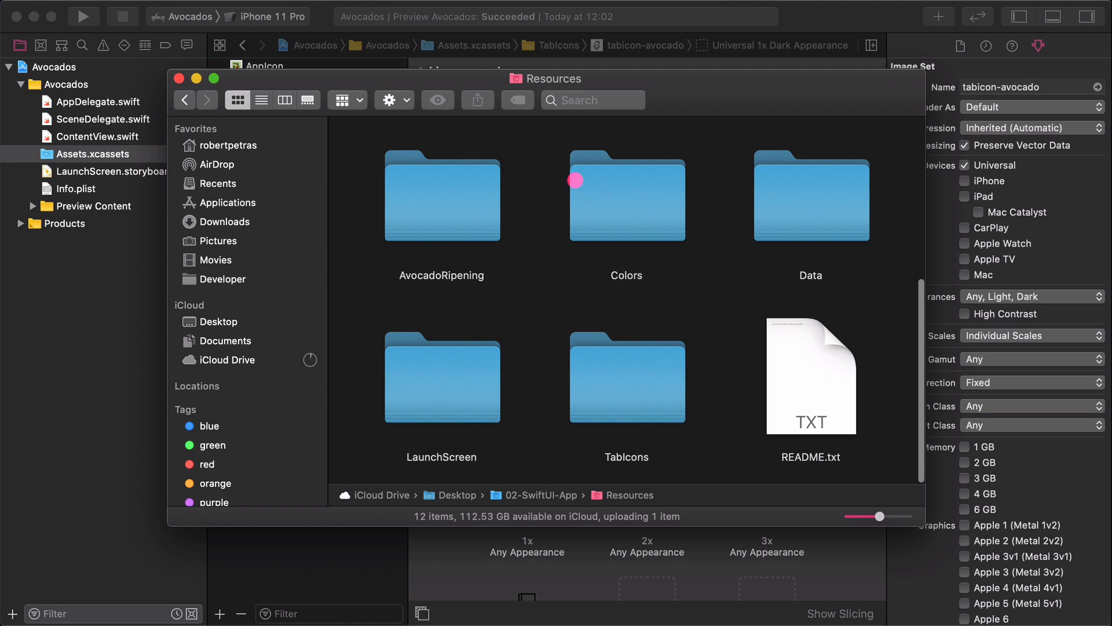
pyautogui.doubleClick(627, 196)
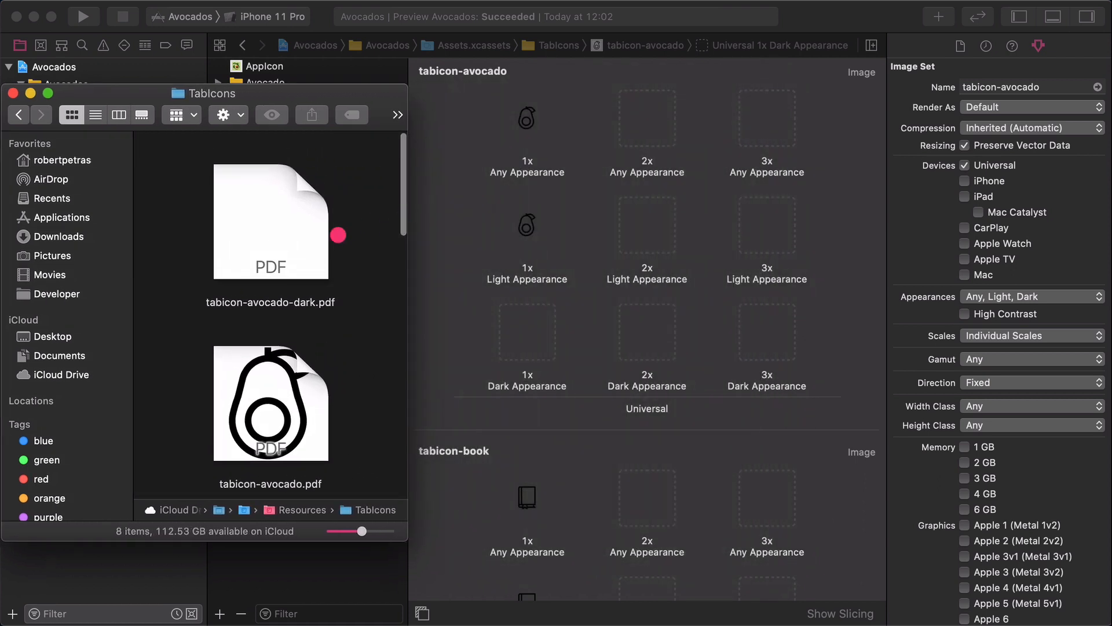
pyautogui.click(270, 216)
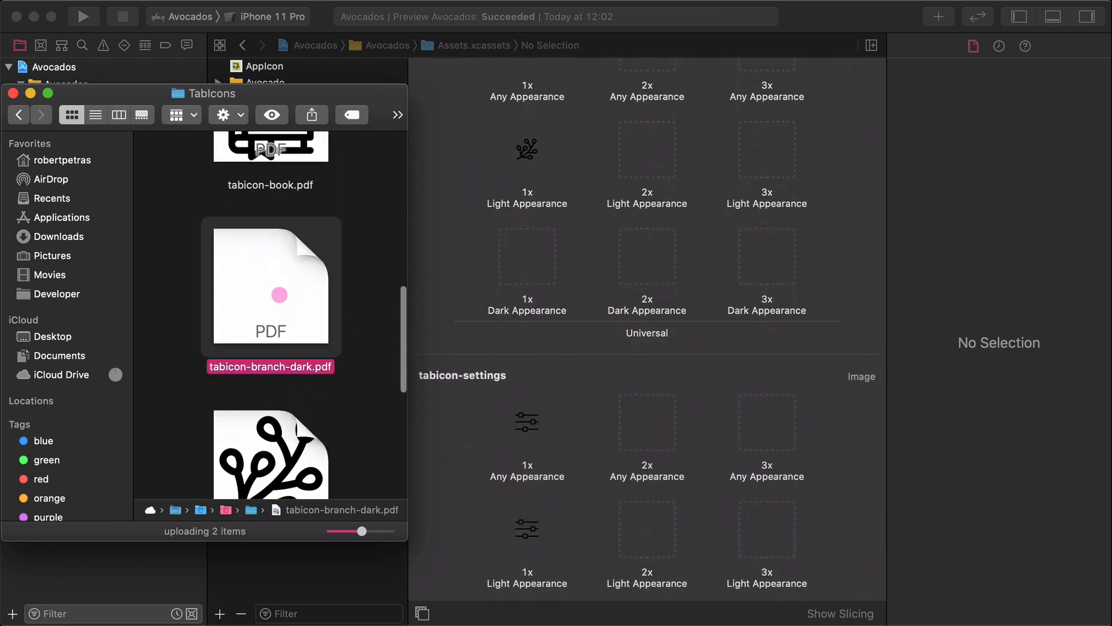
pyautogui.scroll(-3)
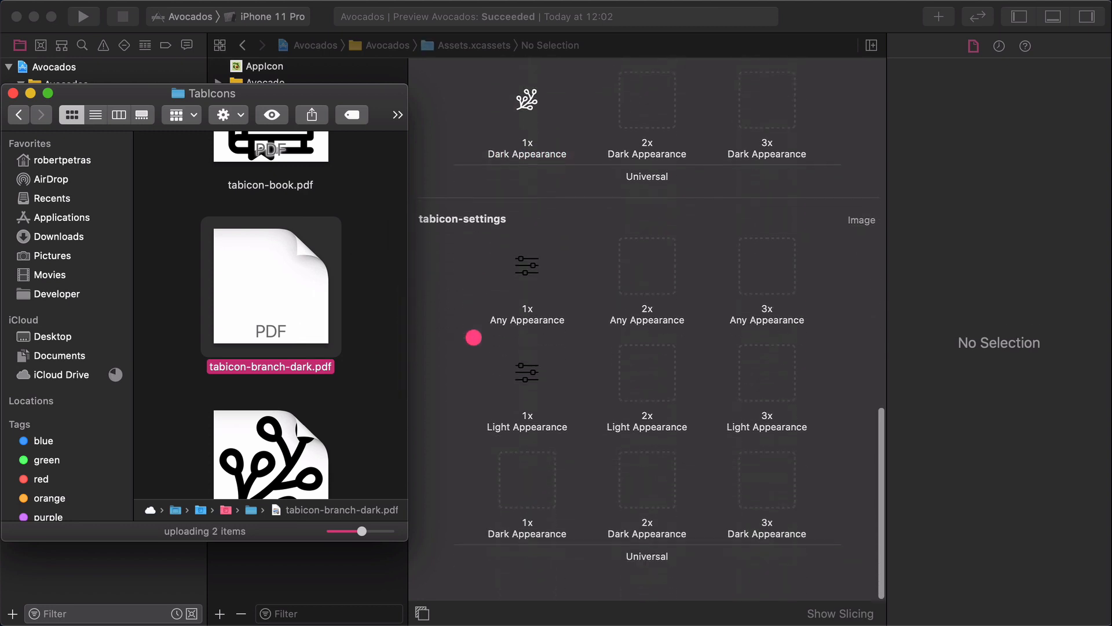